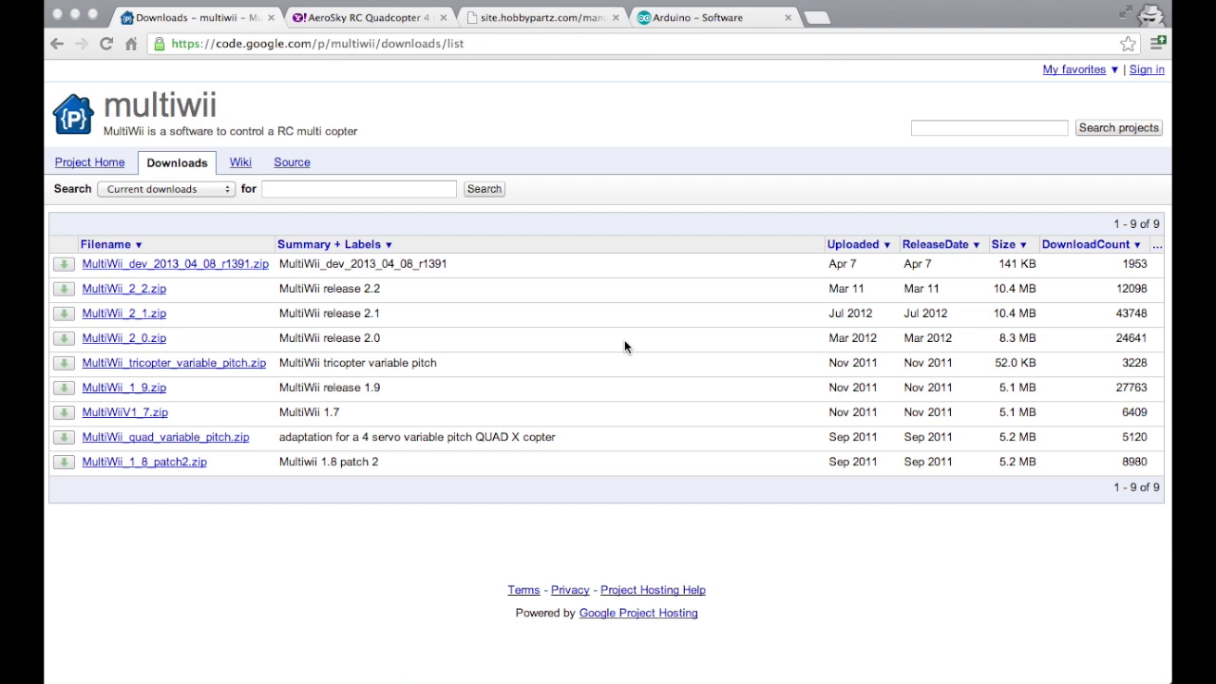
{"action": "mouse_move", "coordinate": [606, 124]}
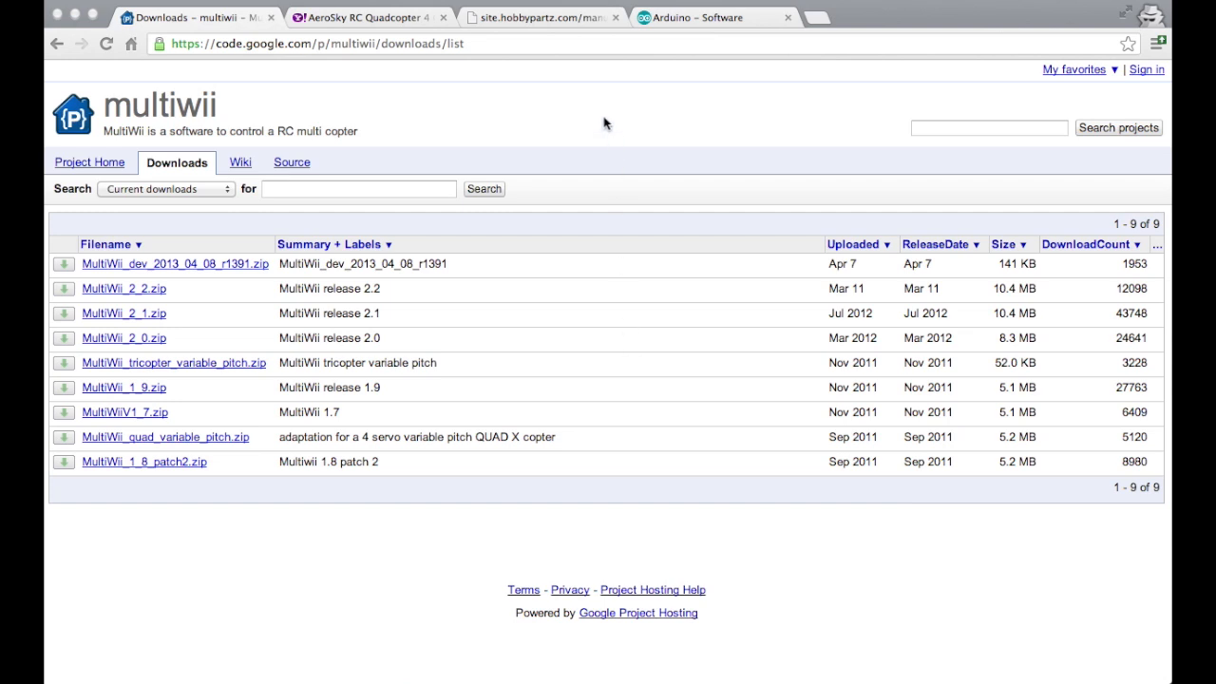
{"action": "mouse_move", "coordinate": [477, 113]}
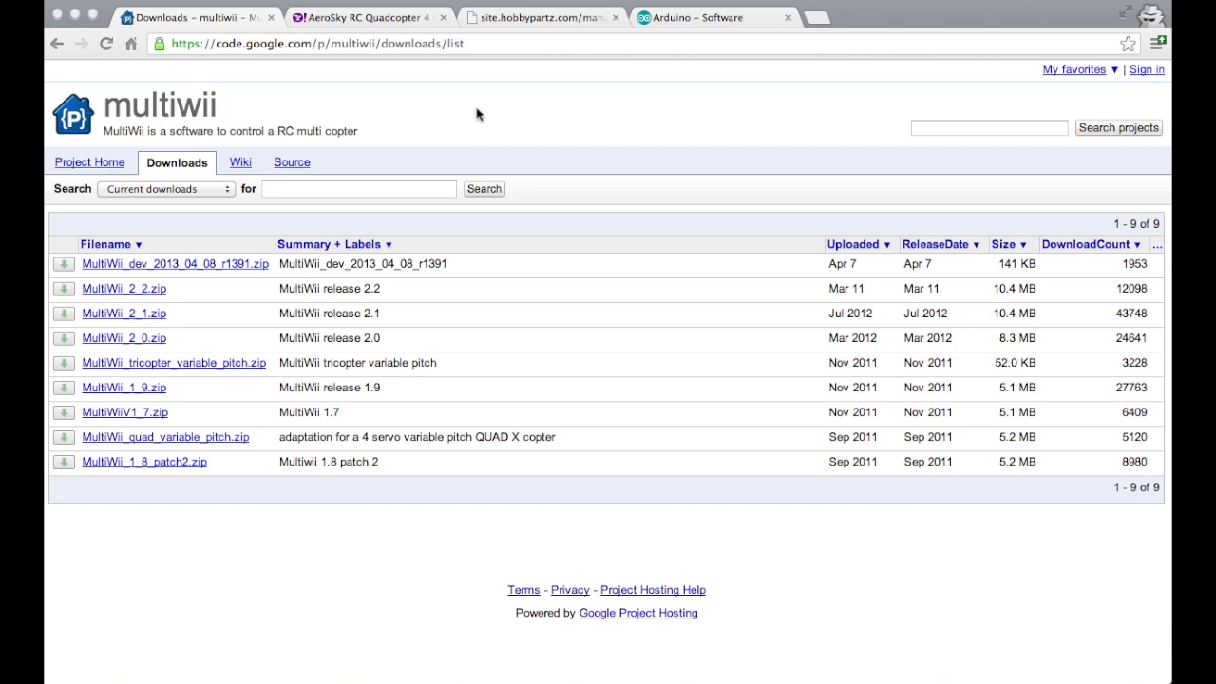
{"action": "mouse_move", "coordinate": [269, 258]}
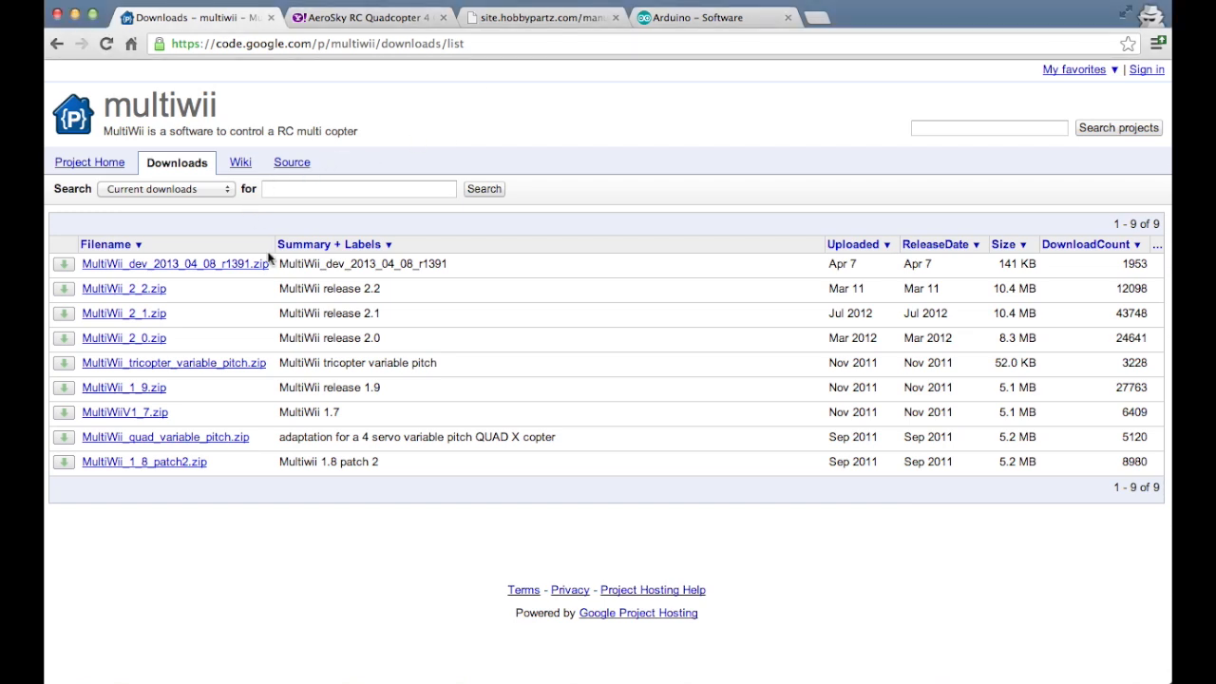
{"action": "mouse_move", "coordinate": [155, 330]}
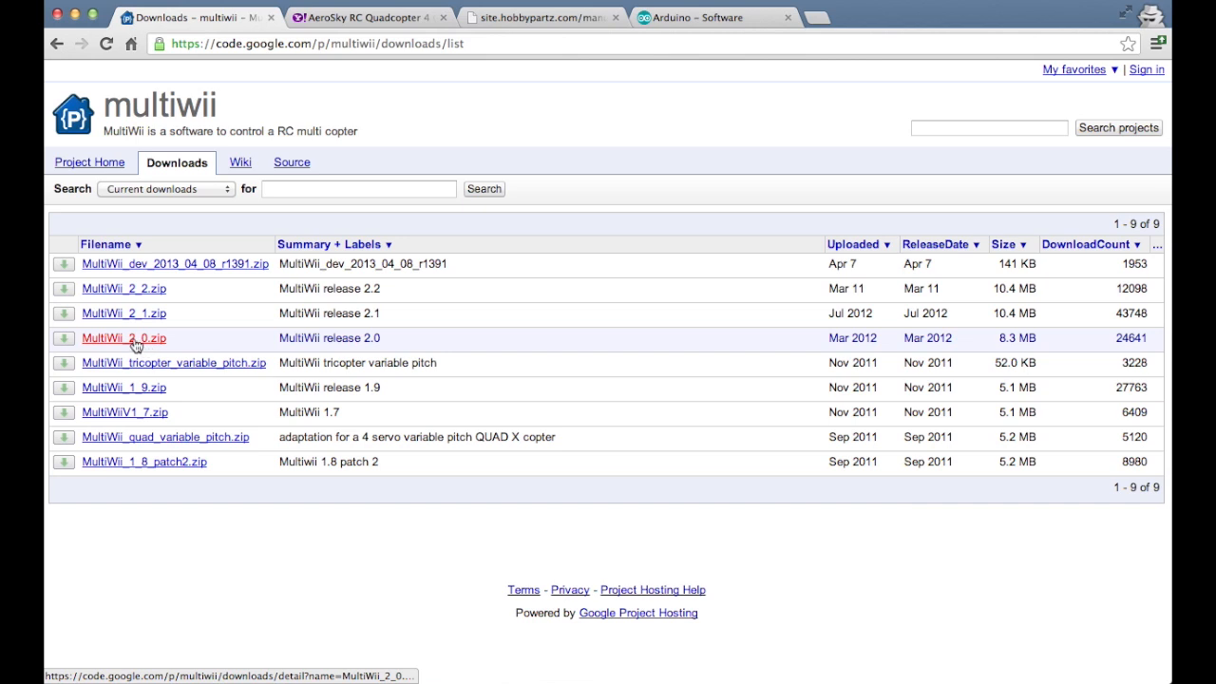
{"action": "mouse_move", "coordinate": [570, 98]}
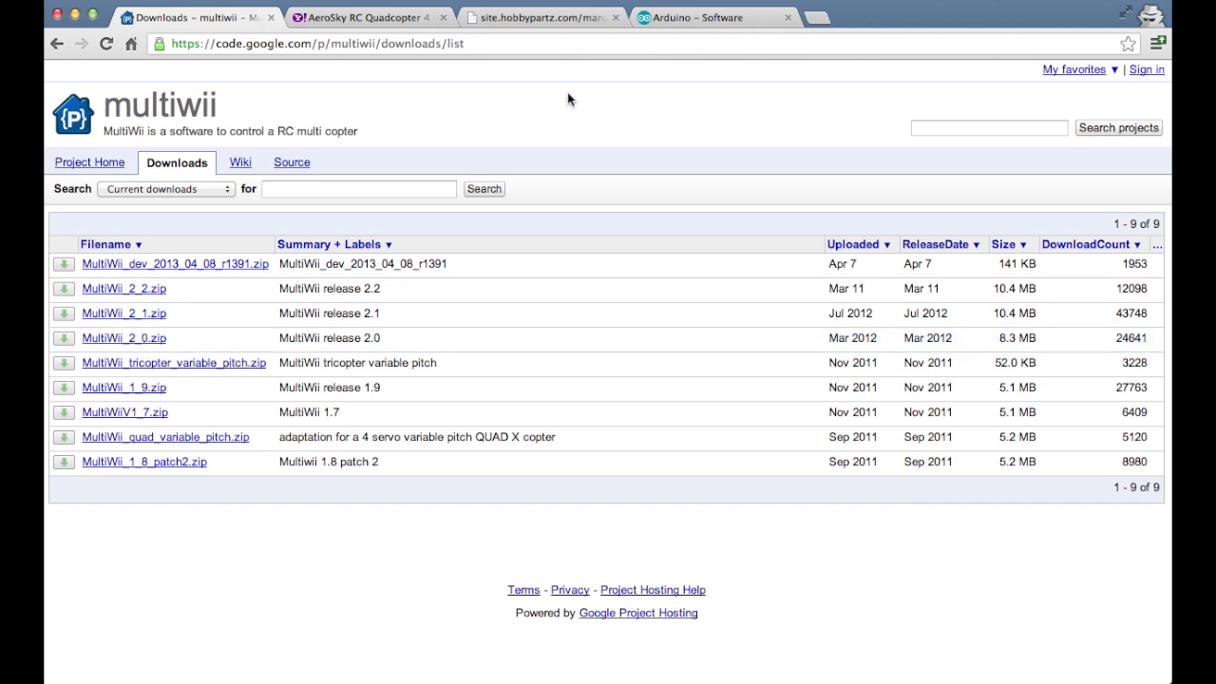
{"action": "mouse_move", "coordinate": [553, 109]}
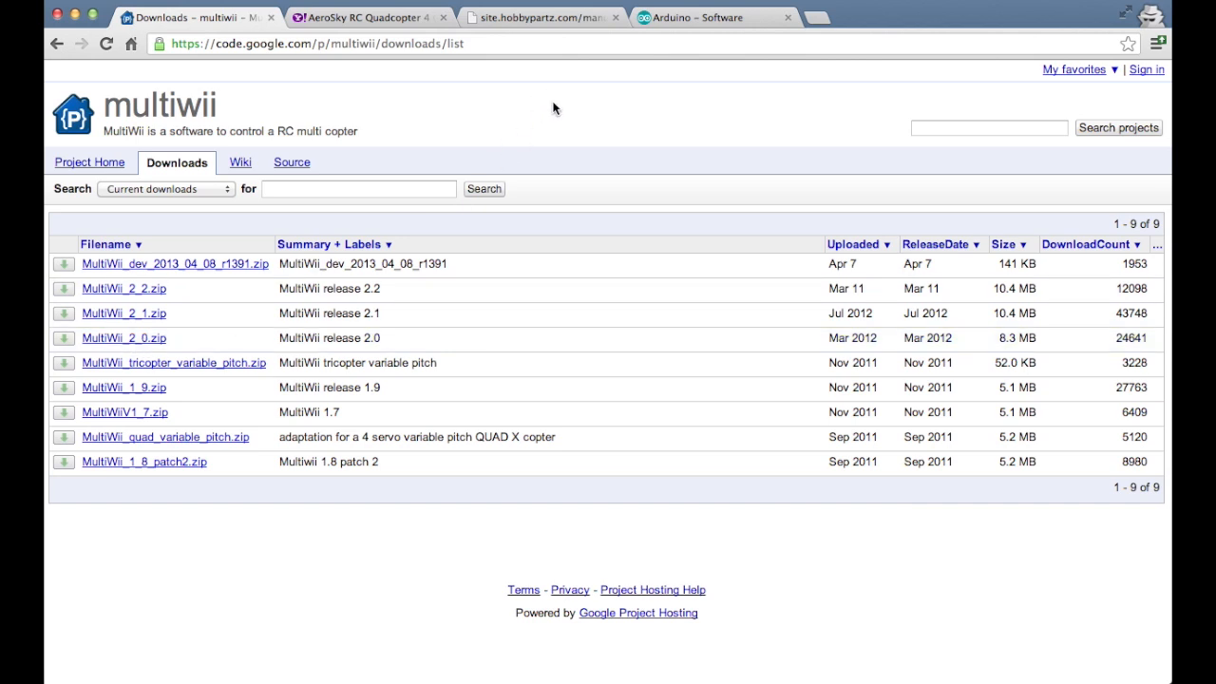
{"action": "mouse_move", "coordinate": [514, 116]}
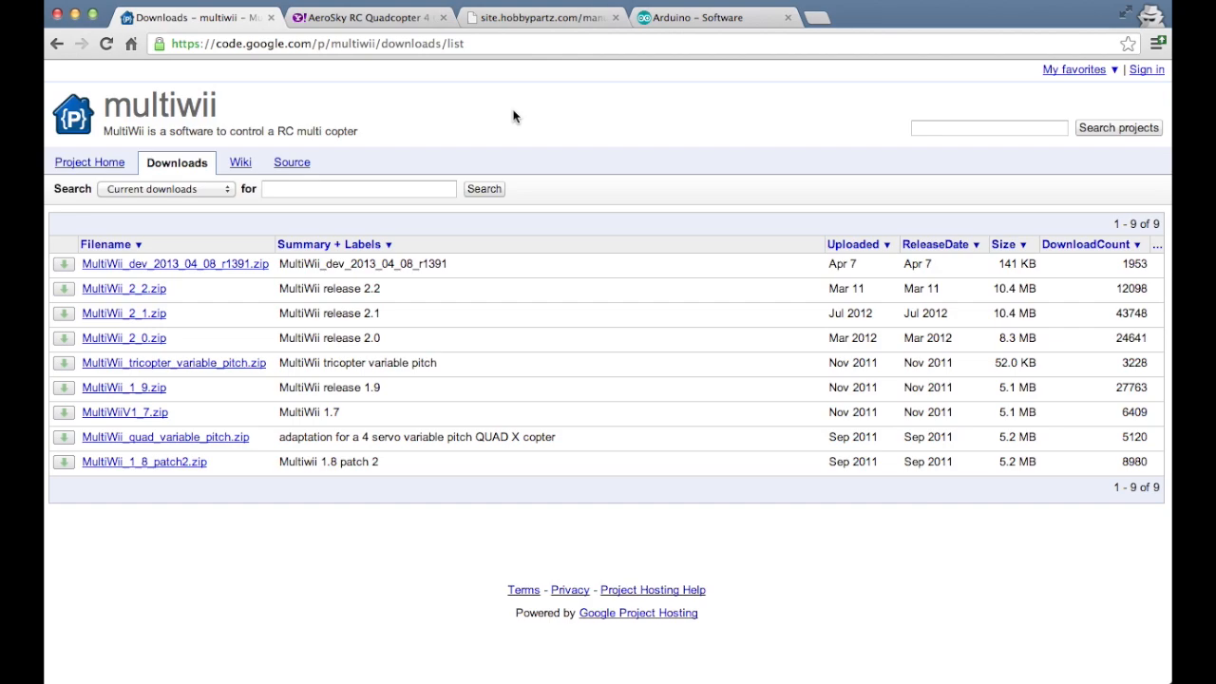
Read the AeroSky quadcopter description and the MWC board manual through its receiver-connection section
{"action": "left_click", "coordinate": [379, 19]}
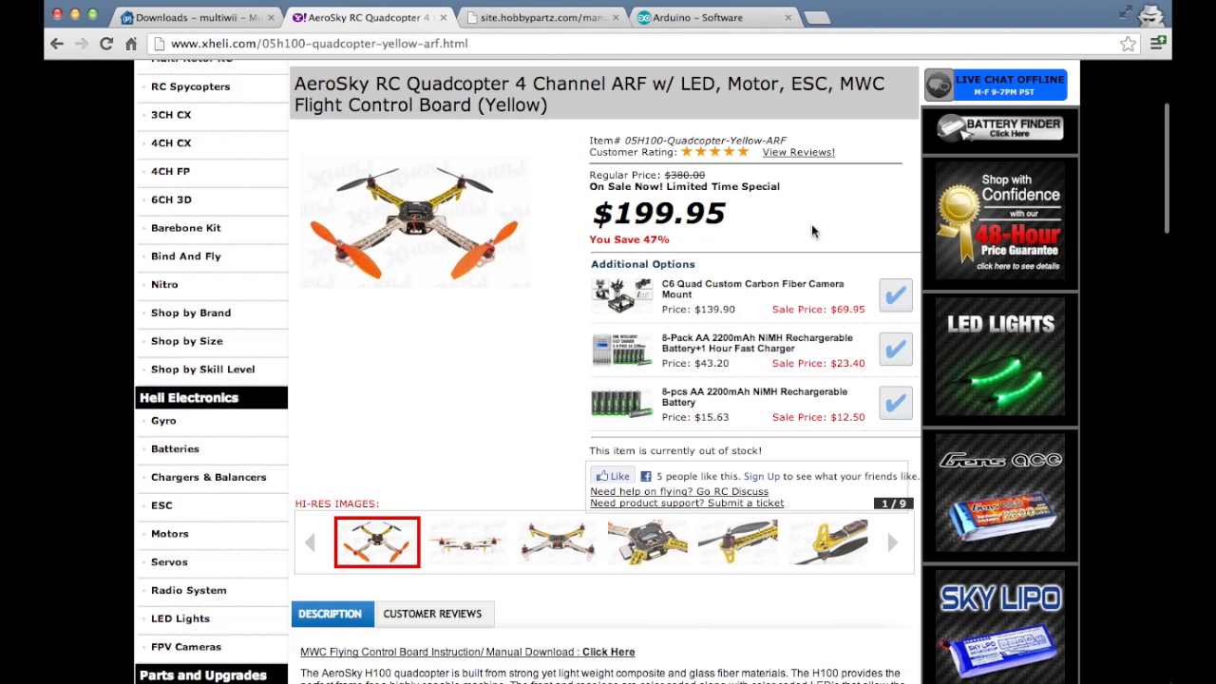
{"action": "scroll", "scroll_direction": "down", "scroll_amount": 3}
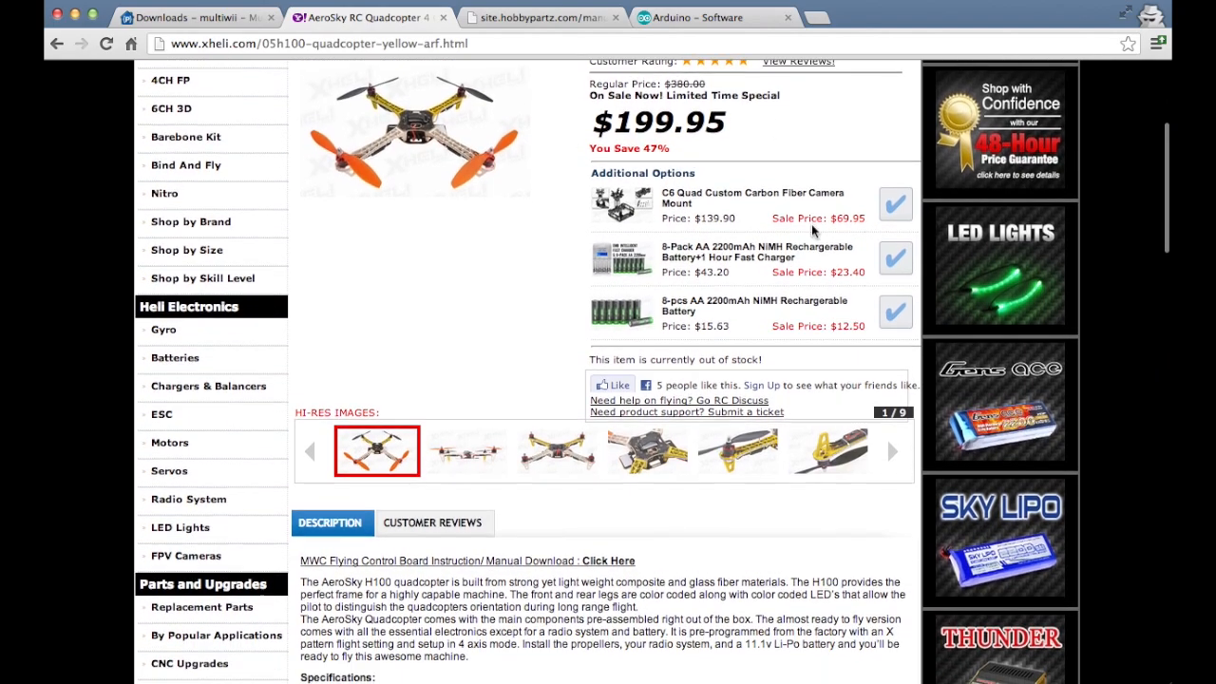
{"action": "scroll", "scroll_direction": "down", "scroll_amount": 3}
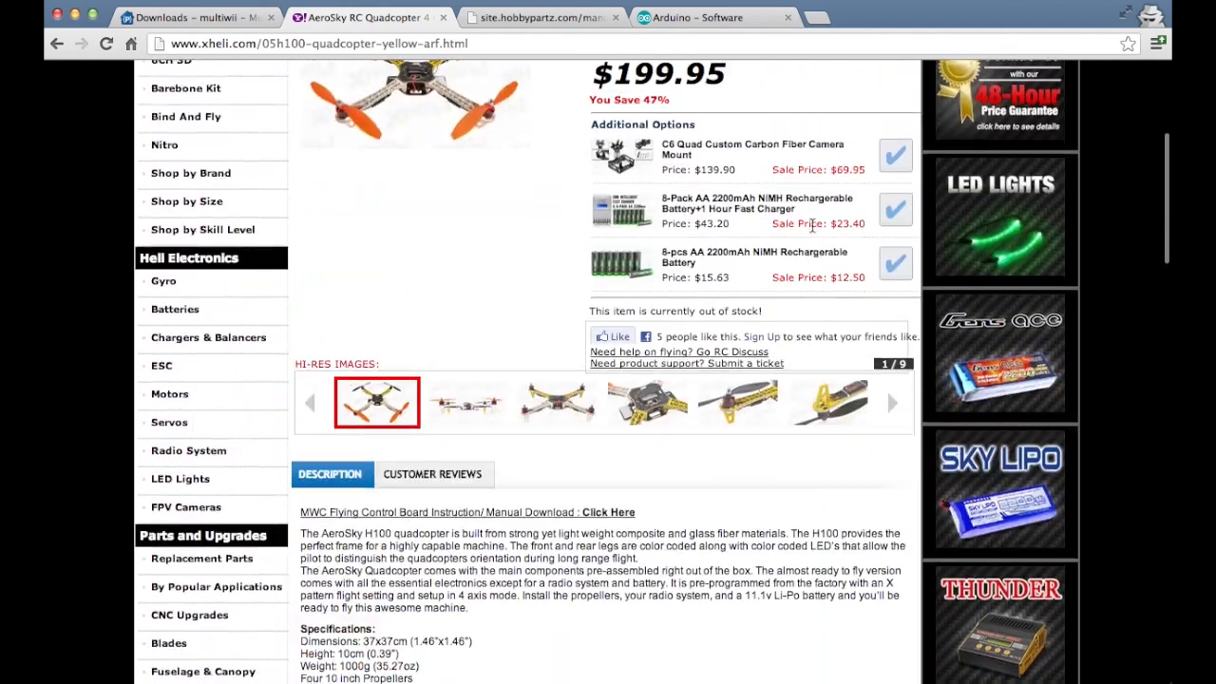
{"action": "scroll", "scroll_direction": "down", "scroll_amount": 3}
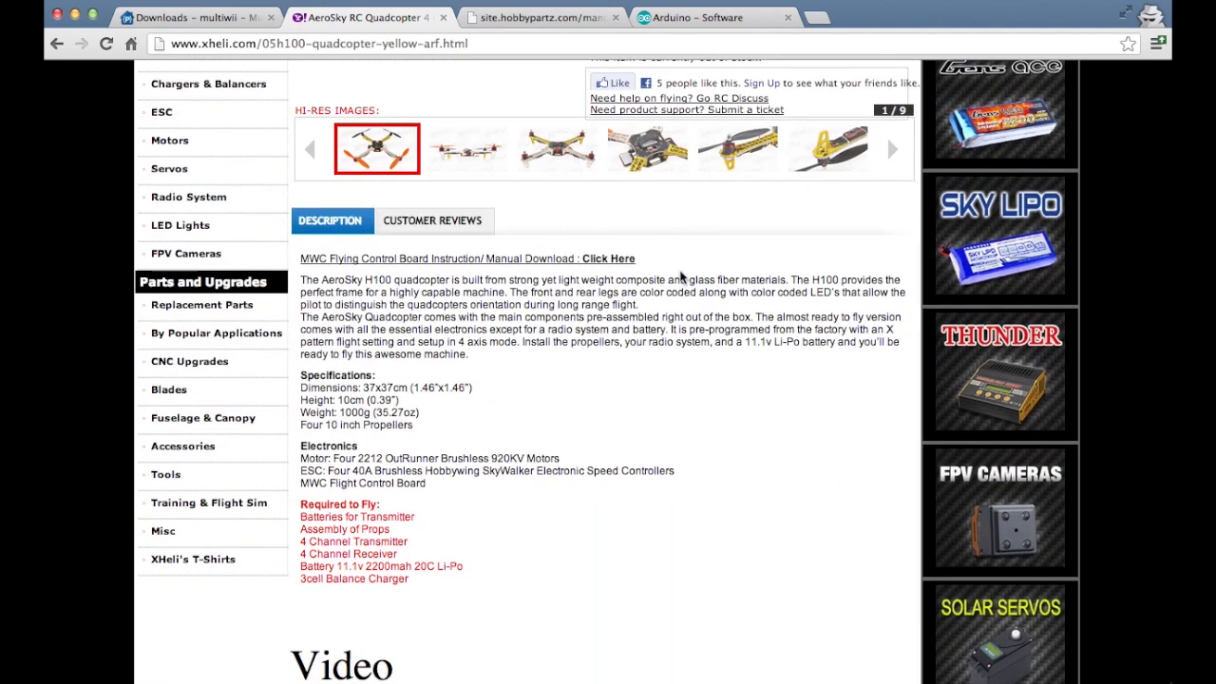
{"action": "scroll", "scroll_direction": "down", "scroll_amount": 3}
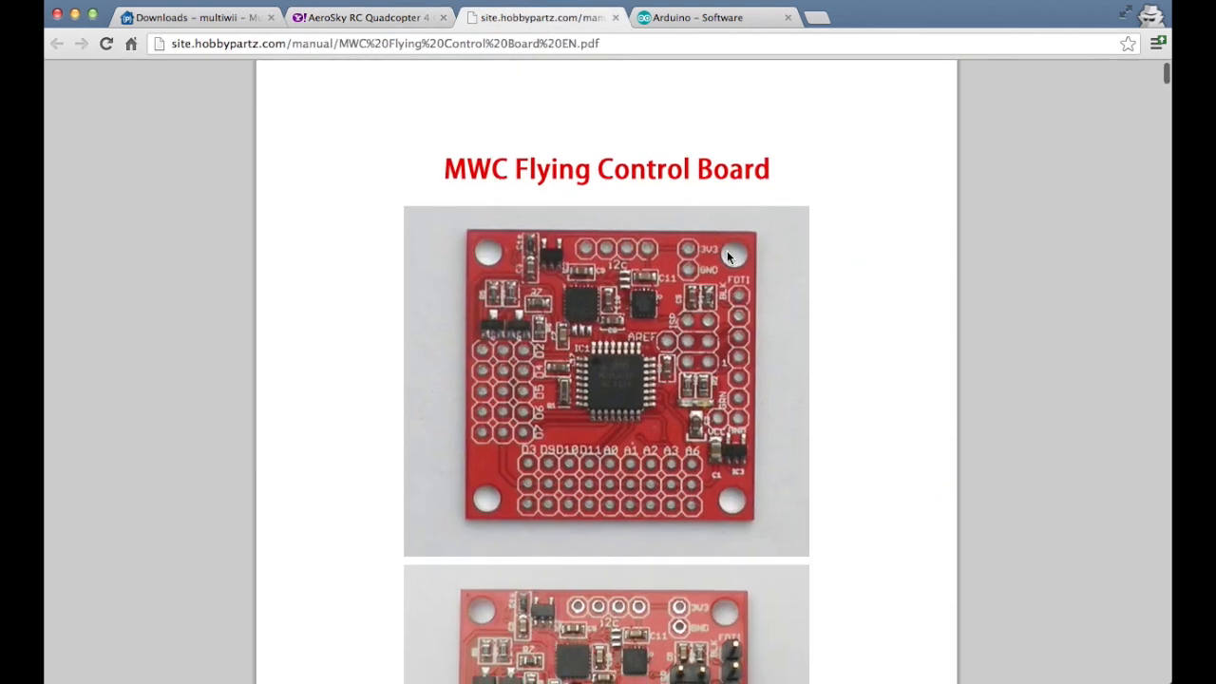
{"action": "scroll", "scroll_direction": "down", "scroll_amount": 3}
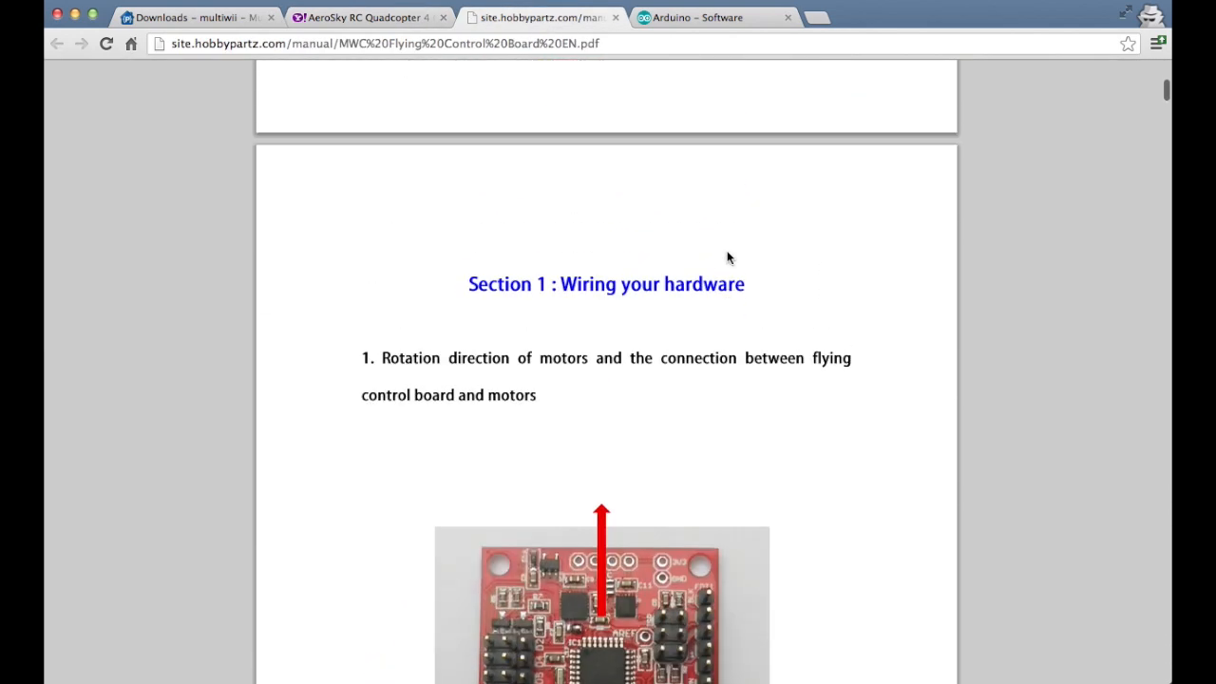
{"action": "scroll", "scroll_direction": "down", "scroll_amount": 3}
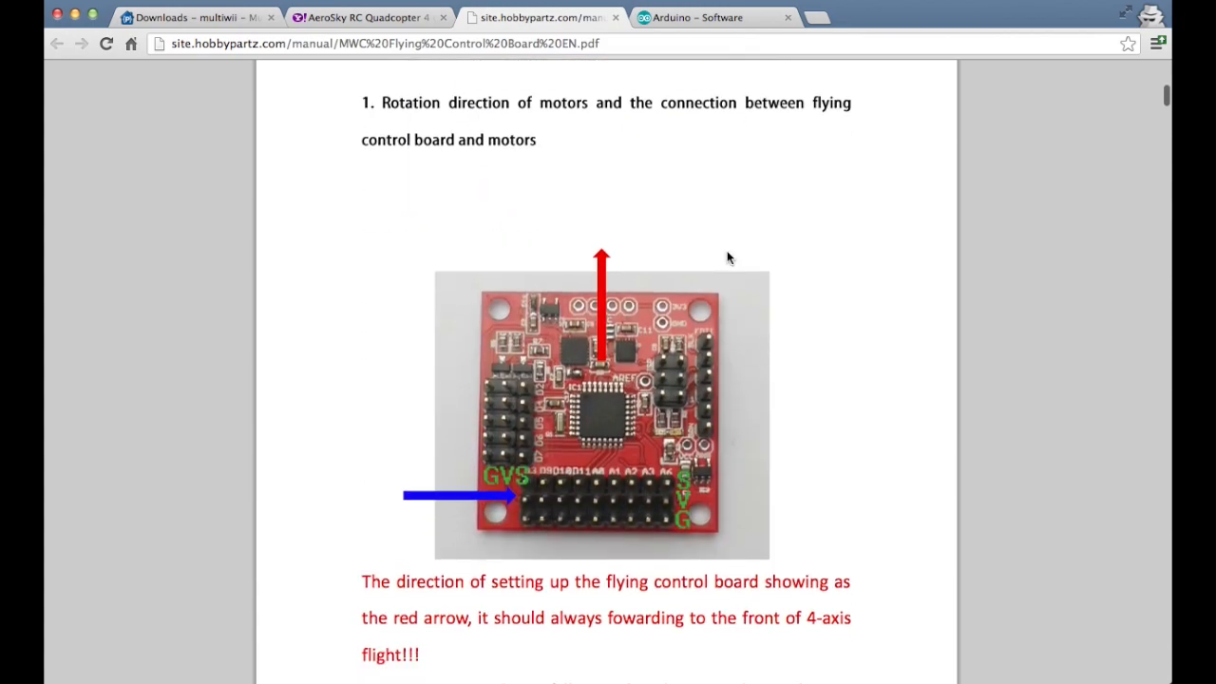
{"action": "scroll", "scroll_direction": "down", "scroll_amount": 3}
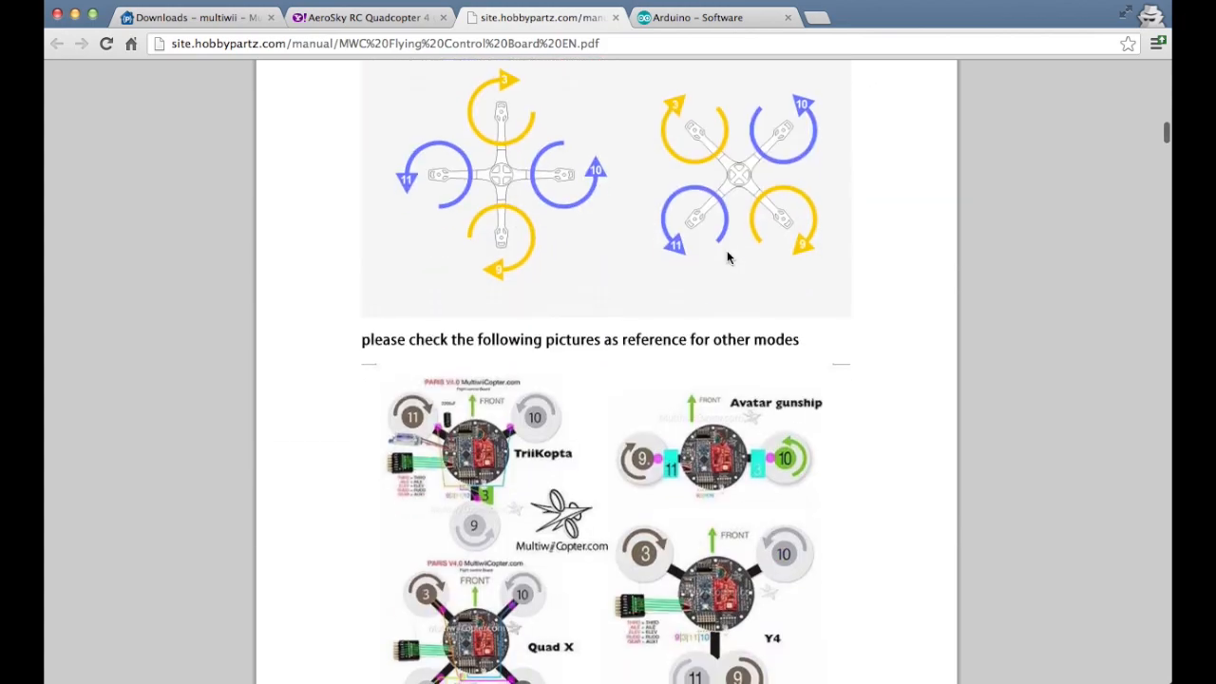
{"action": "scroll", "scroll_direction": "down", "scroll_amount": 3}
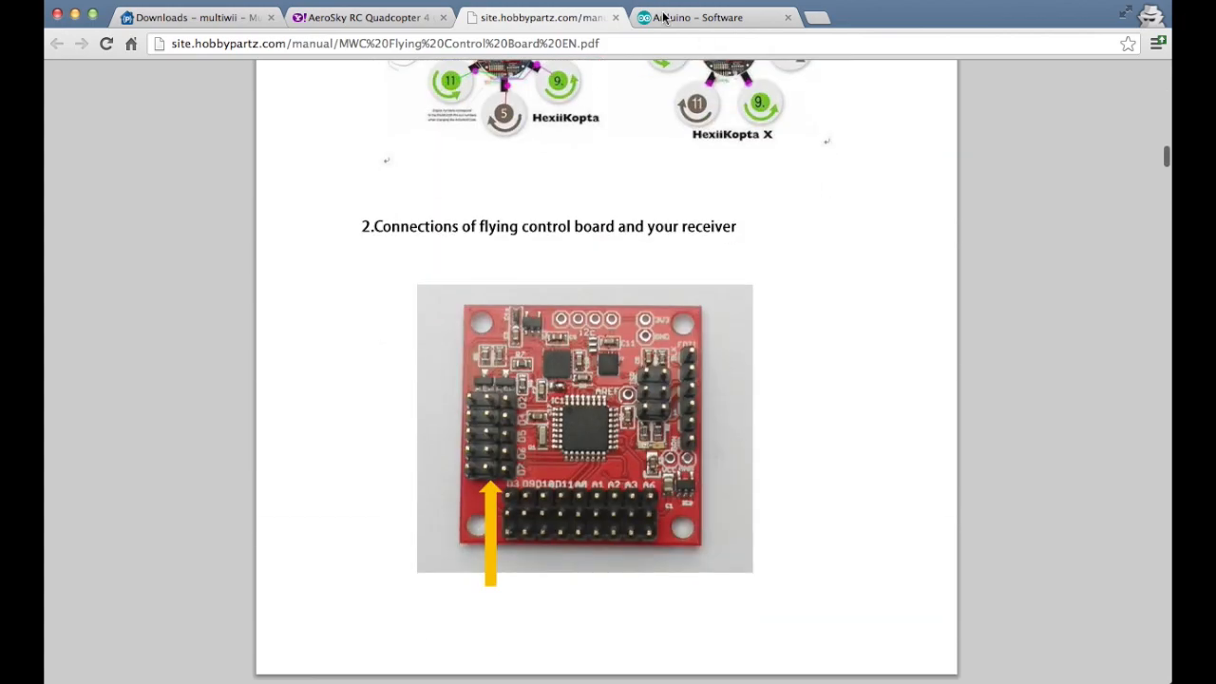
Look over the Arduino 1.0.4 software download page
{"action": "left_click", "coordinate": [713, 17]}
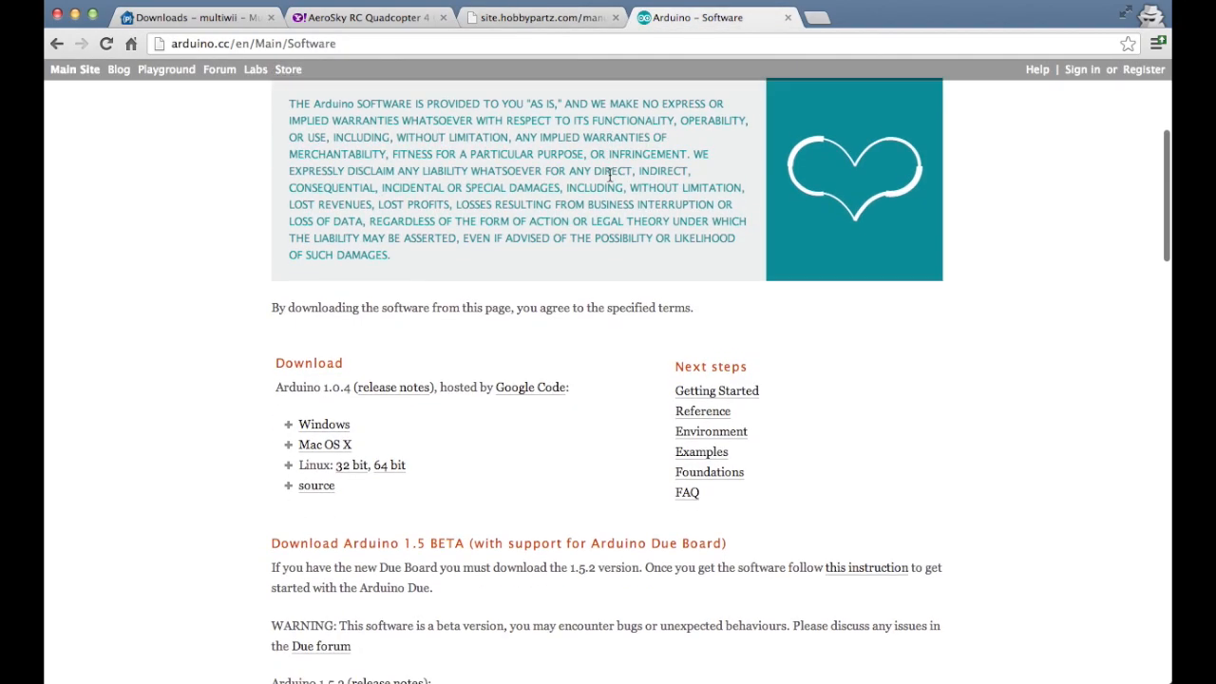
{"action": "scroll", "scroll_direction": "up", "scroll_amount": 3}
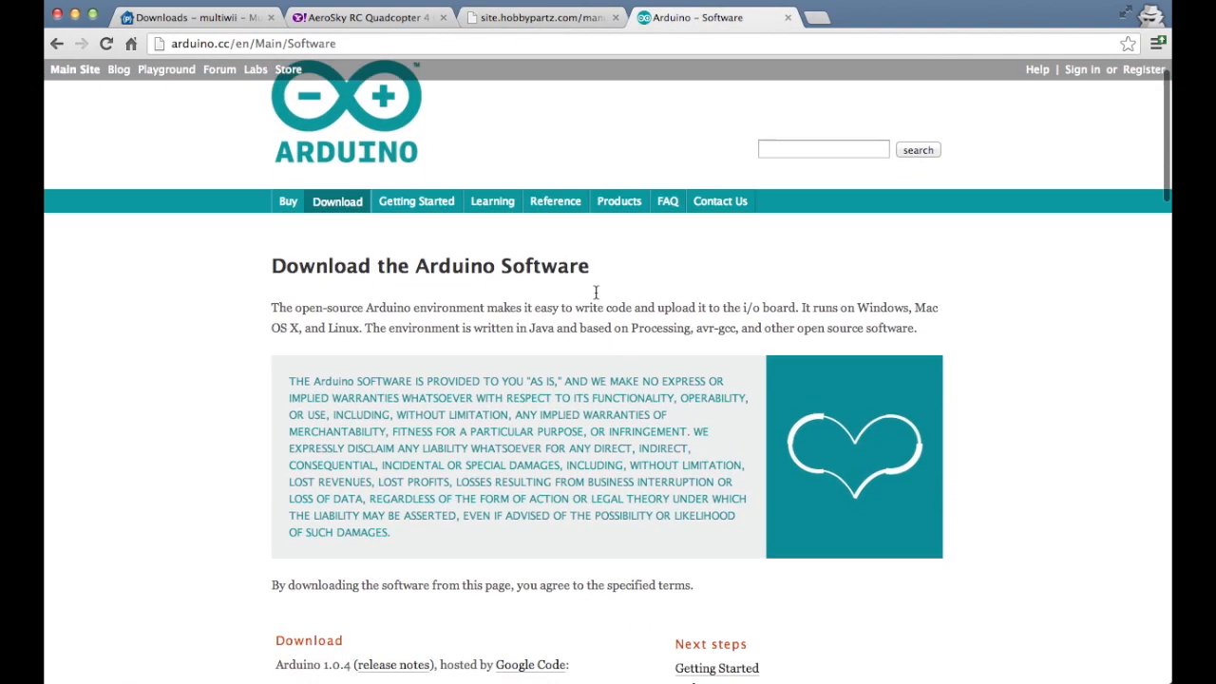
{"action": "scroll", "scroll_direction": "down", "scroll_amount": 3}
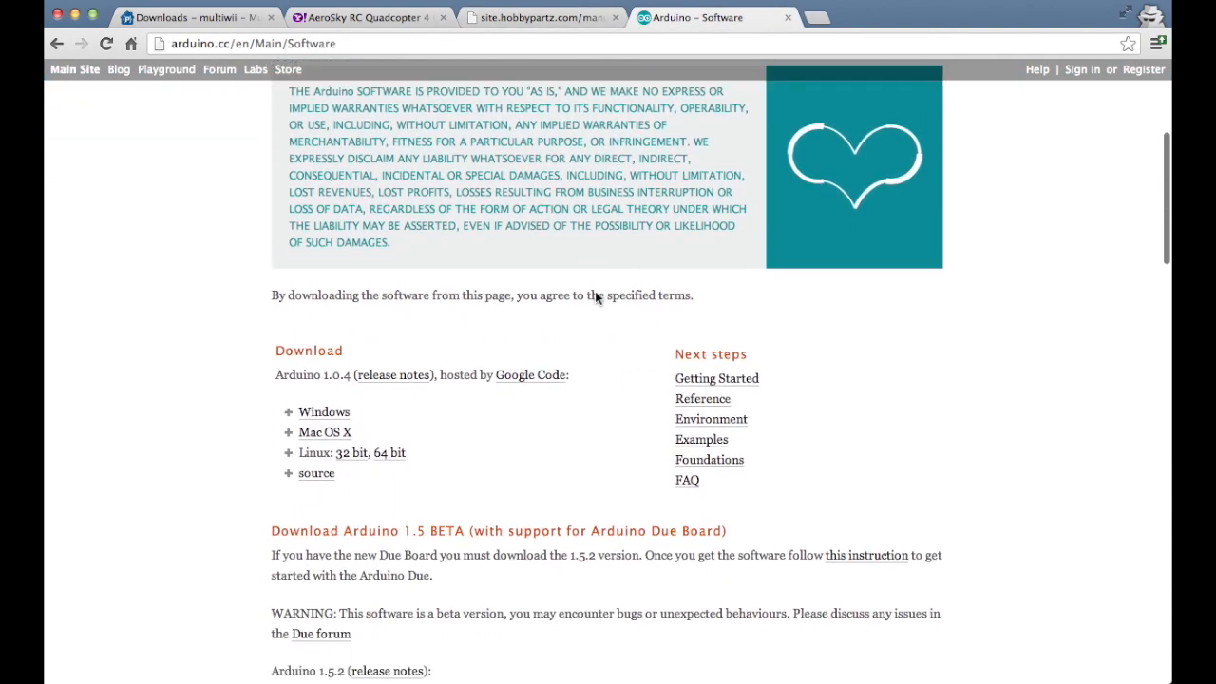
{"action": "scroll", "scroll_direction": "down", "scroll_amount": 3}
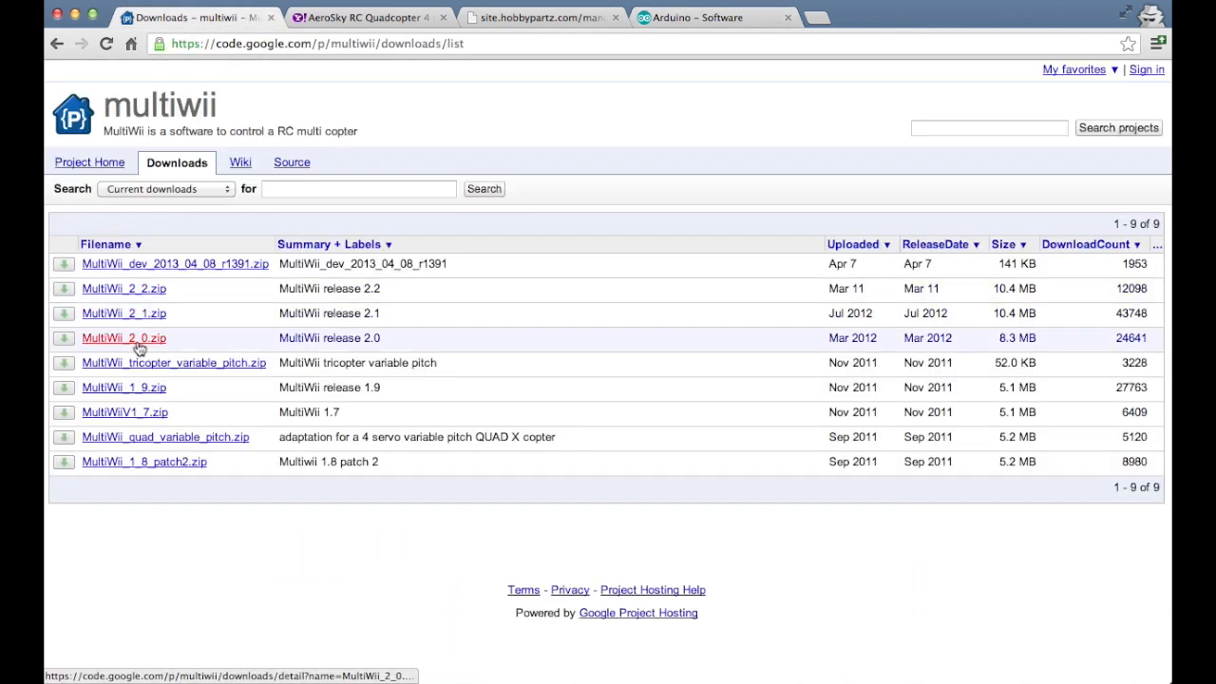
{"action": "mouse_move", "coordinate": [705, 132]}
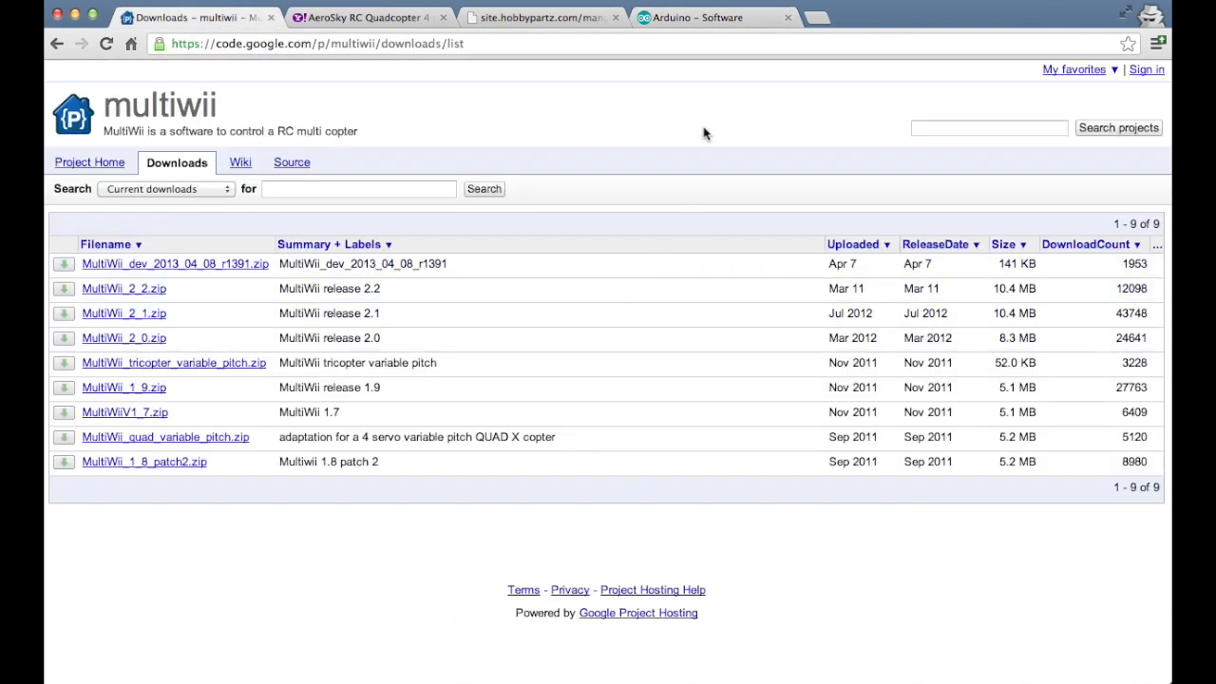
{"action": "mouse_move", "coordinate": [710, 119]}
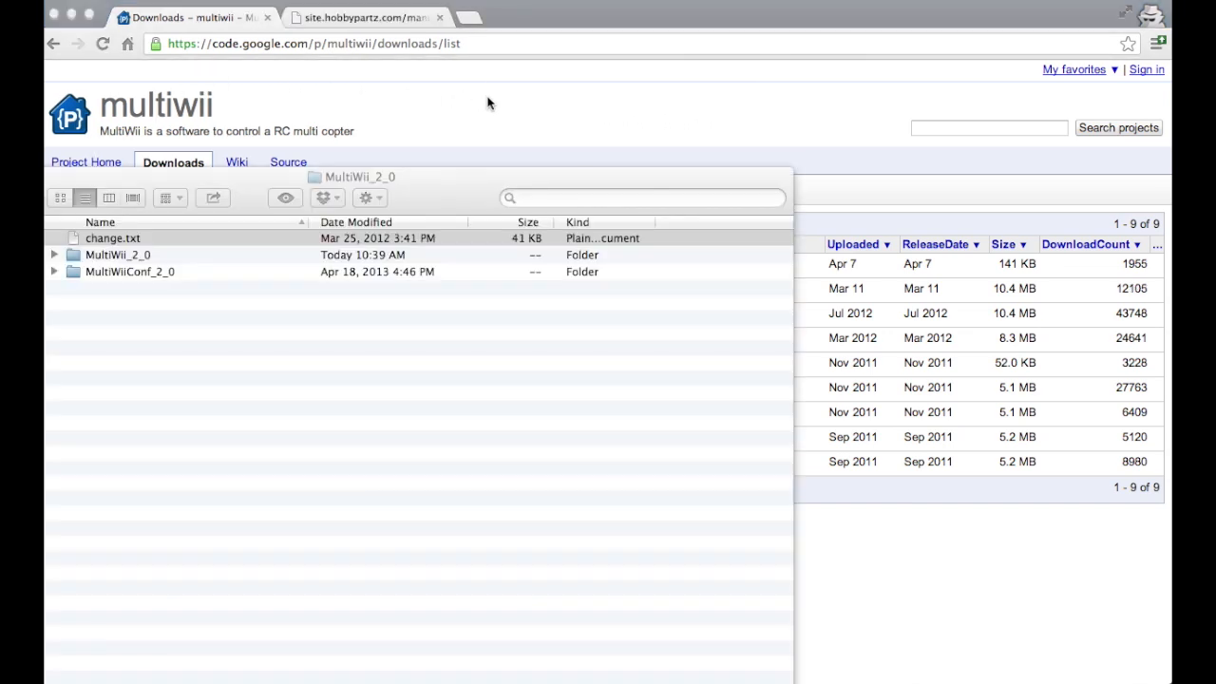
{"action": "mouse_move", "coordinate": [468, 192]}
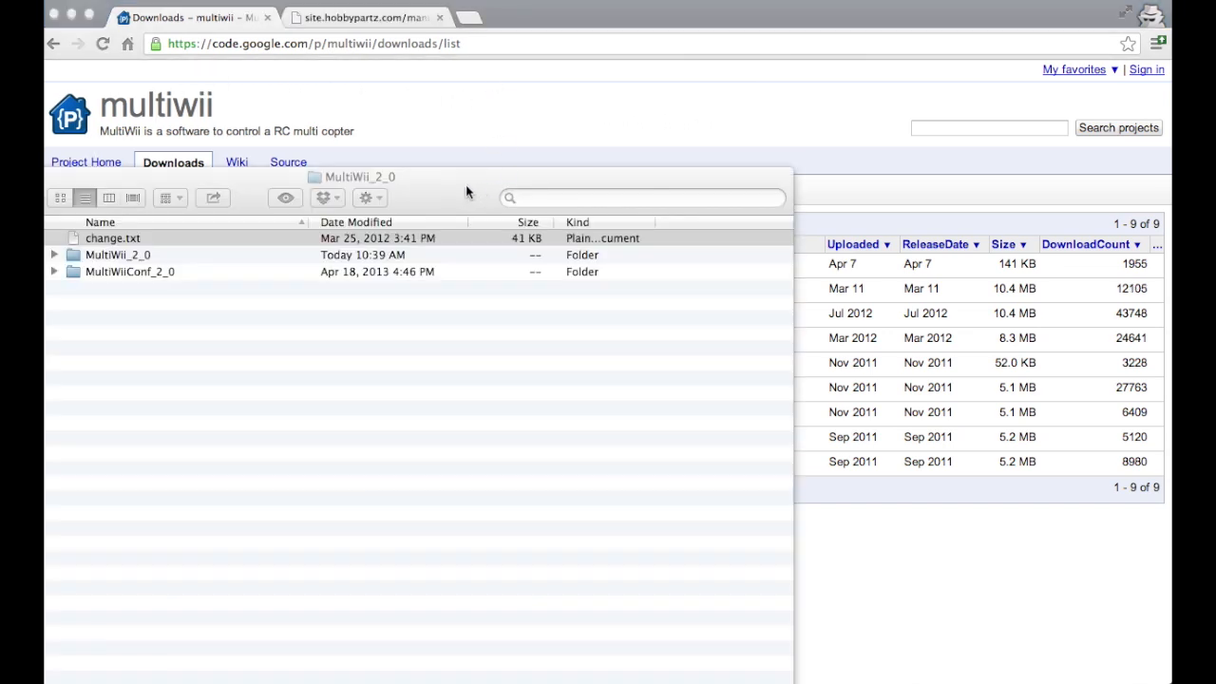
{"action": "mouse_move", "coordinate": [431, 190]}
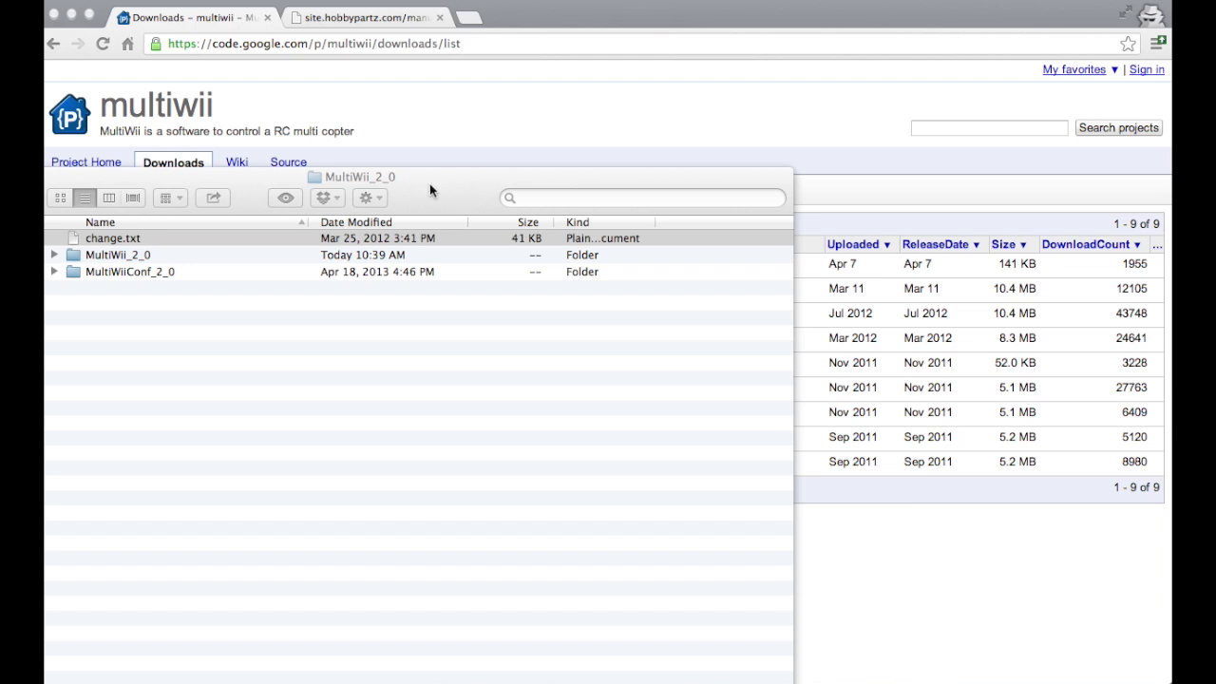
Open MultiWii_2_0.ino from the MultiWii_2_0 firmware folder in Arduino
{"action": "left_click", "coordinate": [117, 255]}
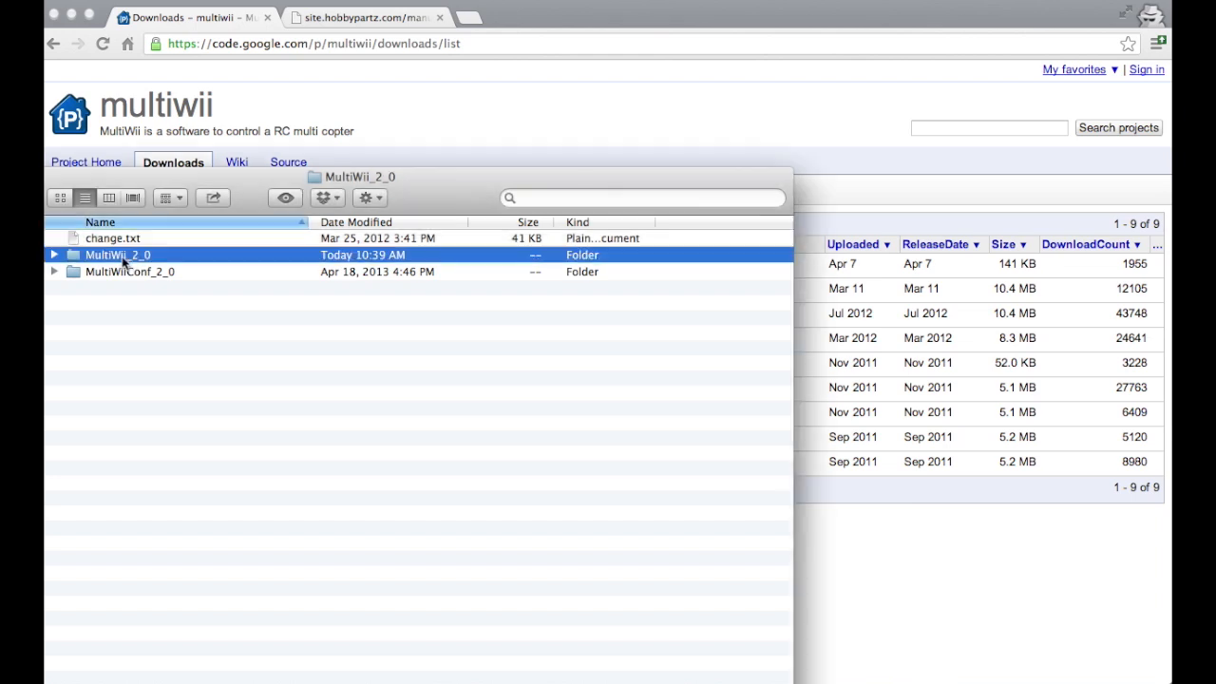
{"action": "left_click", "coordinate": [130, 272]}
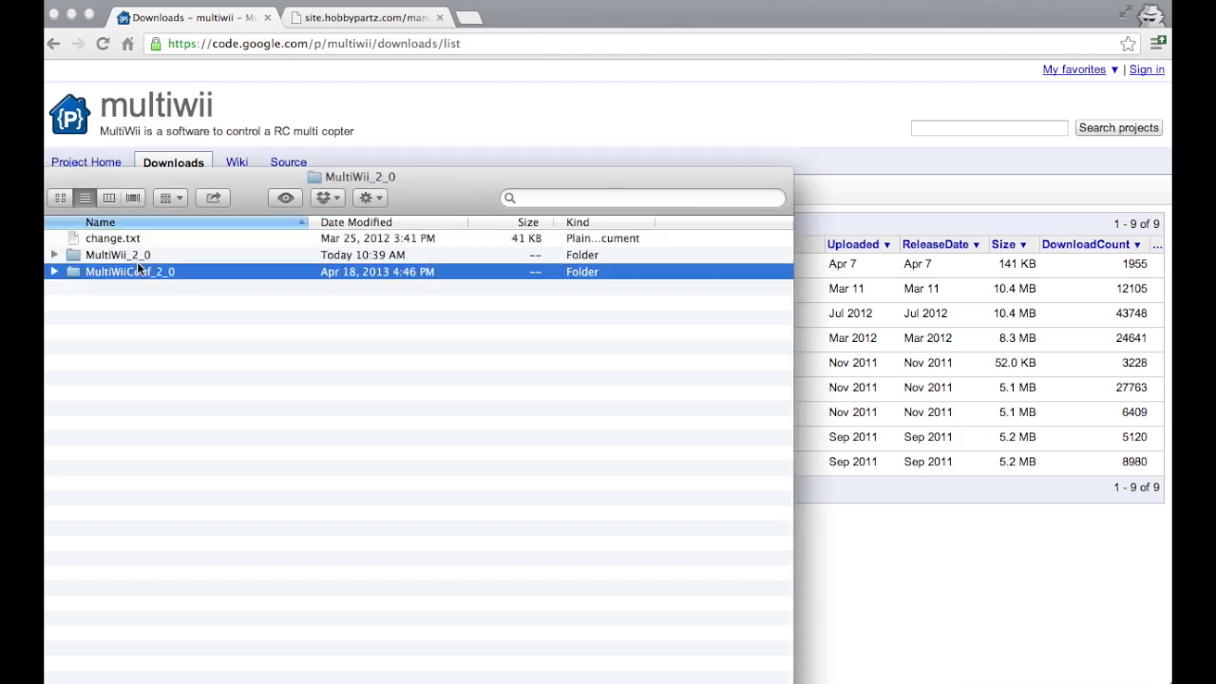
{"action": "double_click", "coordinate": [117, 255]}
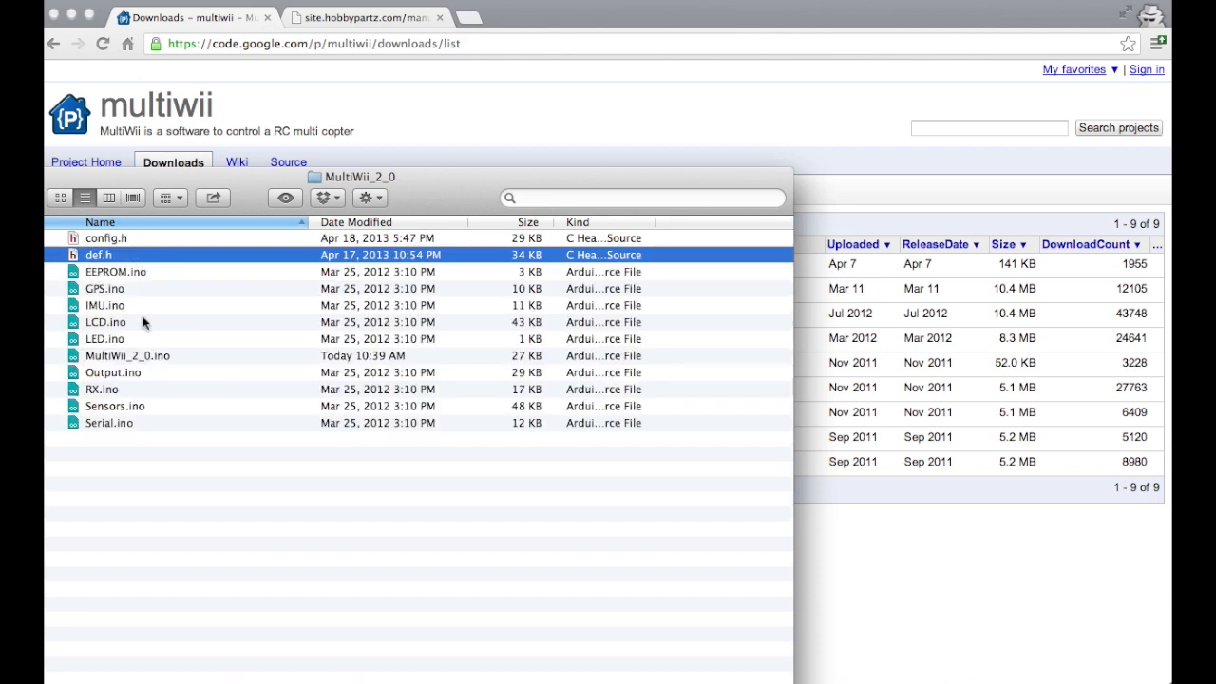
{"action": "mouse_move", "coordinate": [148, 364]}
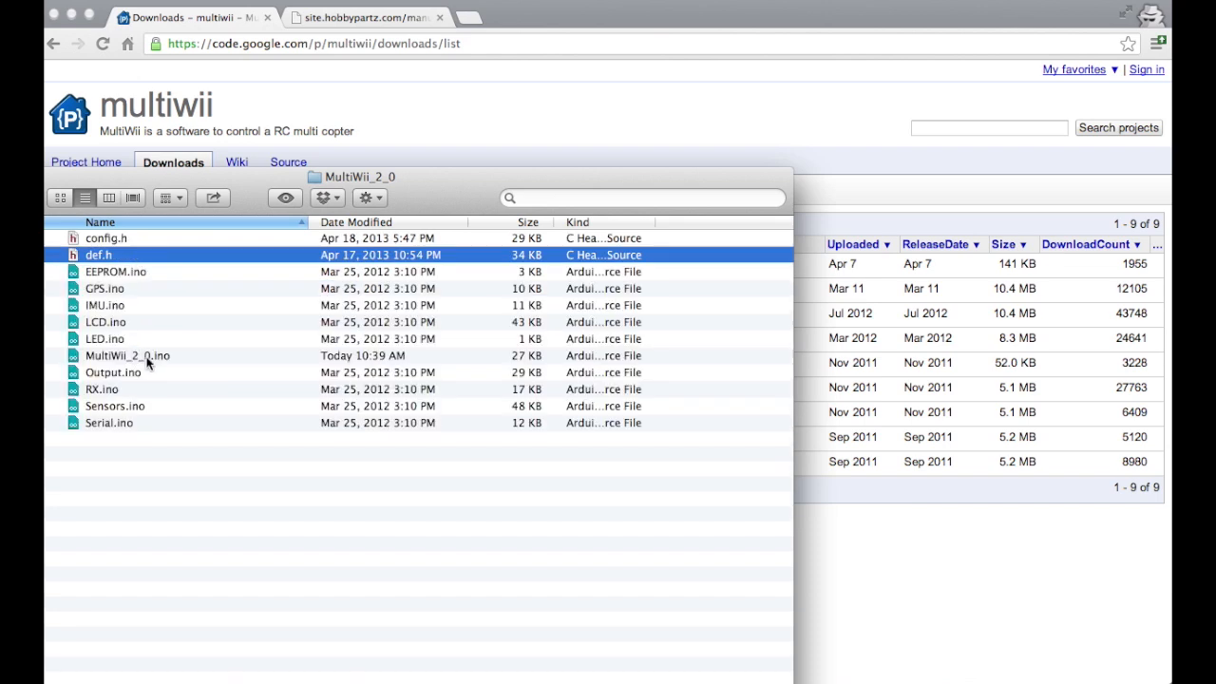
{"action": "left_click", "coordinate": [126, 355]}
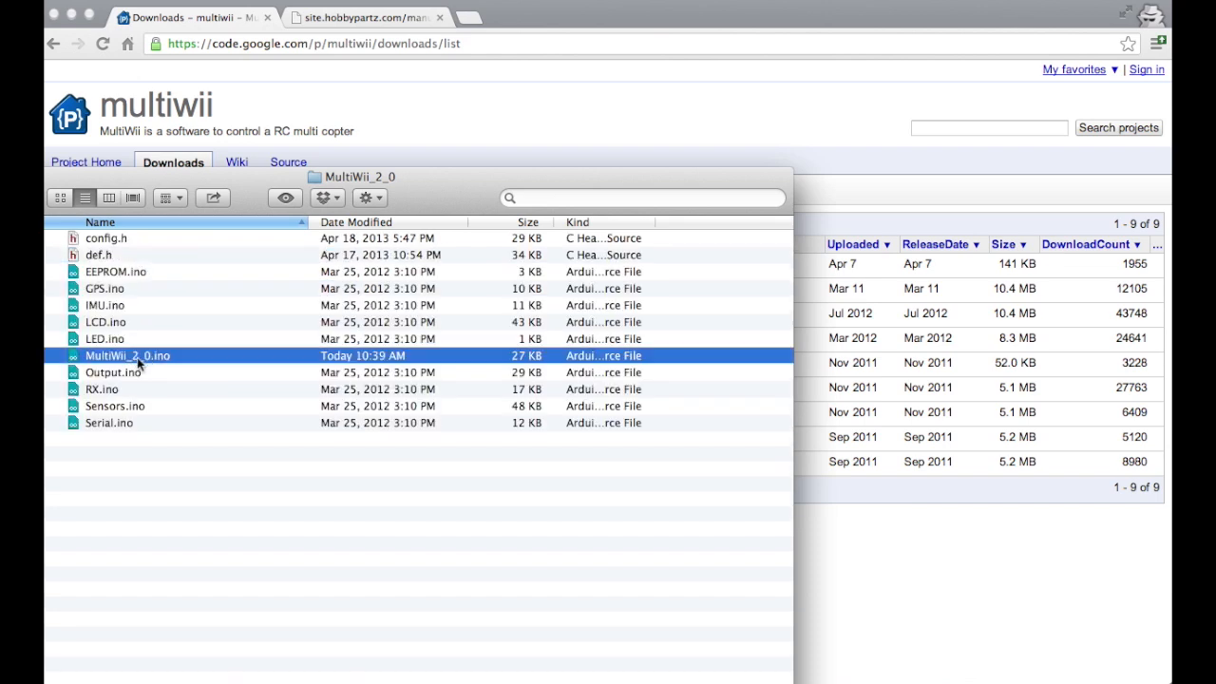
{"action": "mouse_move", "coordinate": [150, 362]}
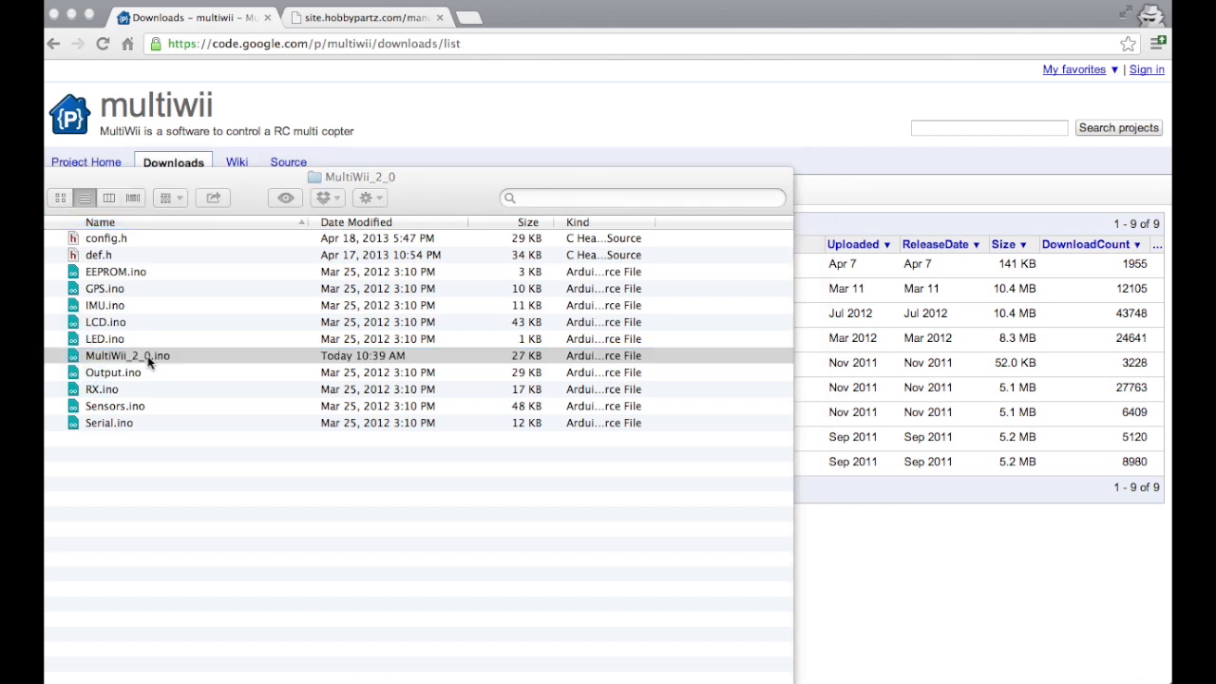
{"action": "double_click", "coordinate": [126, 356]}
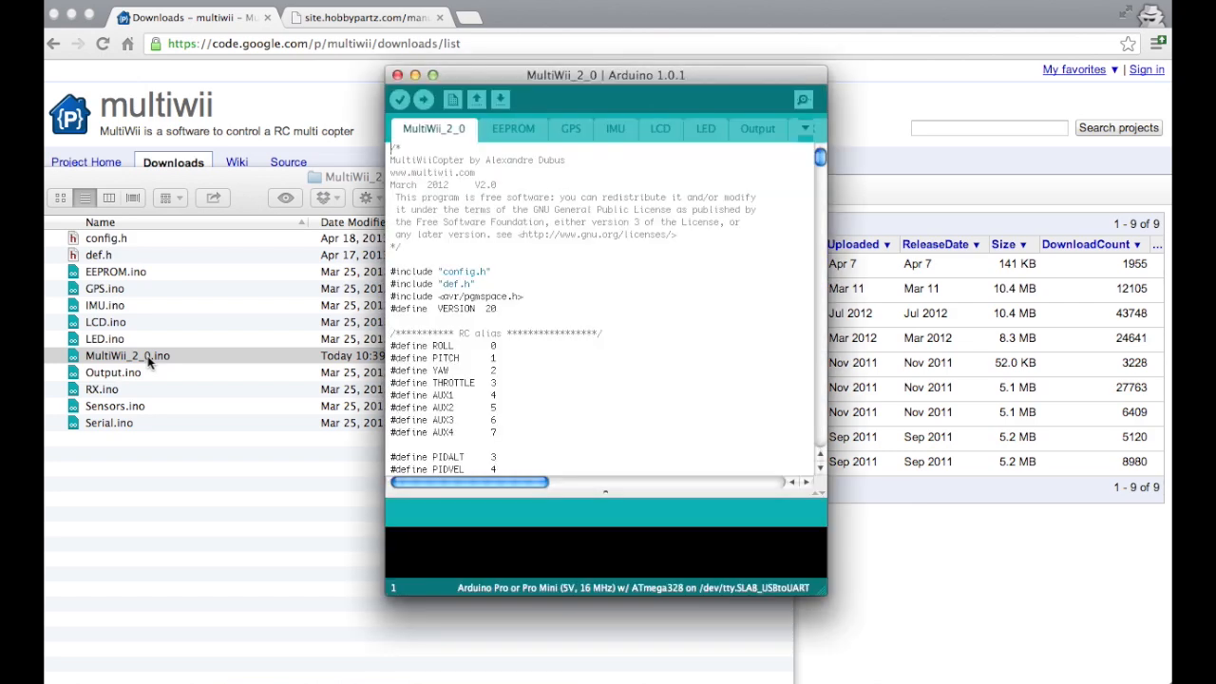
Maximize the MultiWii_2_0 sketch window and bring up the config.h file
{"action": "left_click", "coordinate": [434, 73]}
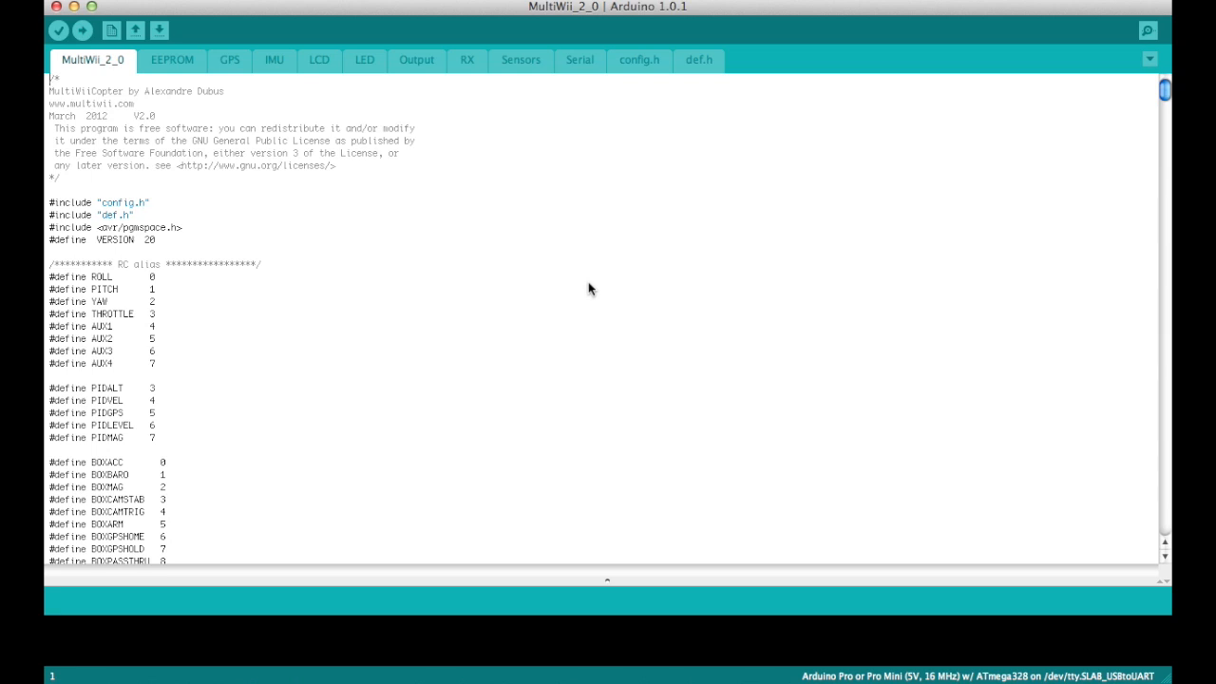
{"action": "left_click", "coordinate": [640, 61]}
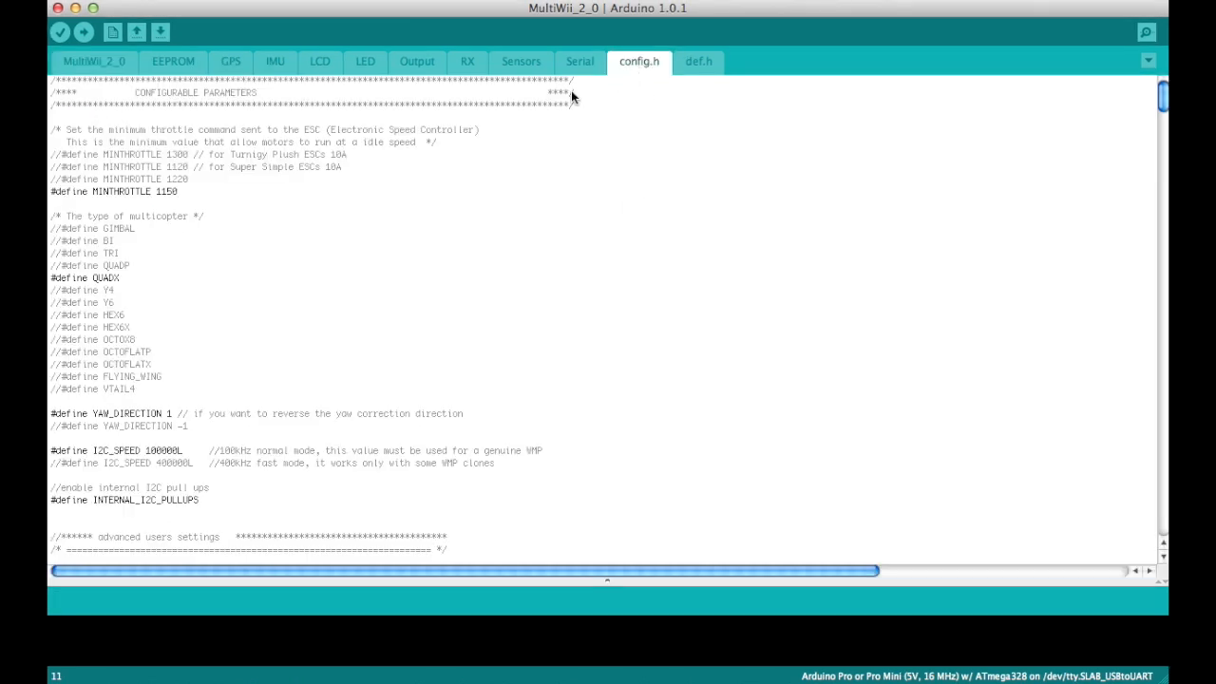
{"action": "mouse_move", "coordinate": [587, 197]}
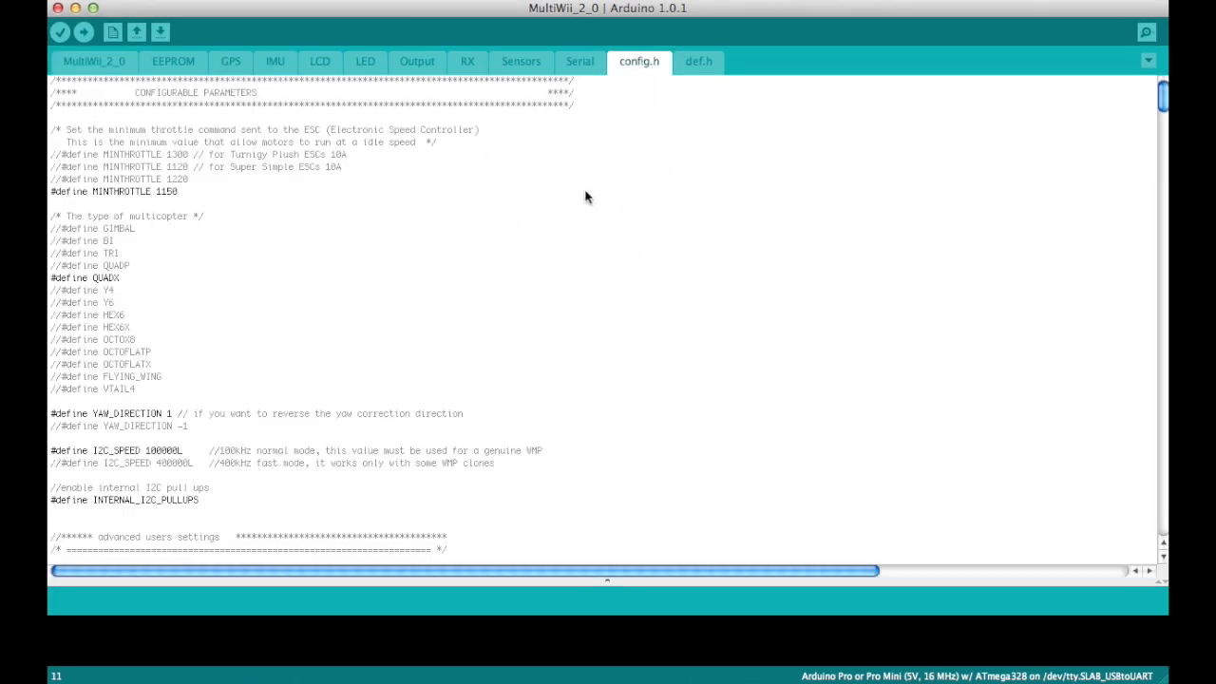
{"action": "mouse_move", "coordinate": [141, 236]}
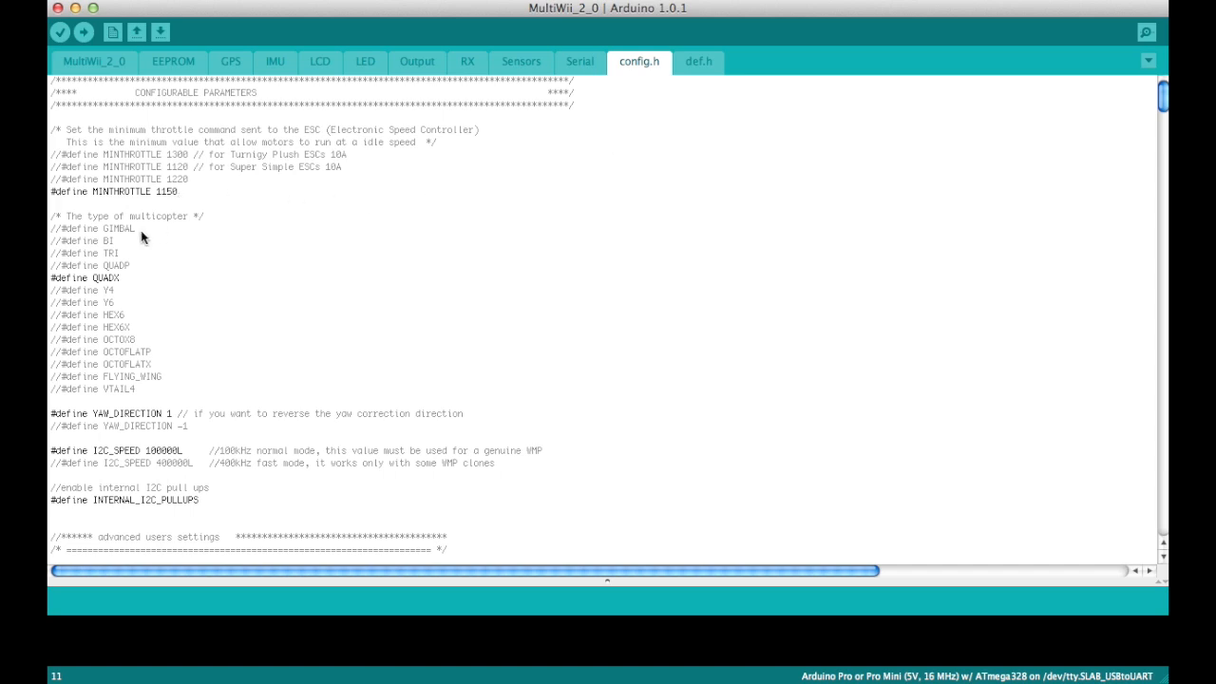
{"action": "mouse_move", "coordinate": [171, 226]}
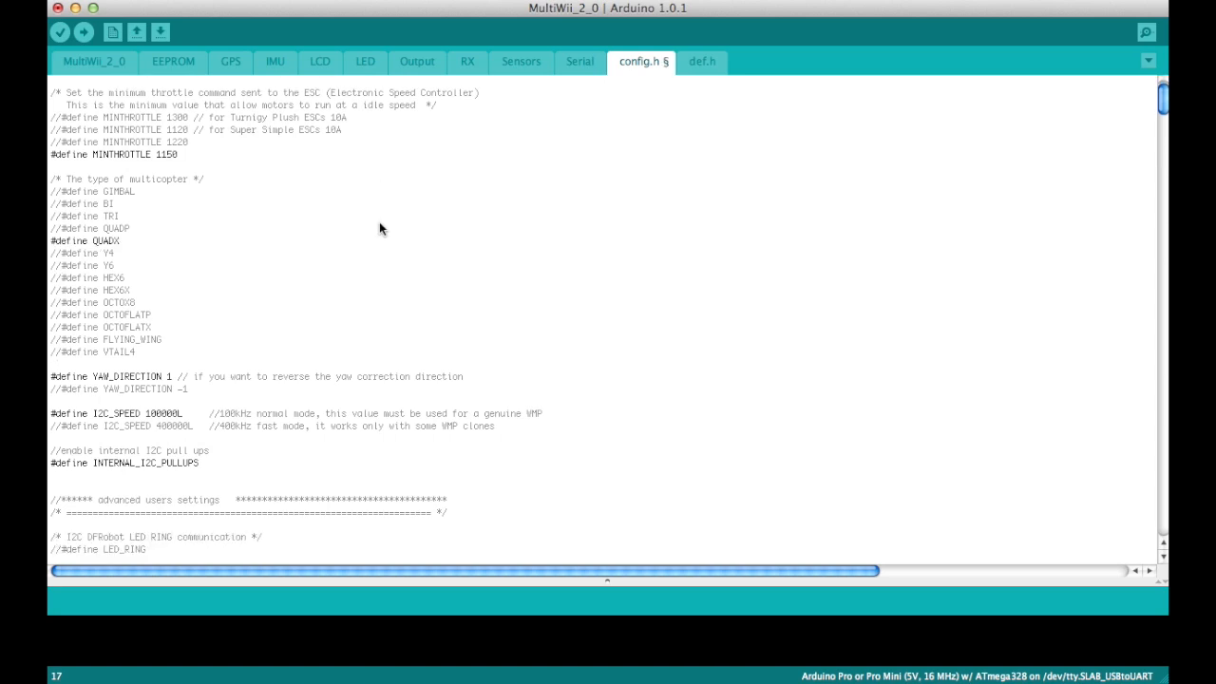
Scroll config.h down to the sensor board definitions containing DROTEK_6DOF_MPU
{"action": "scroll", "scroll_direction": "down", "scroll_amount": 3}
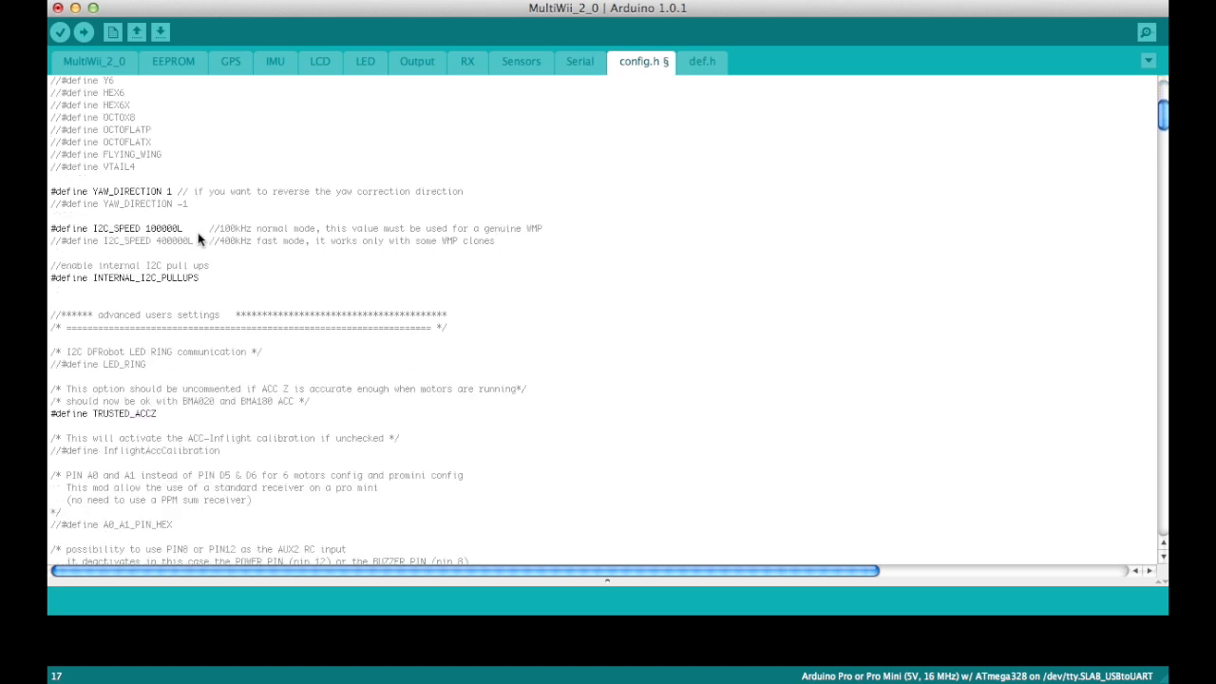
{"action": "scroll", "scroll_direction": "down", "scroll_amount": 3}
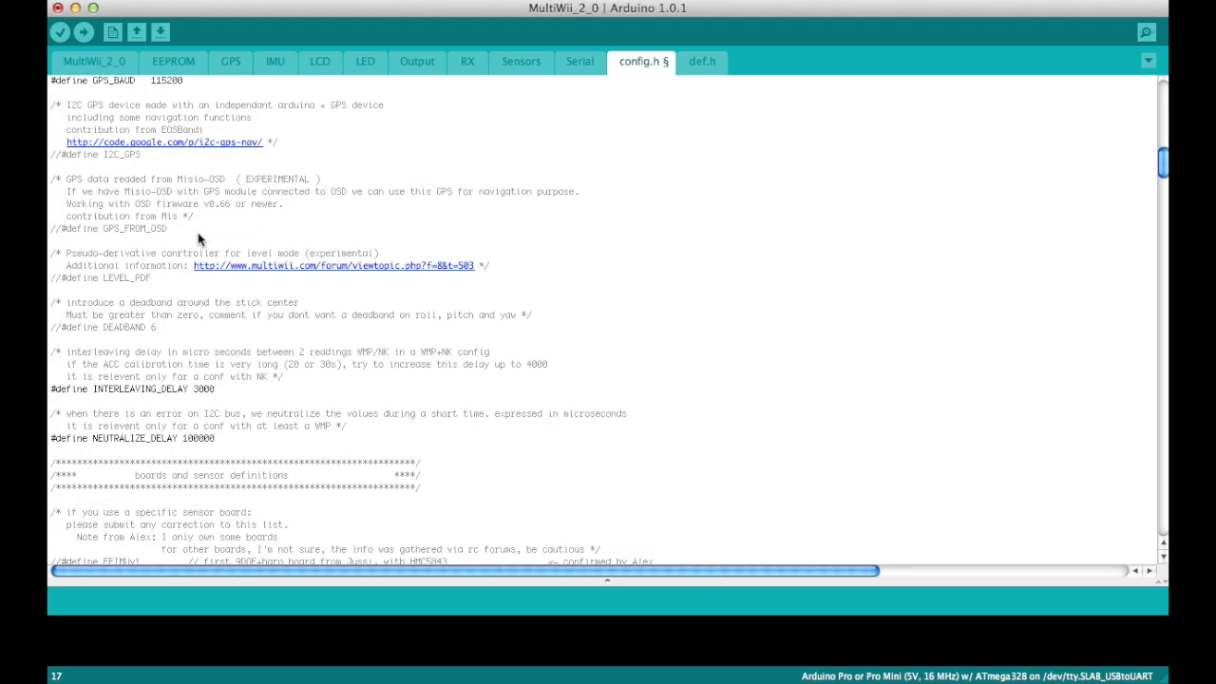
{"action": "scroll", "scroll_direction": "down", "scroll_amount": 3}
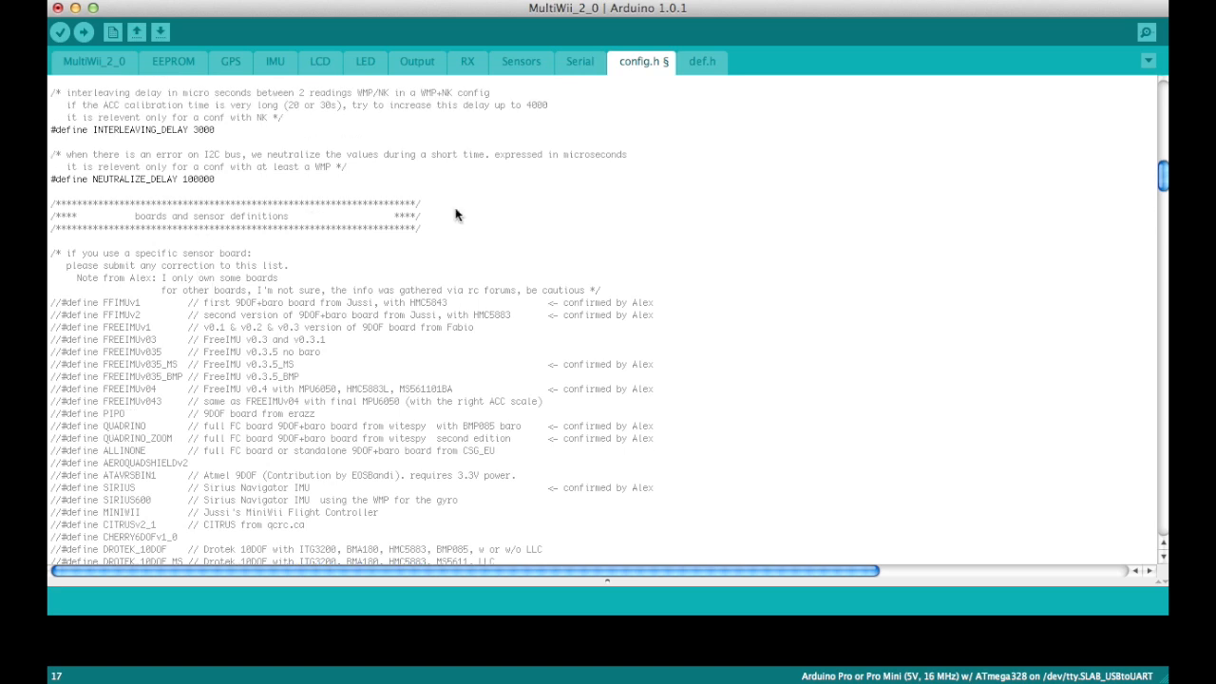
{"action": "scroll", "scroll_direction": "down", "scroll_amount": 3}
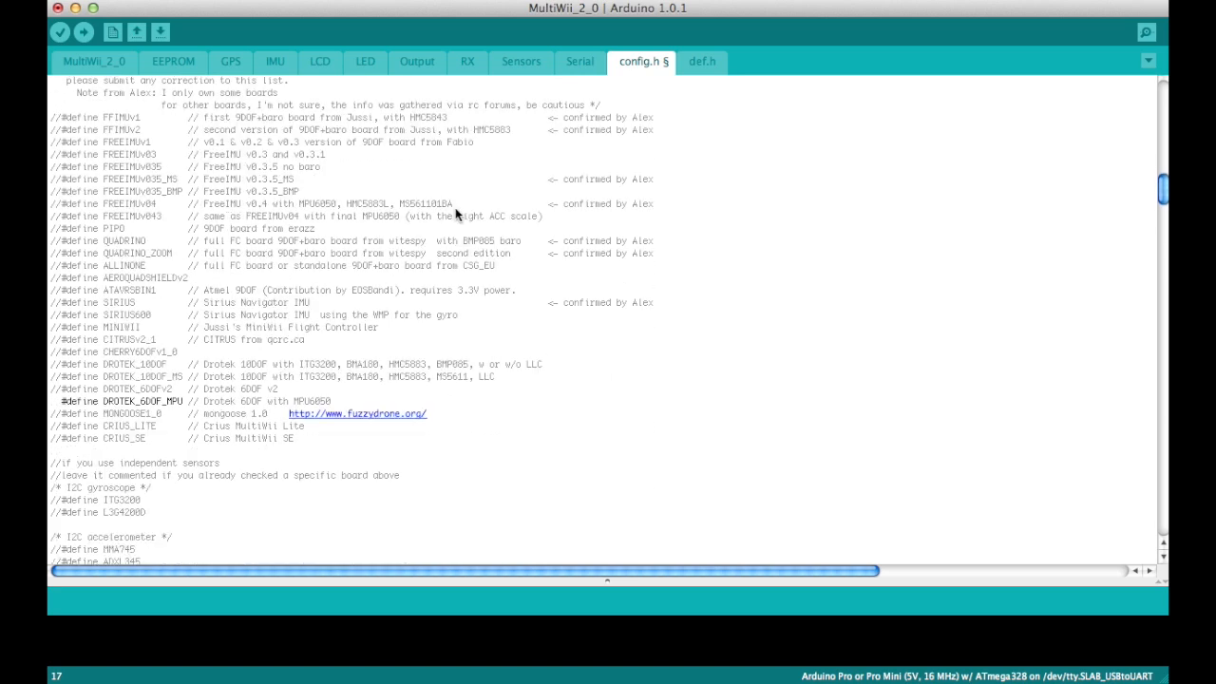
{"action": "mouse_move", "coordinate": [342, 332]}
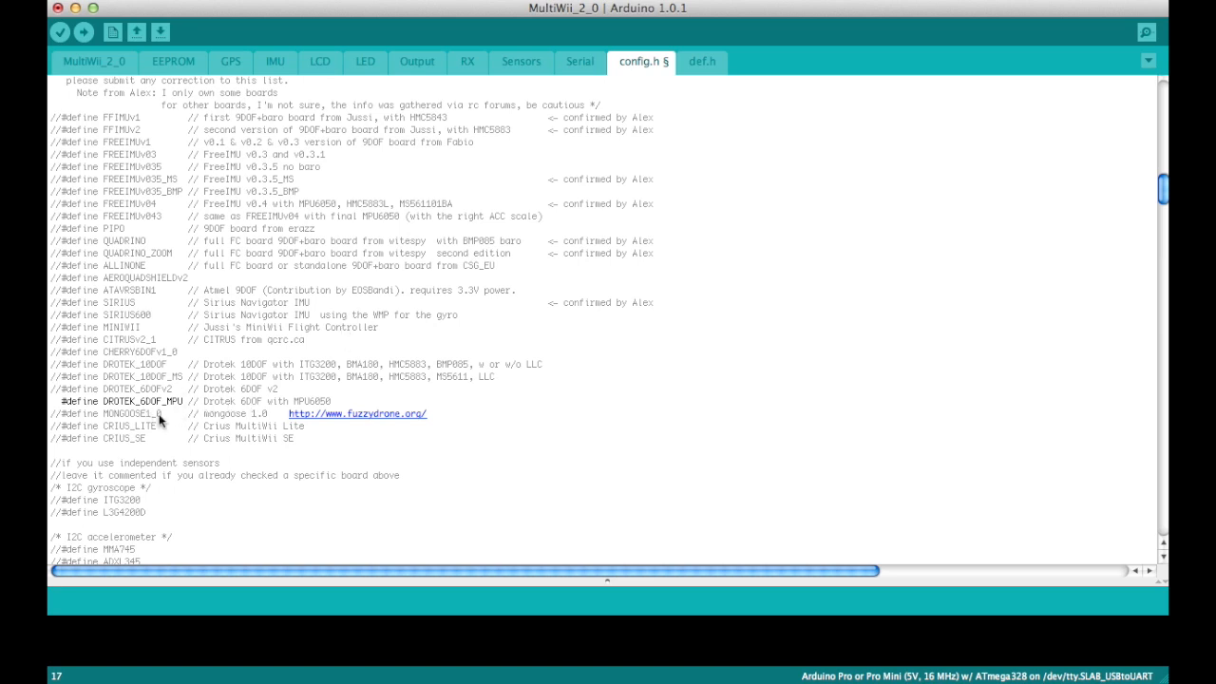
{"action": "mouse_move", "coordinate": [321, 411]}
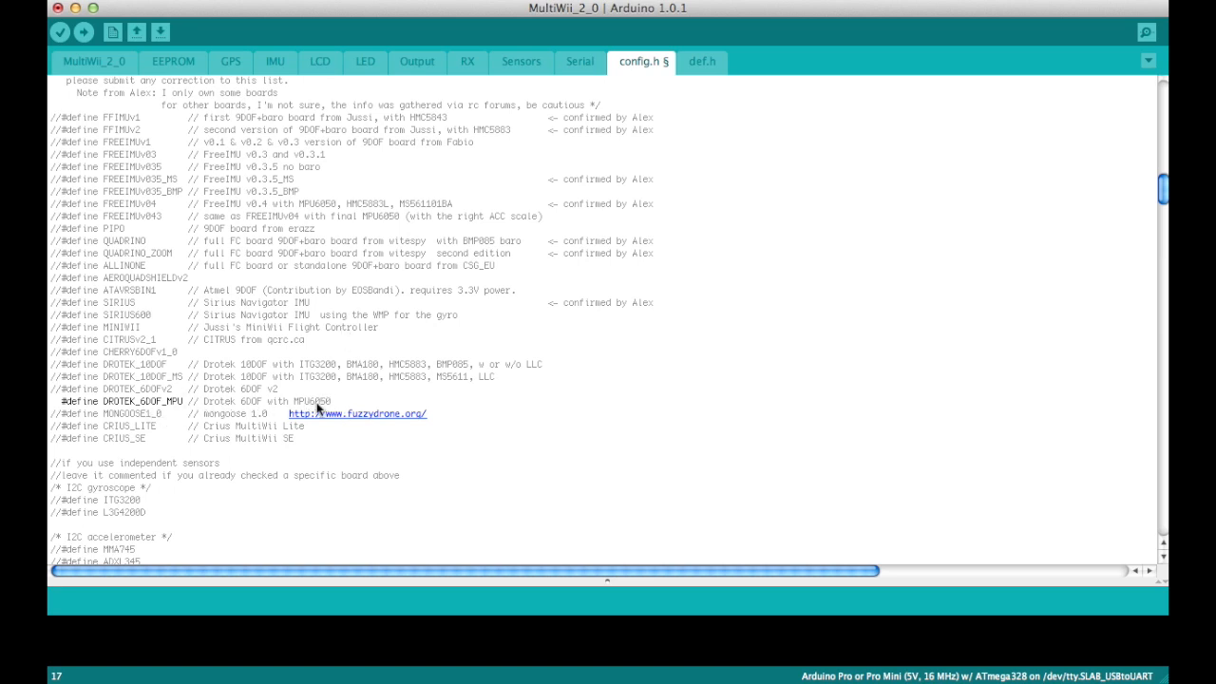
{"action": "mouse_move", "coordinate": [195, 414]}
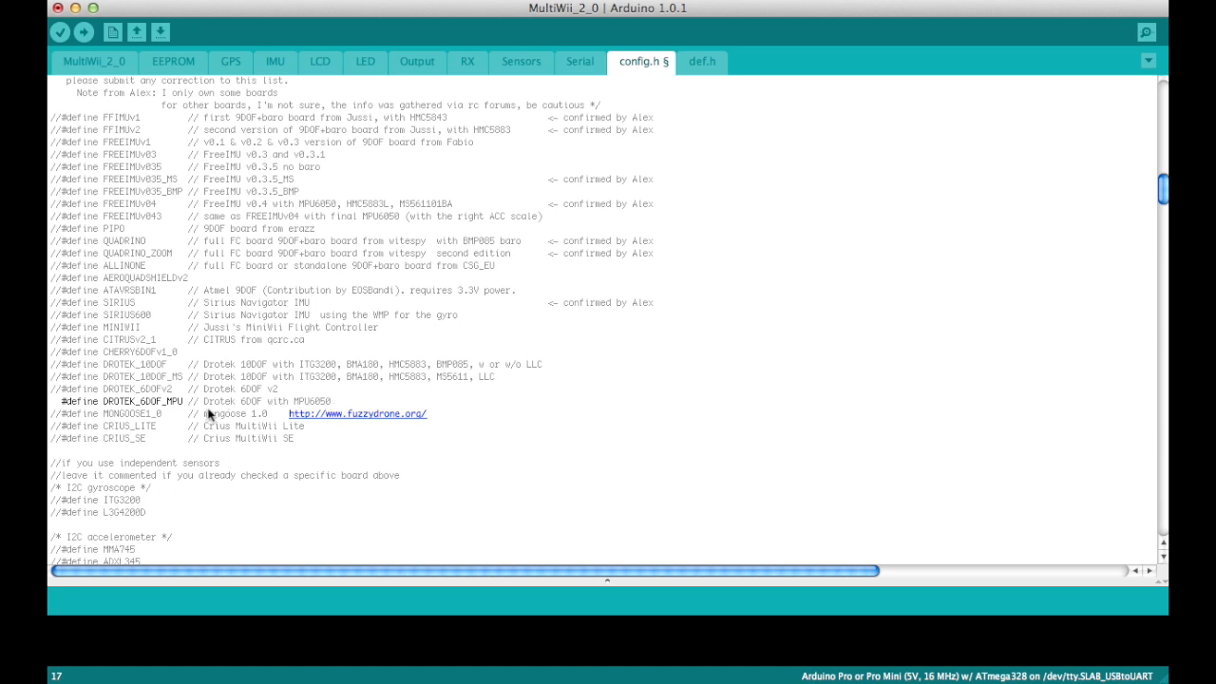
{"action": "mouse_move", "coordinate": [142, 417]}
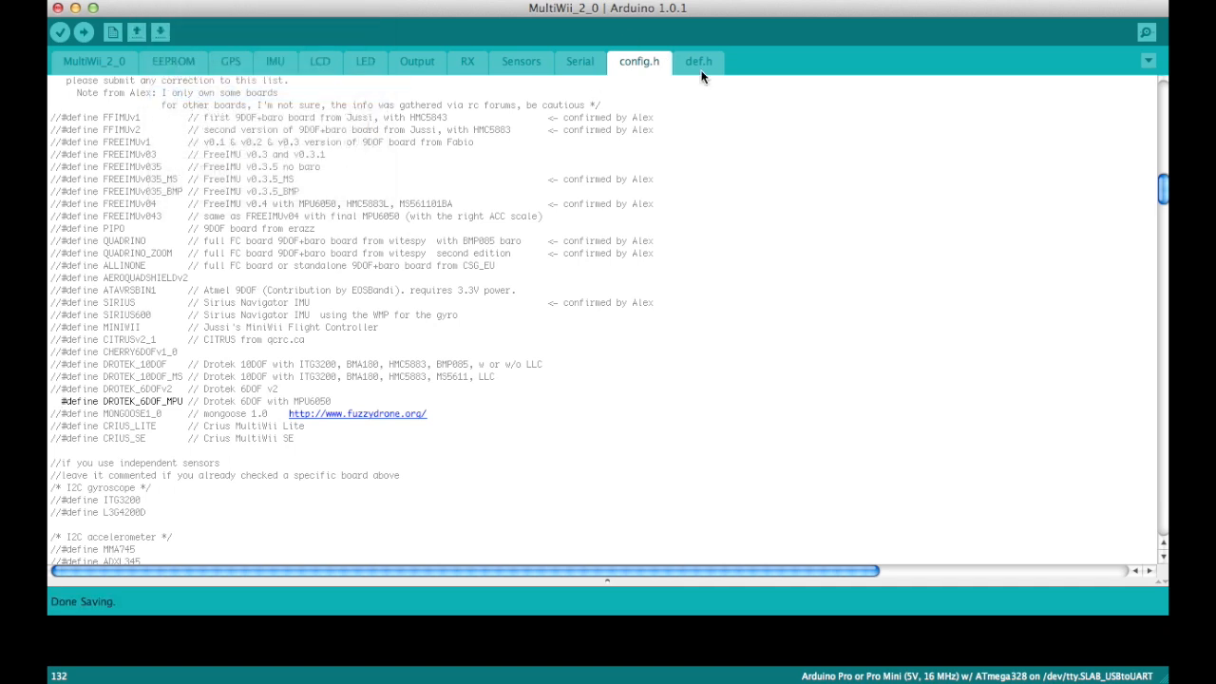
Search def.h for the MPU6050 address definition in the DROTEK_6DOF_MPU block
{"action": "left_click", "coordinate": [698, 62]}
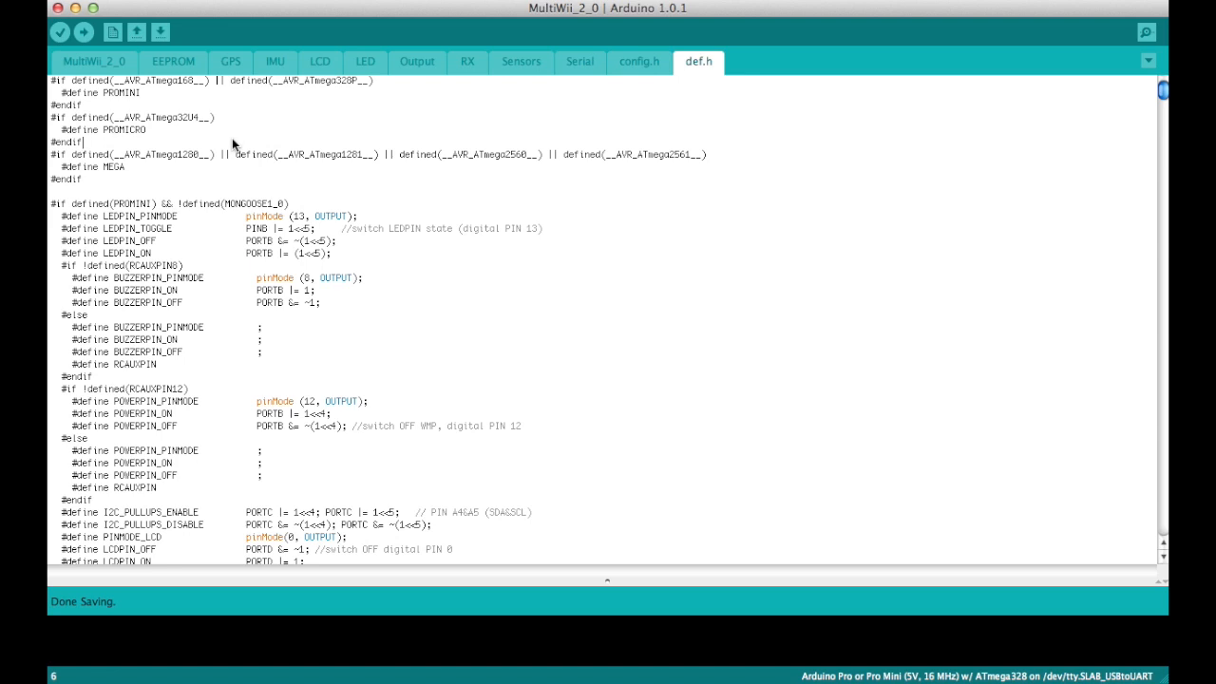
{"action": "key", "text": "cmd+f"}
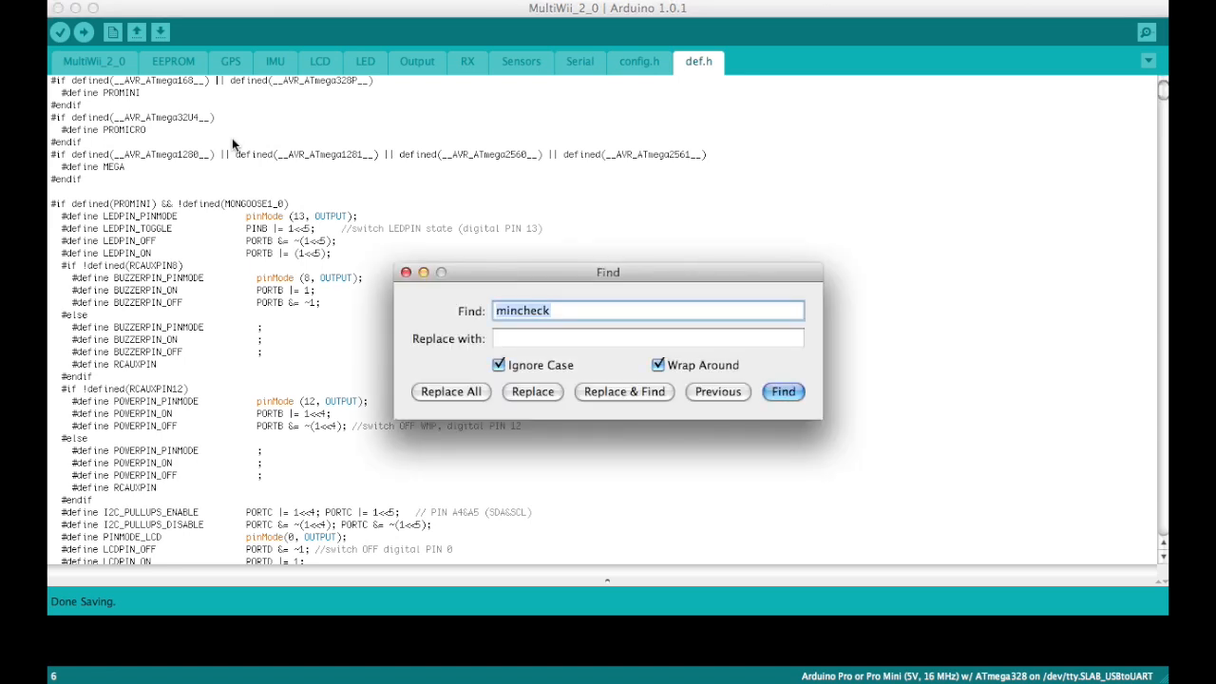
{"action": "type", "text": "mpu6050_"}
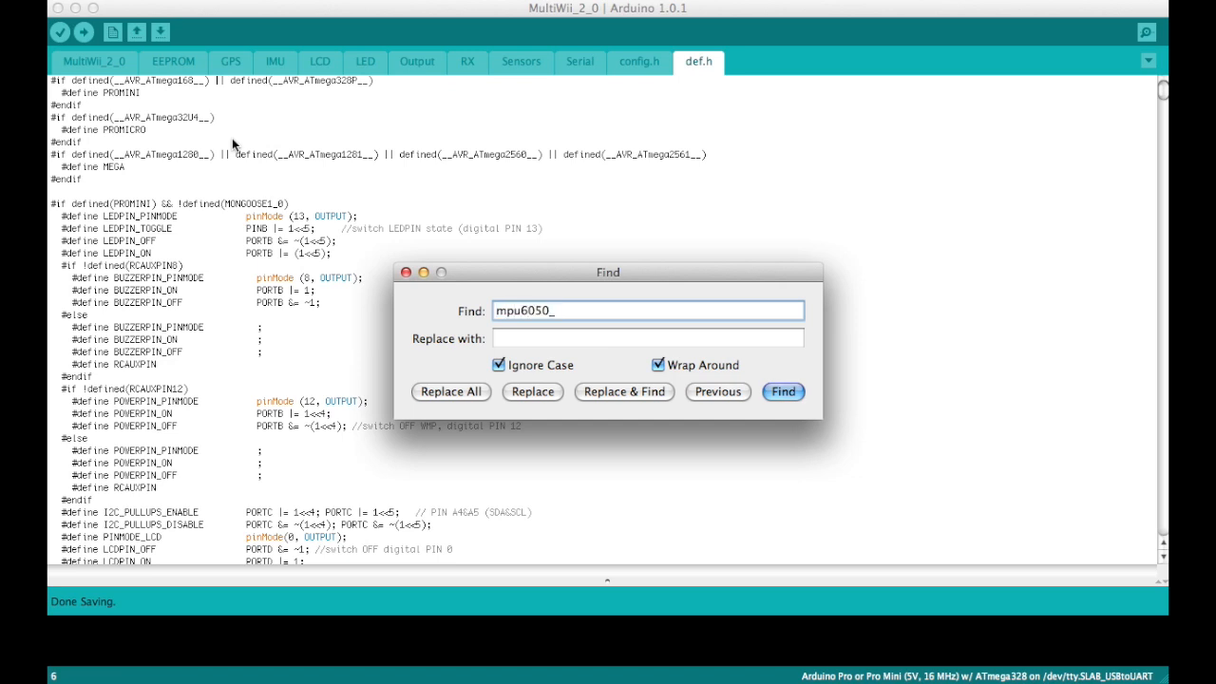
{"action": "type", "text": "addree"}
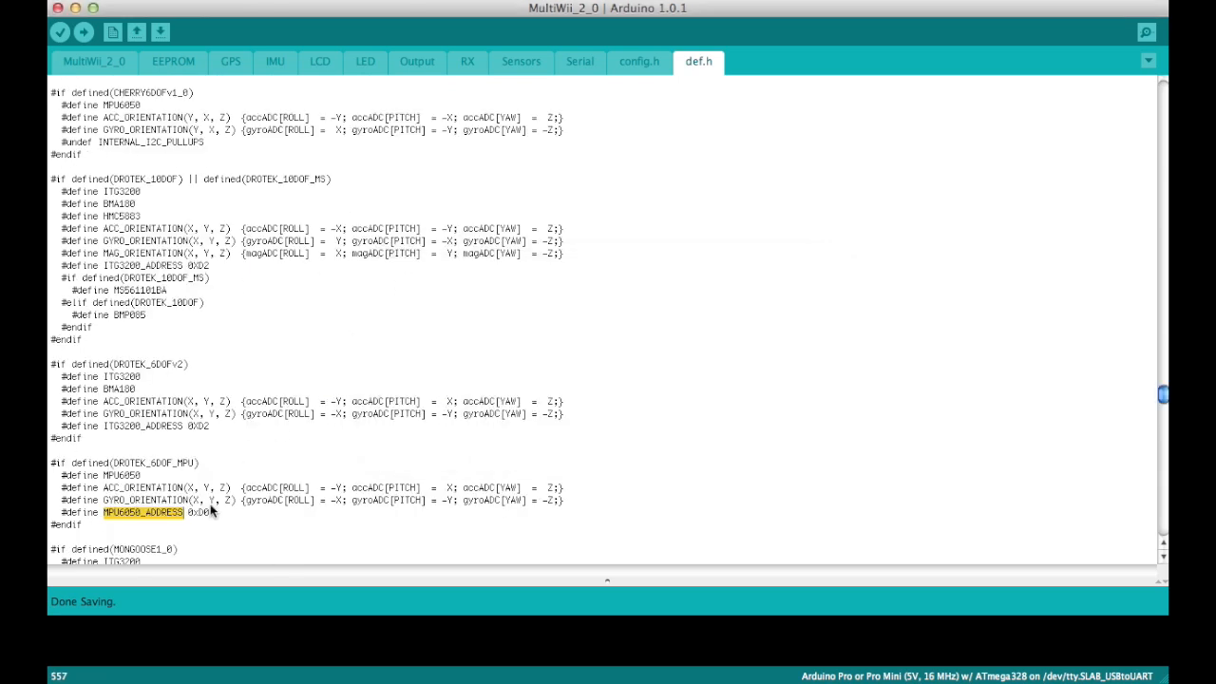
Save def.h with MPU6050_ADDRESS at 0xD0 and return to the MultiWii_2_0 sketch
{"action": "scroll", "scroll_direction": "down", "scroll_amount": 3}
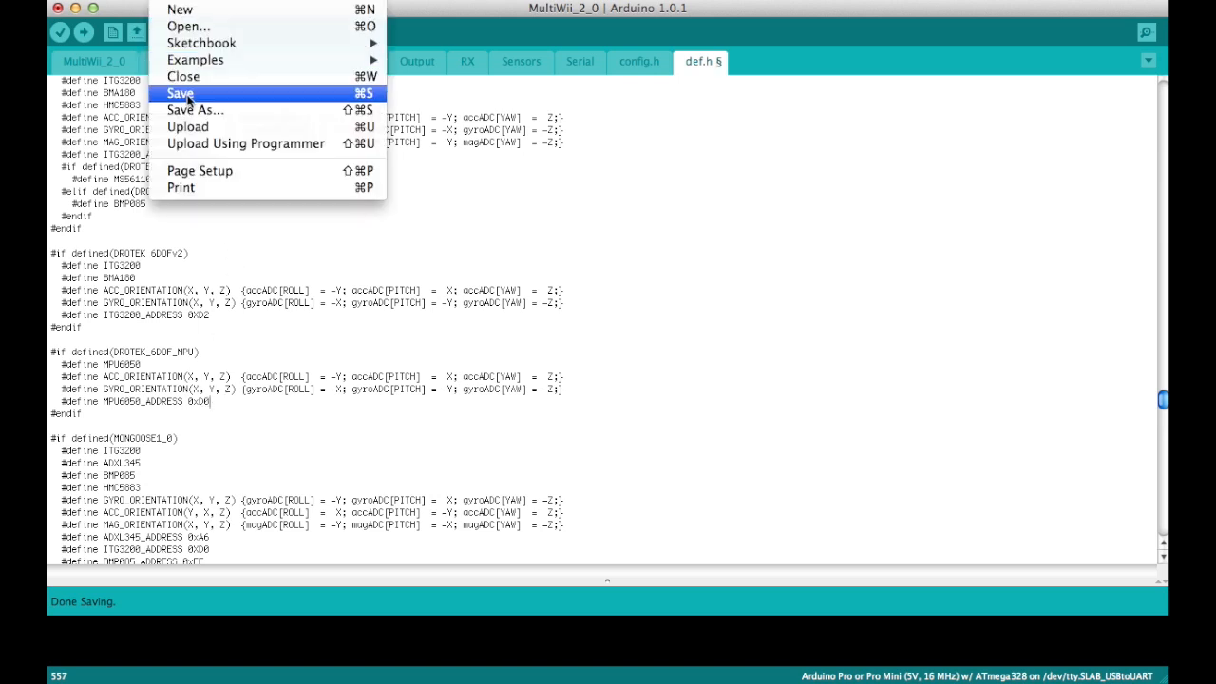
{"action": "left_click", "coordinate": [180, 94]}
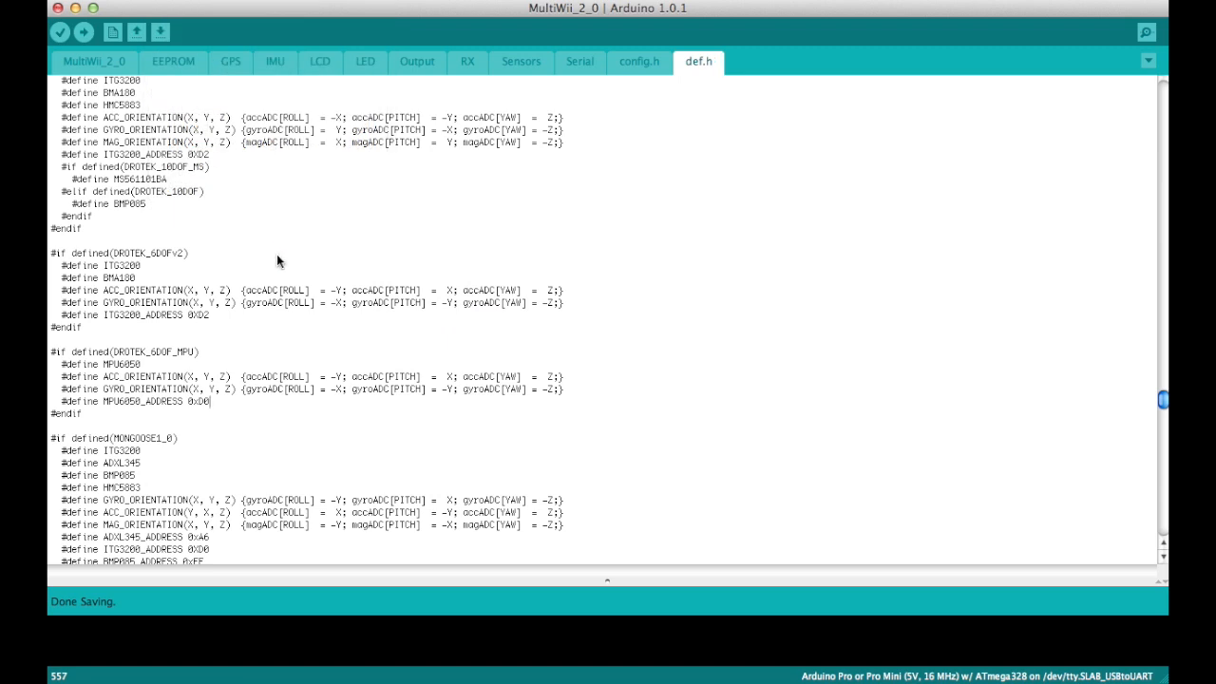
{"action": "mouse_move", "coordinate": [298, 342]}
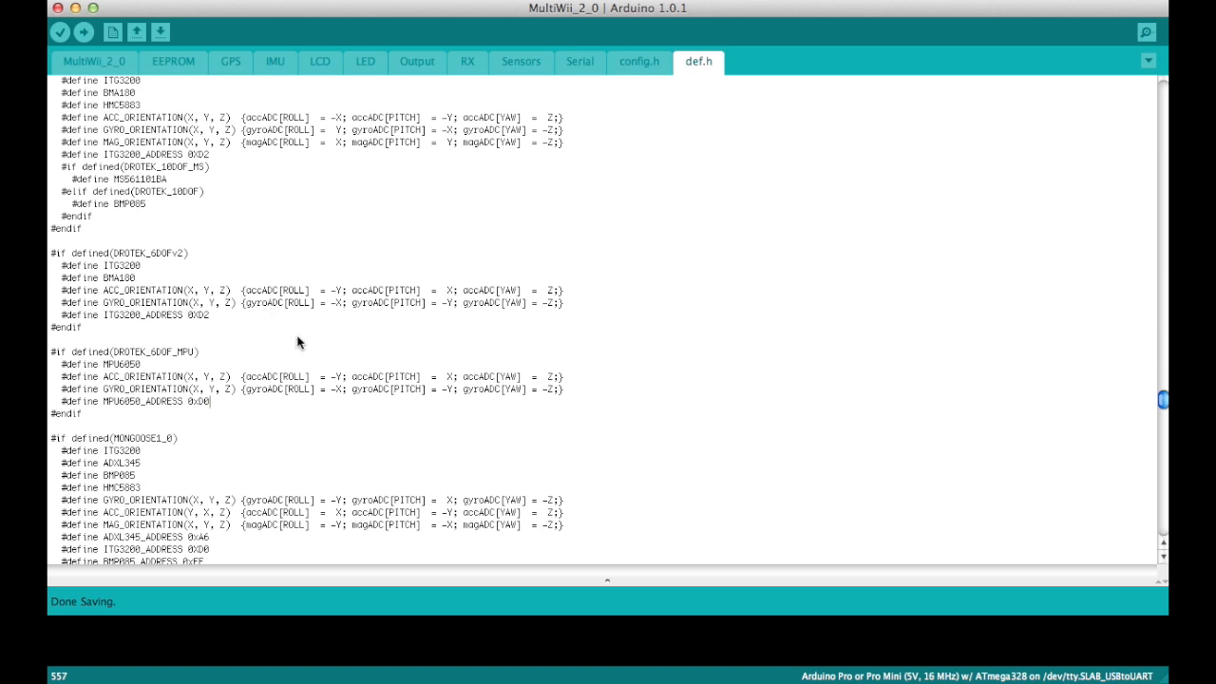
{"action": "mouse_move", "coordinate": [351, 389]}
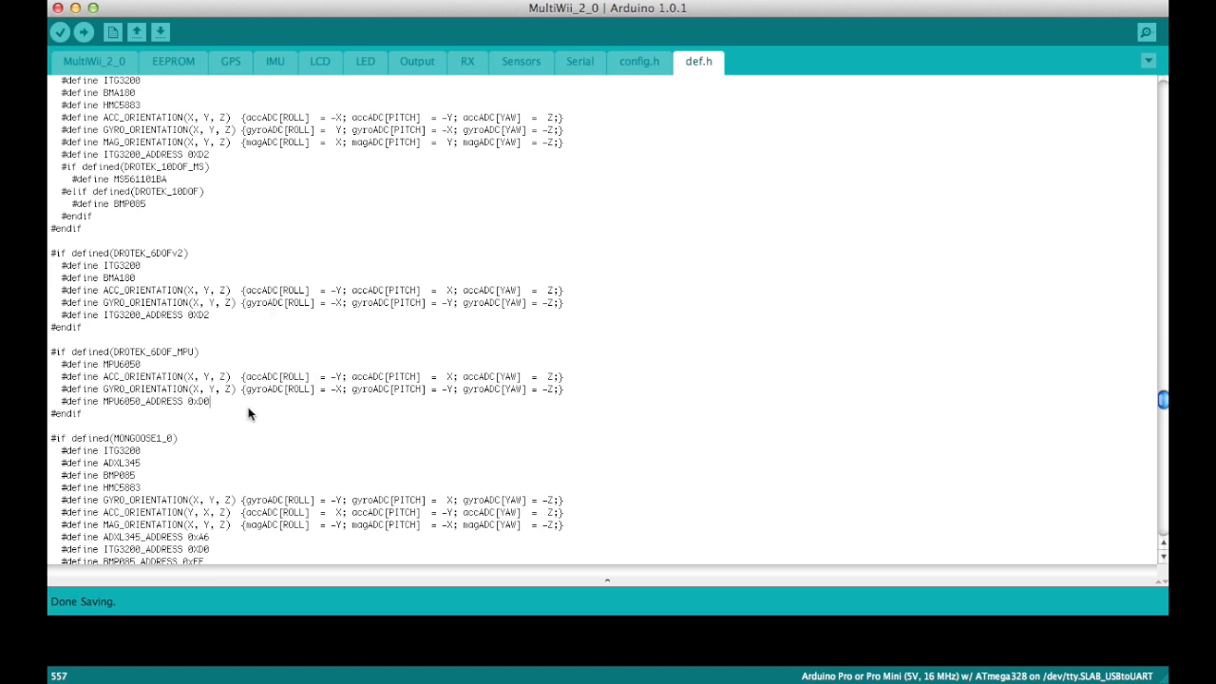
{"action": "mouse_move", "coordinate": [355, 176]}
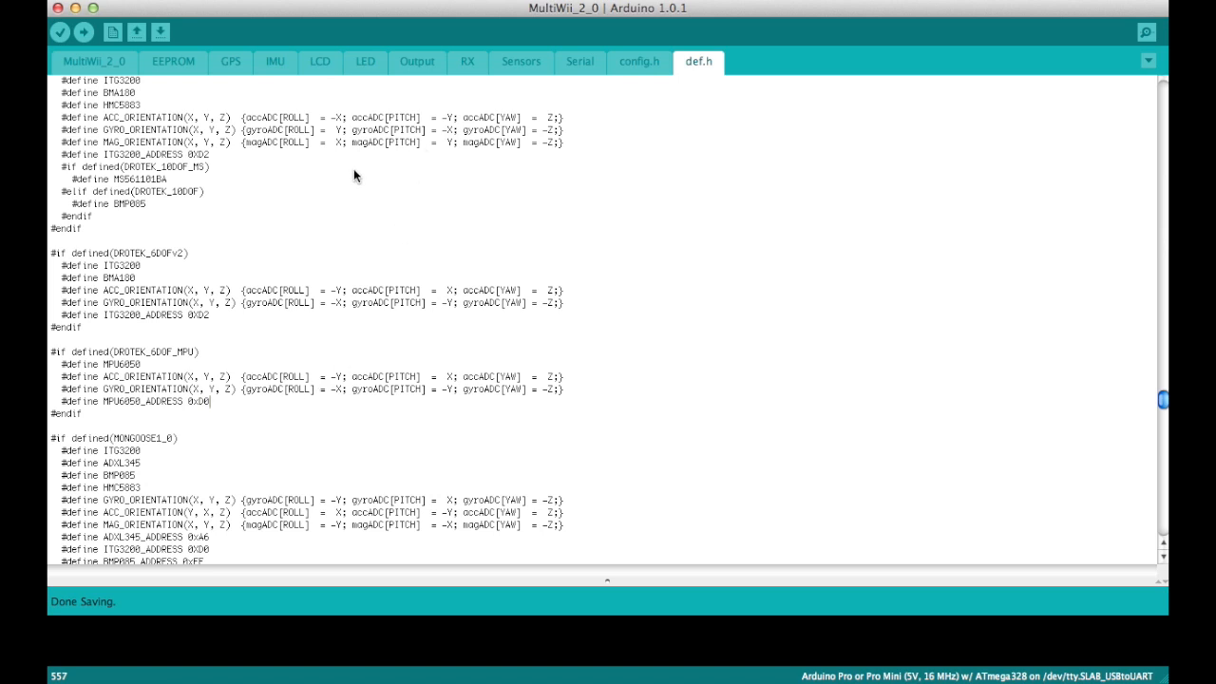
{"action": "left_click", "coordinate": [95, 60]}
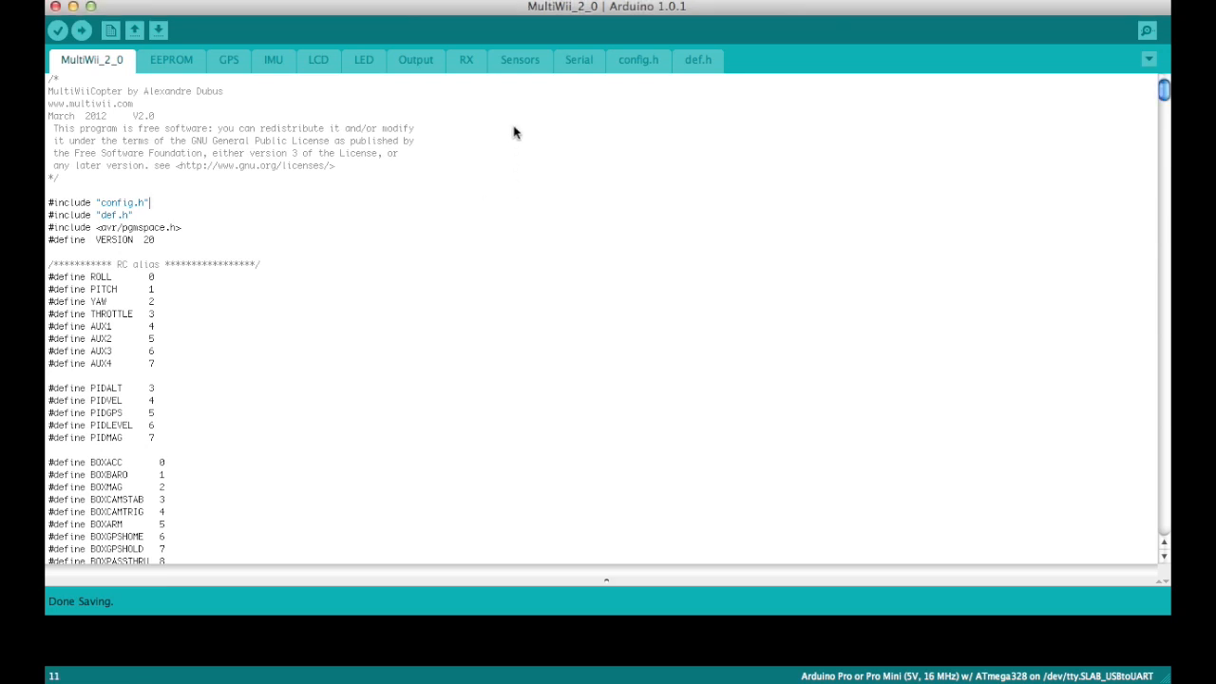
{"action": "mouse_move", "coordinate": [489, 32]}
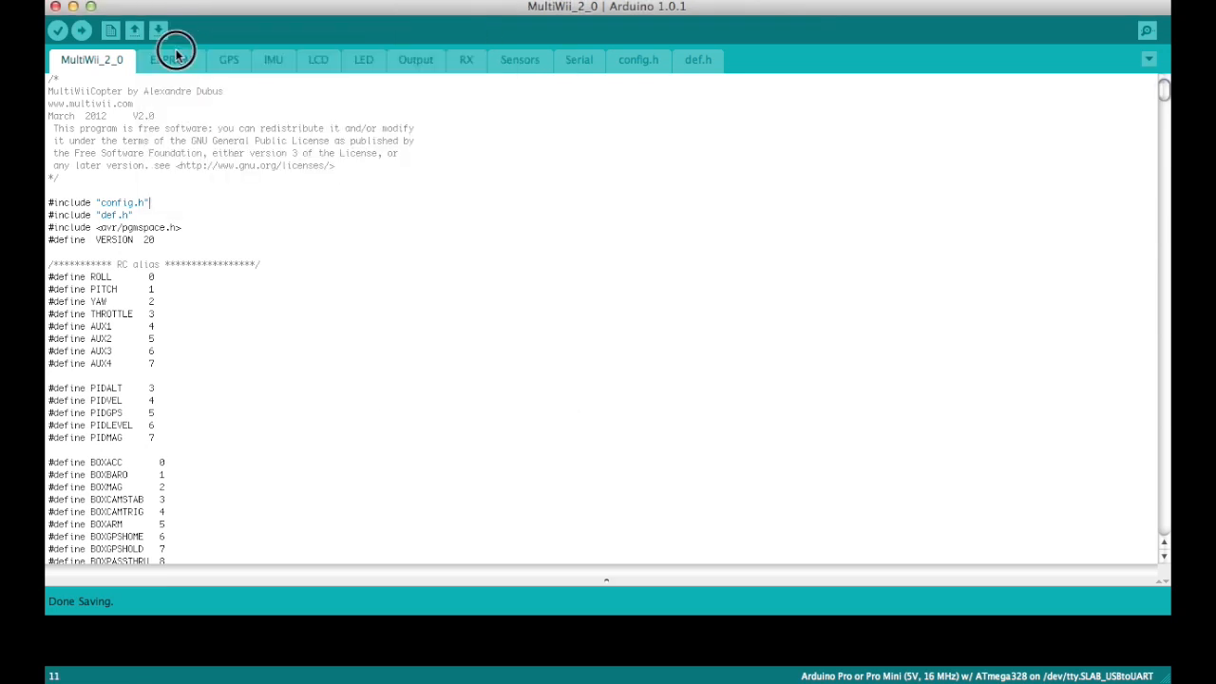
Search the main sketch for 'minchec' to reach MINCHECK, currently 1120
{"action": "key", "text": "cmd+f"}
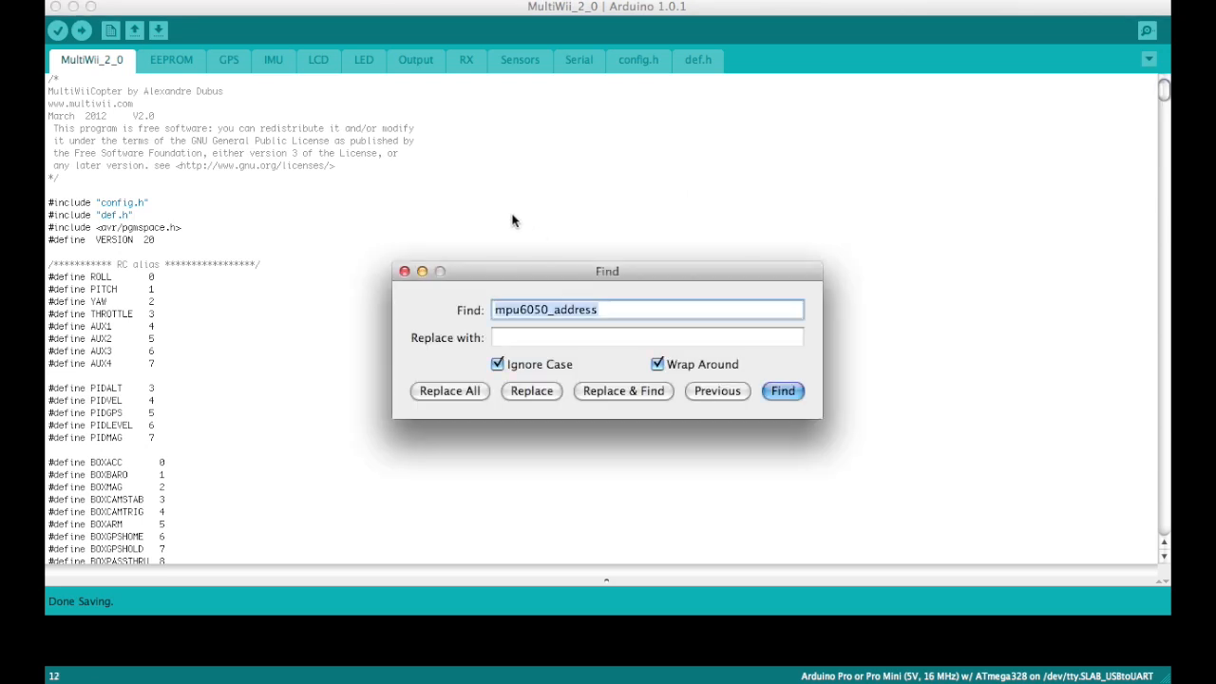
{"action": "type", "text": "minchec"}
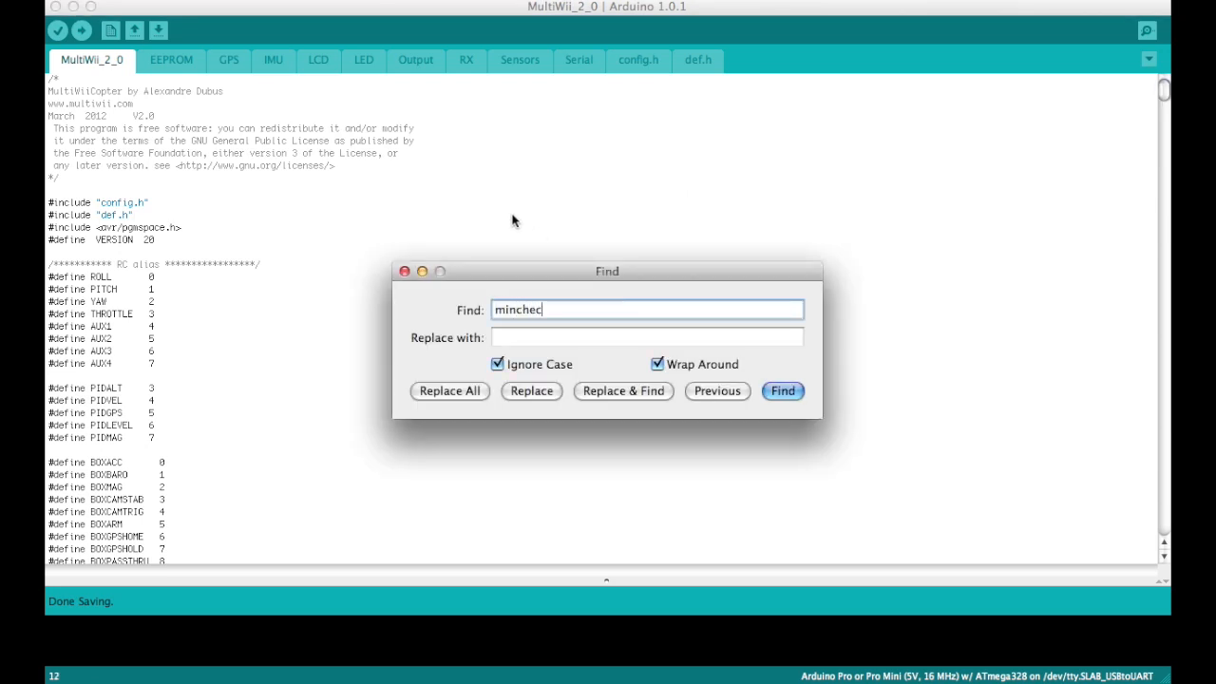
{"action": "left_click", "coordinate": [782, 390]}
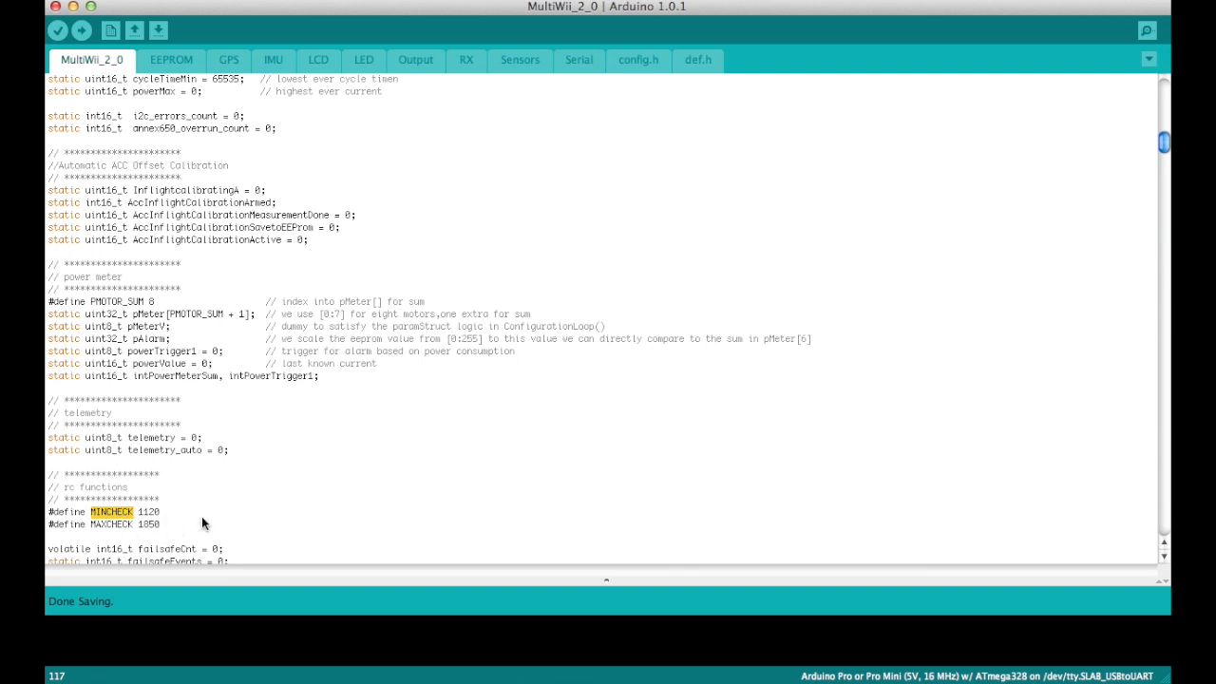
{"action": "mouse_move", "coordinate": [190, 526]}
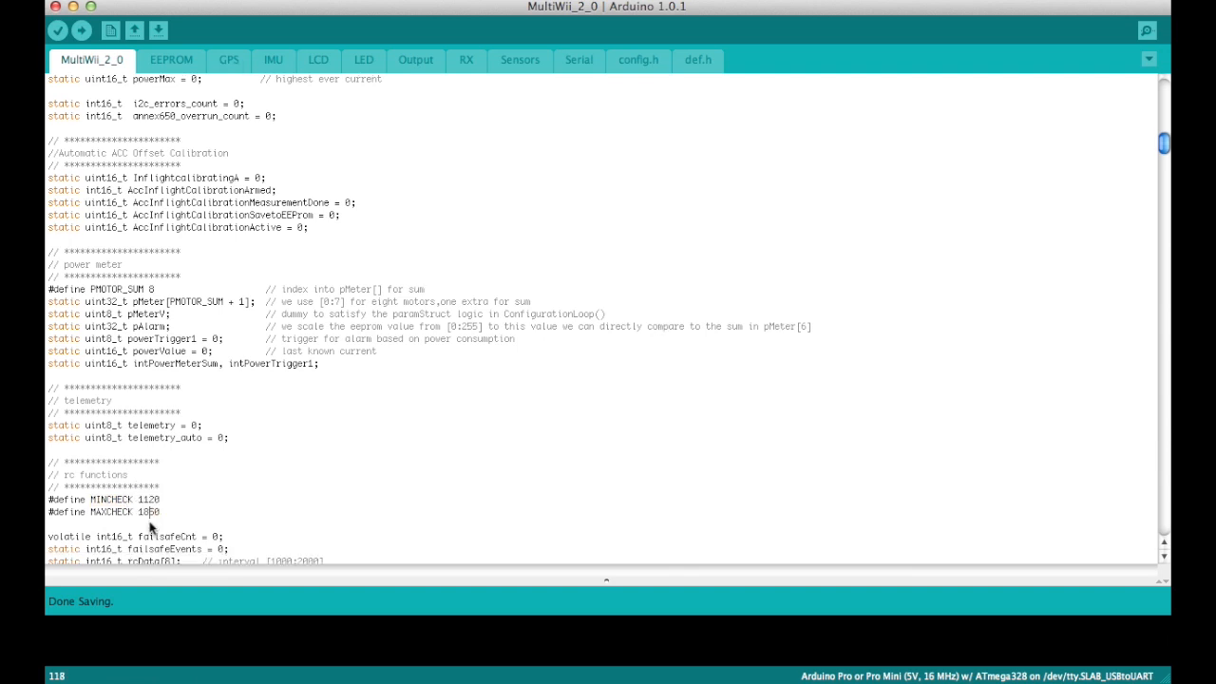
{"action": "double_click", "coordinate": [147, 527]}
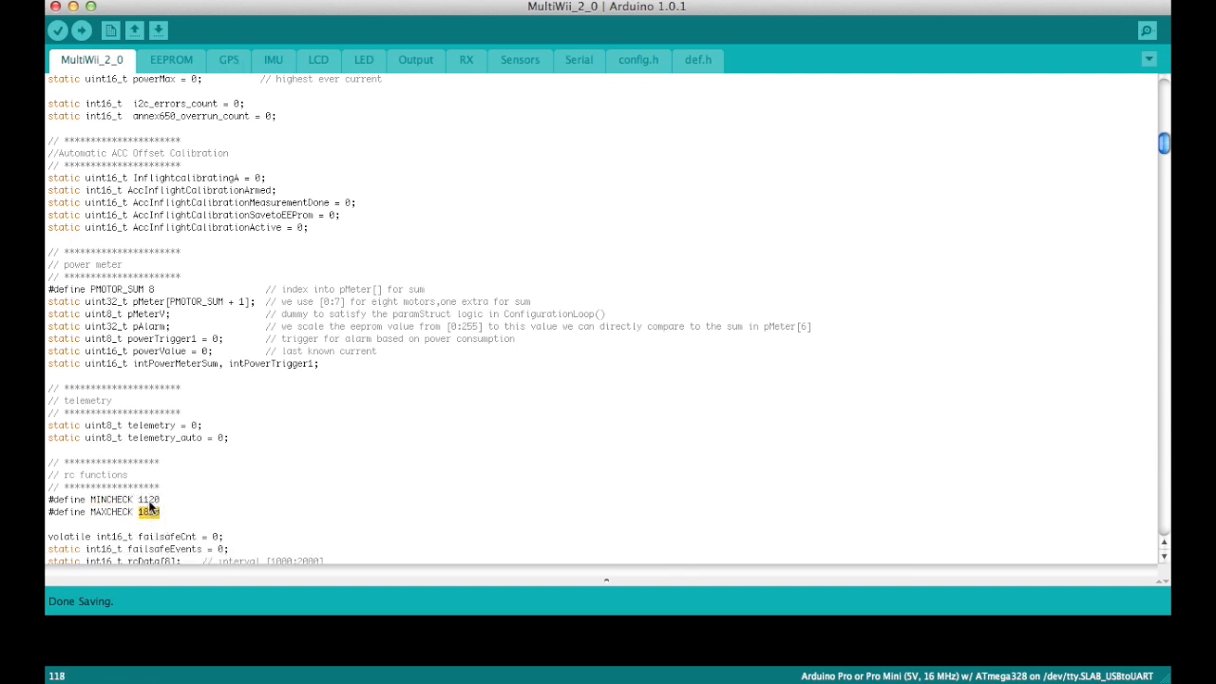
{"action": "double_click", "coordinate": [146, 513]}
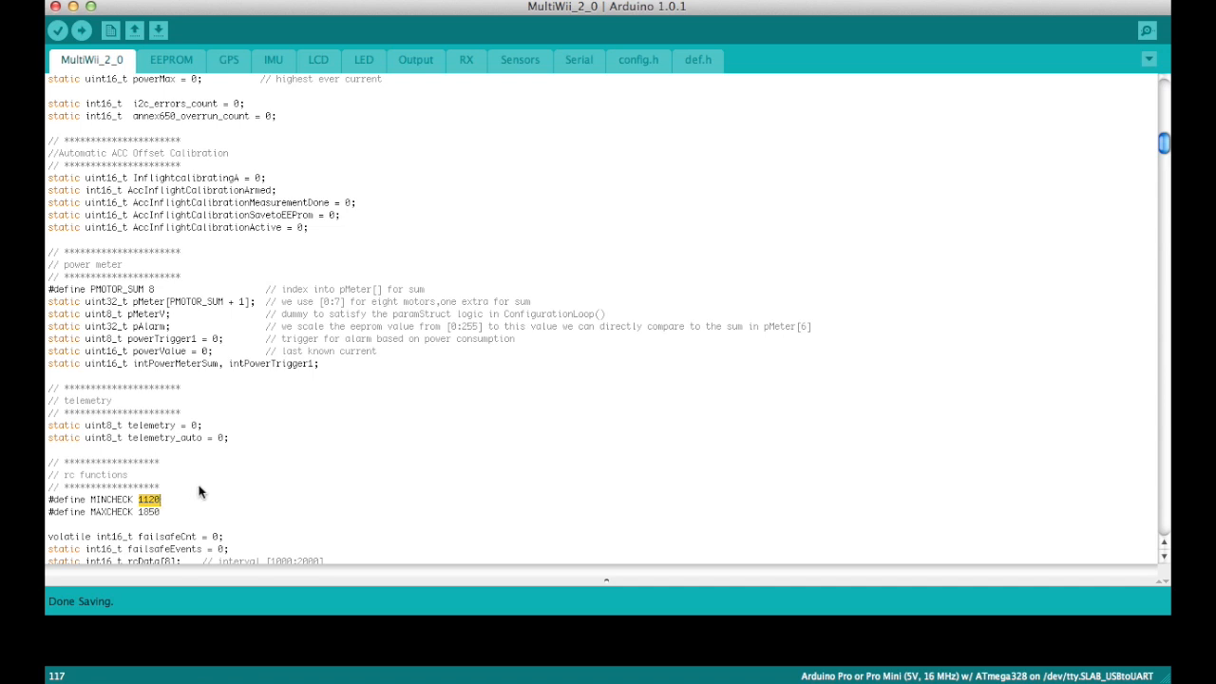
{"action": "mouse_move", "coordinate": [235, 511]}
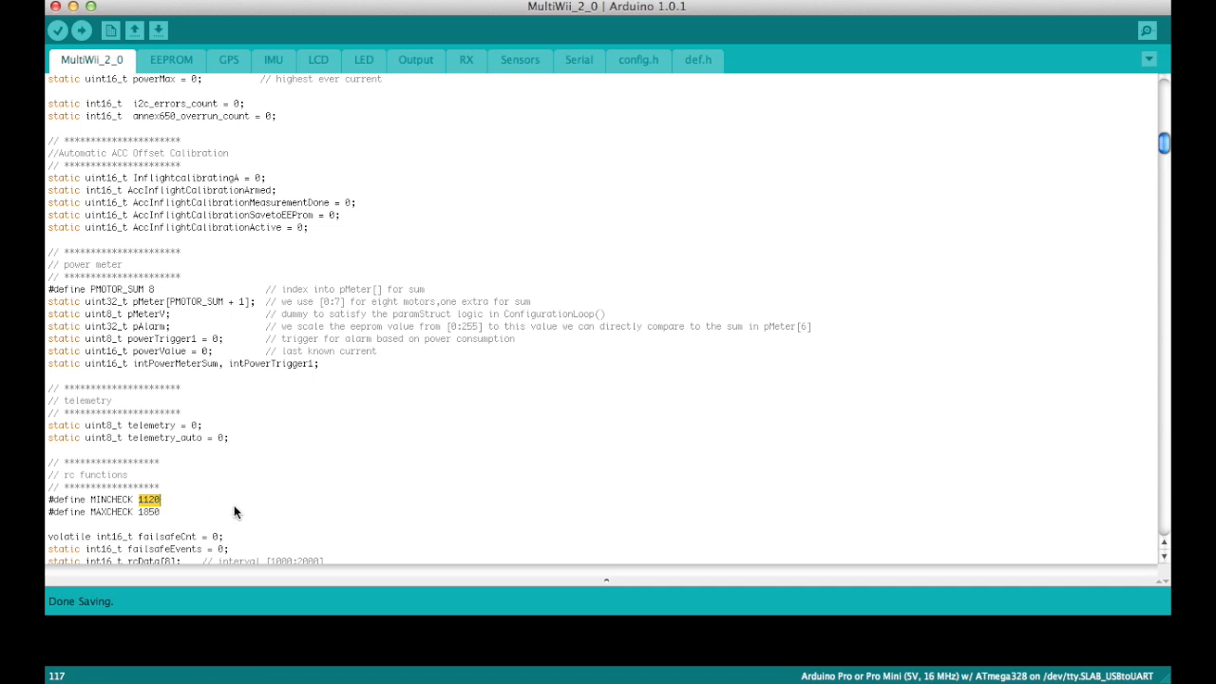
{"action": "mouse_move", "coordinate": [297, 491]}
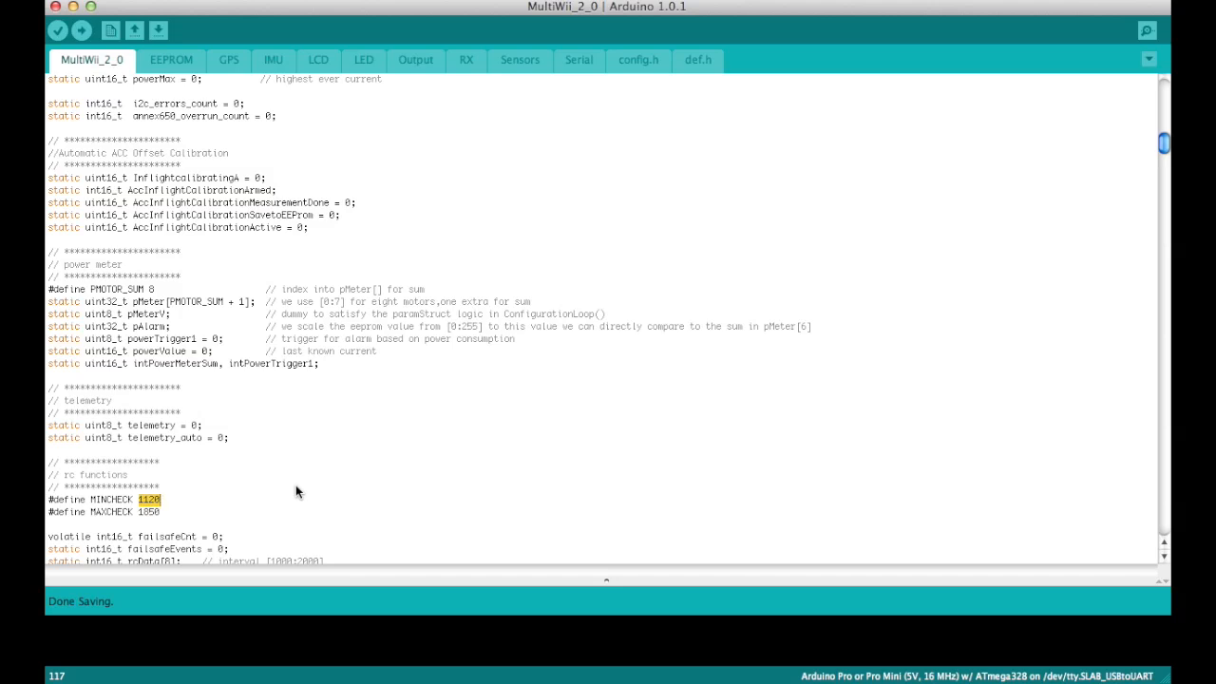
{"action": "mouse_move", "coordinate": [597, 409]}
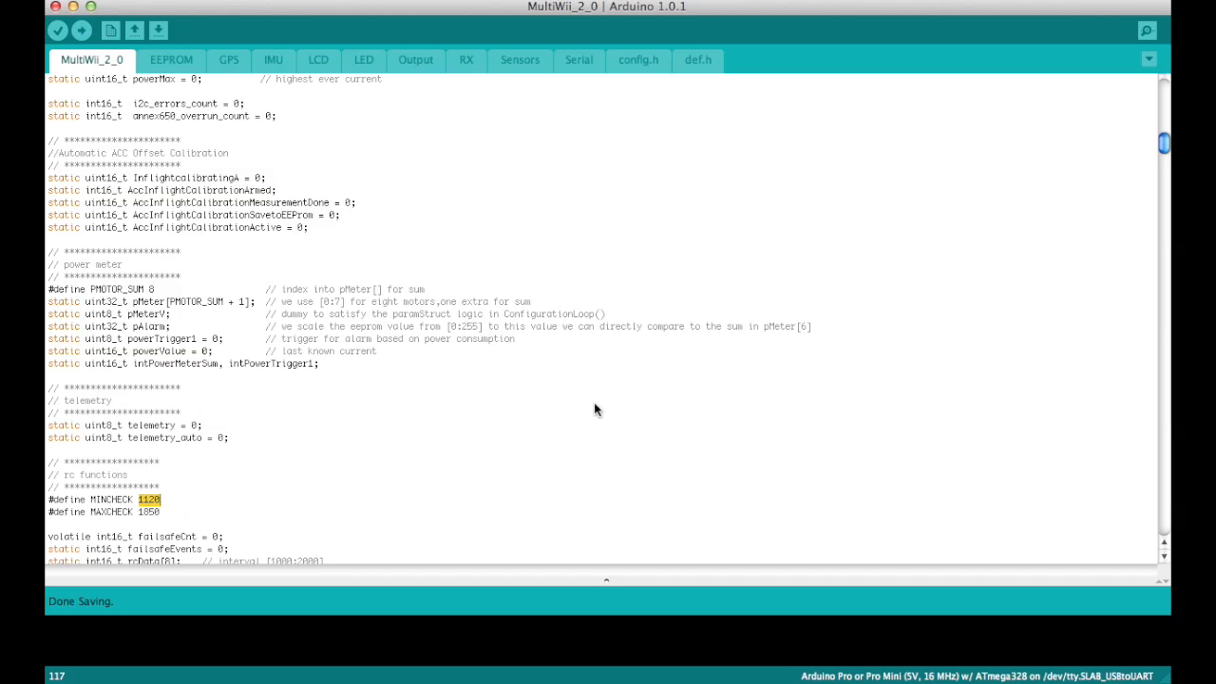
{"action": "mouse_move", "coordinate": [915, 297]}
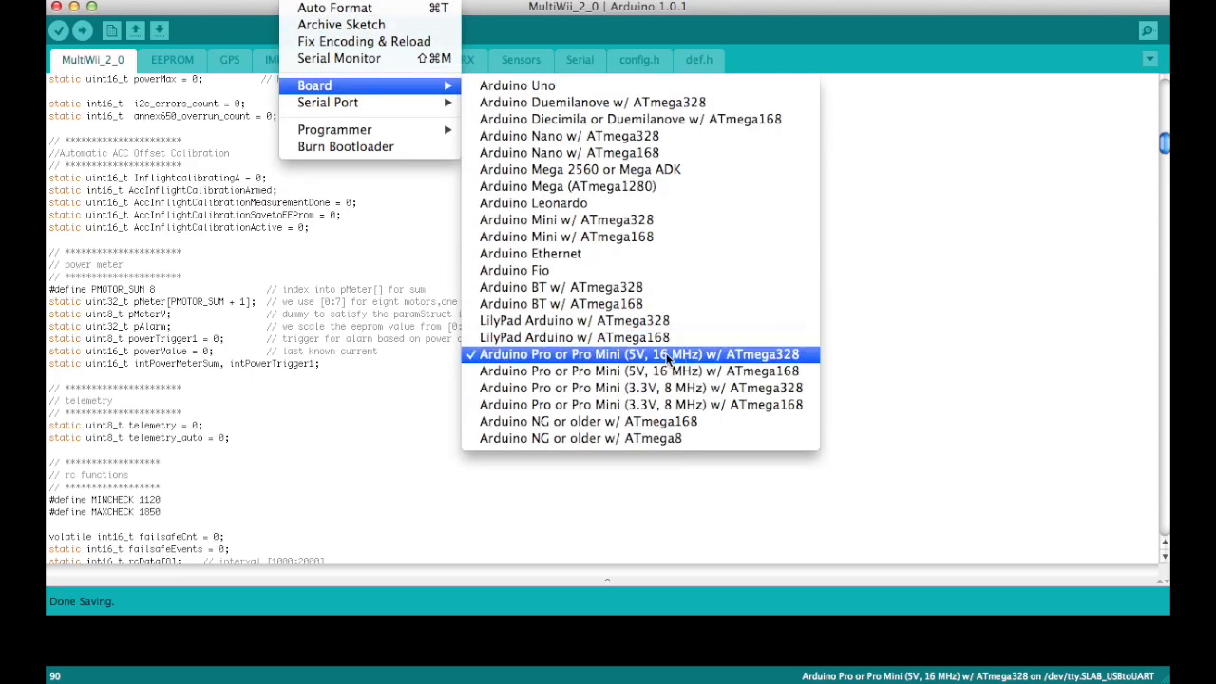
{"action": "mouse_move", "coordinate": [724, 355]}
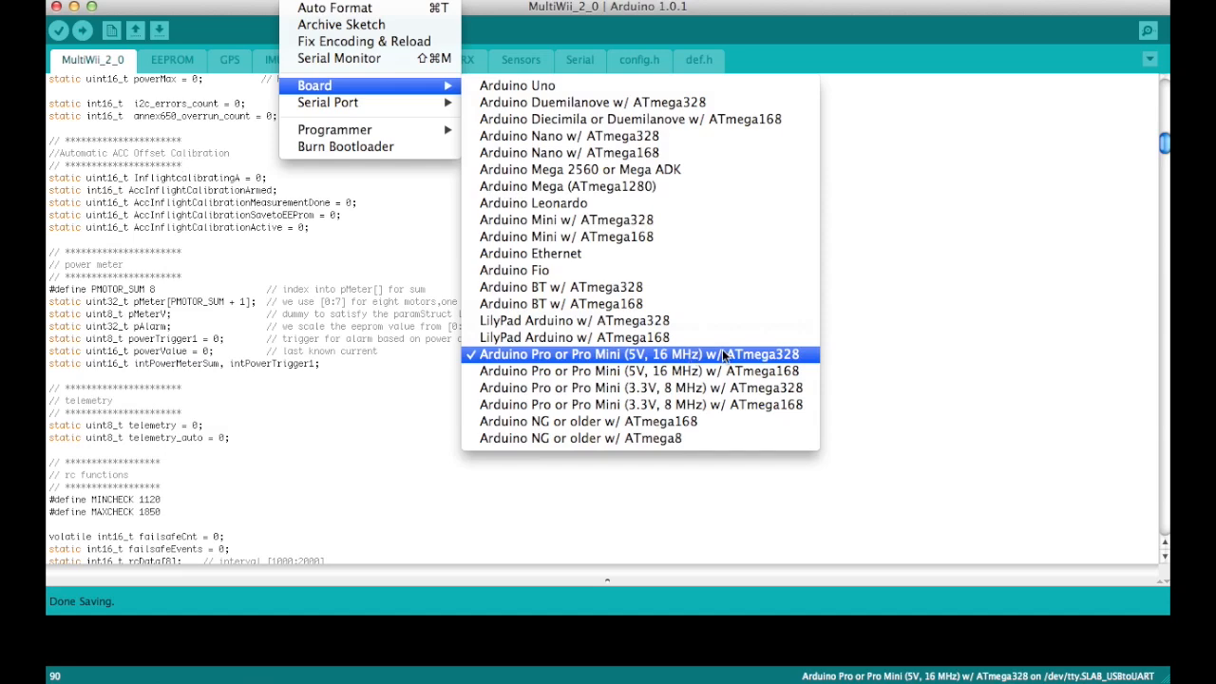
{"action": "mouse_move", "coordinate": [895, 304]}
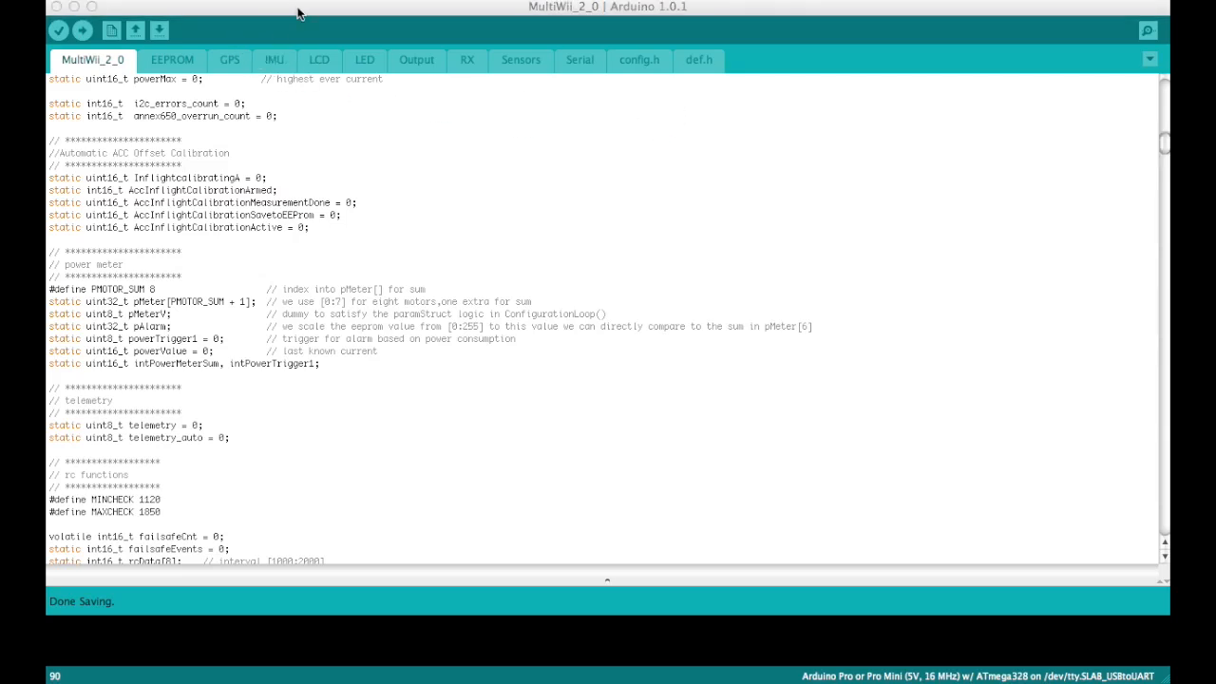
{"action": "left_click", "coordinate": [290, 7]}
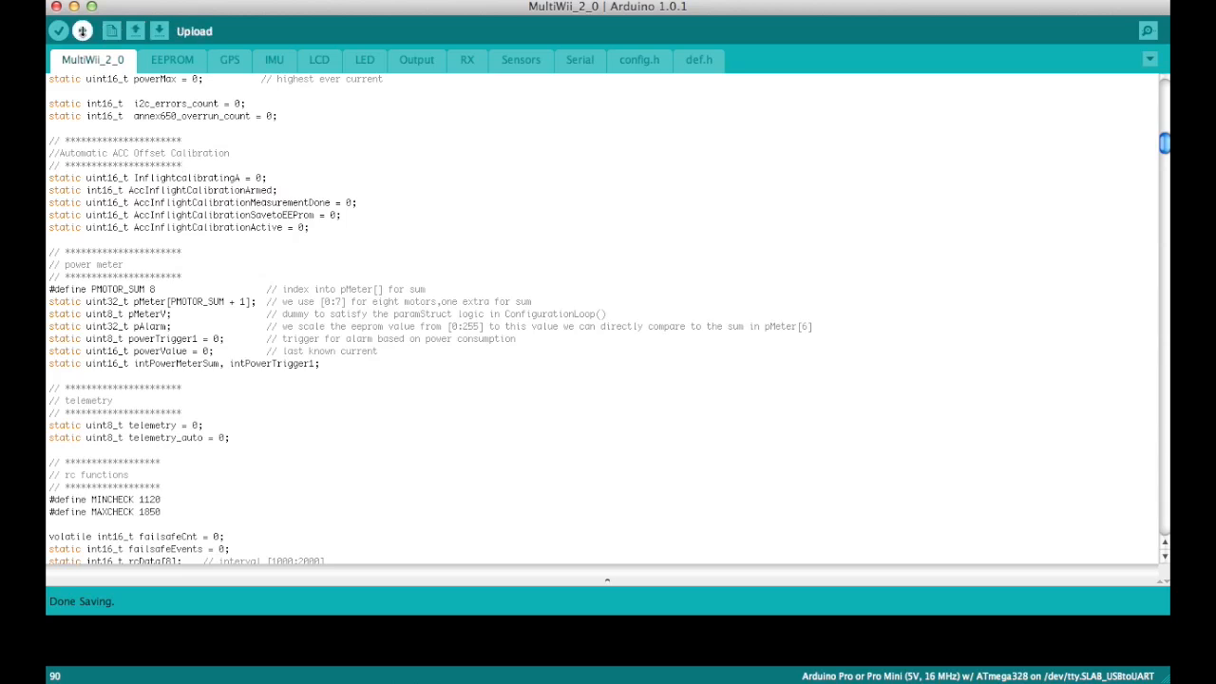
Upload the MultiWii_2_0 firmware (16,196 bytes) to the Pro Mini board
{"action": "left_click", "coordinate": [81, 27]}
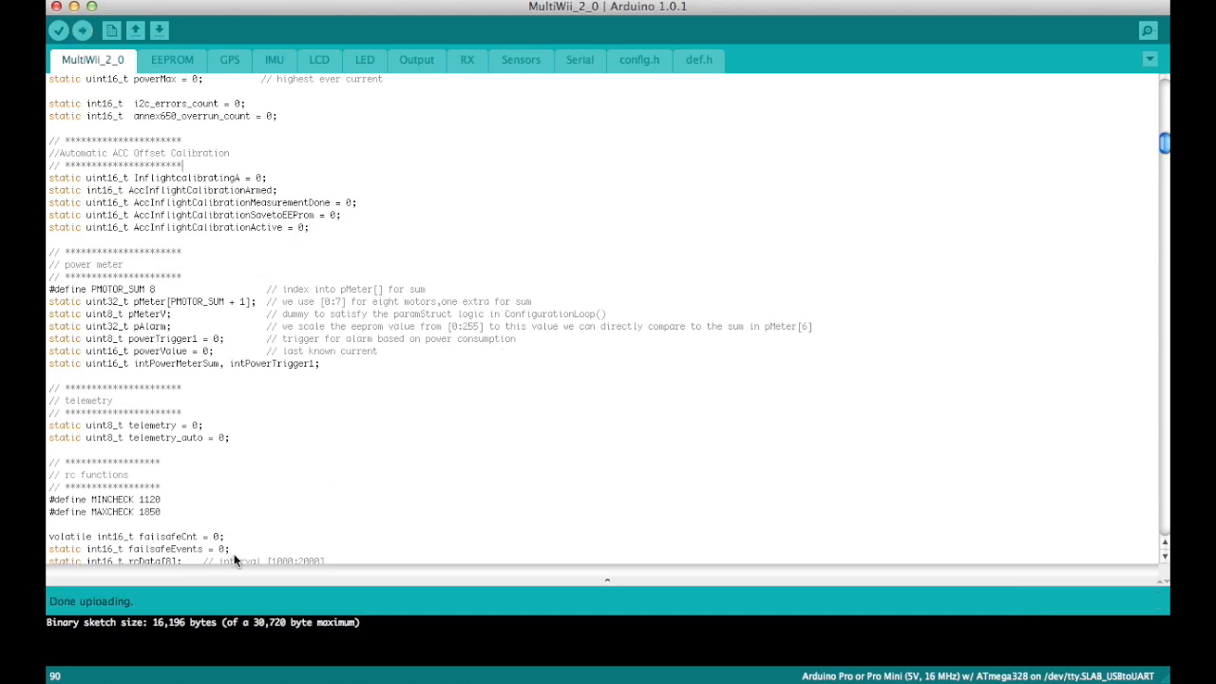
{"action": "mouse_move", "coordinate": [136, 601]}
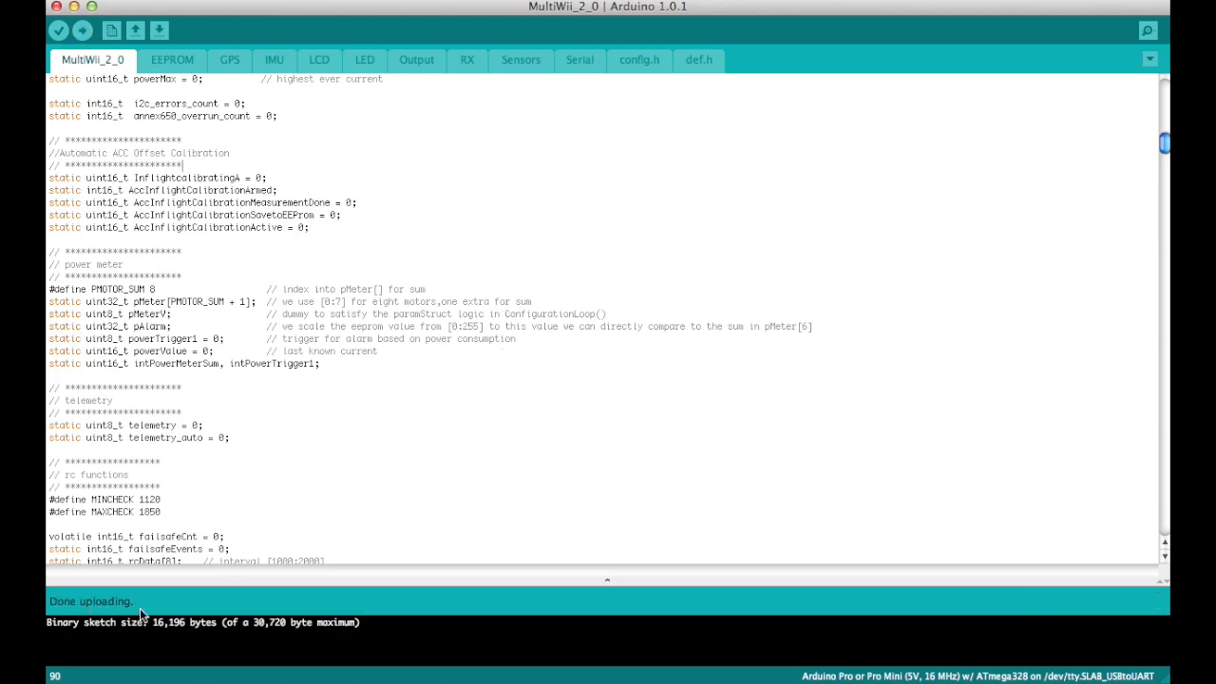
{"action": "mouse_move", "coordinate": [464, 425]}
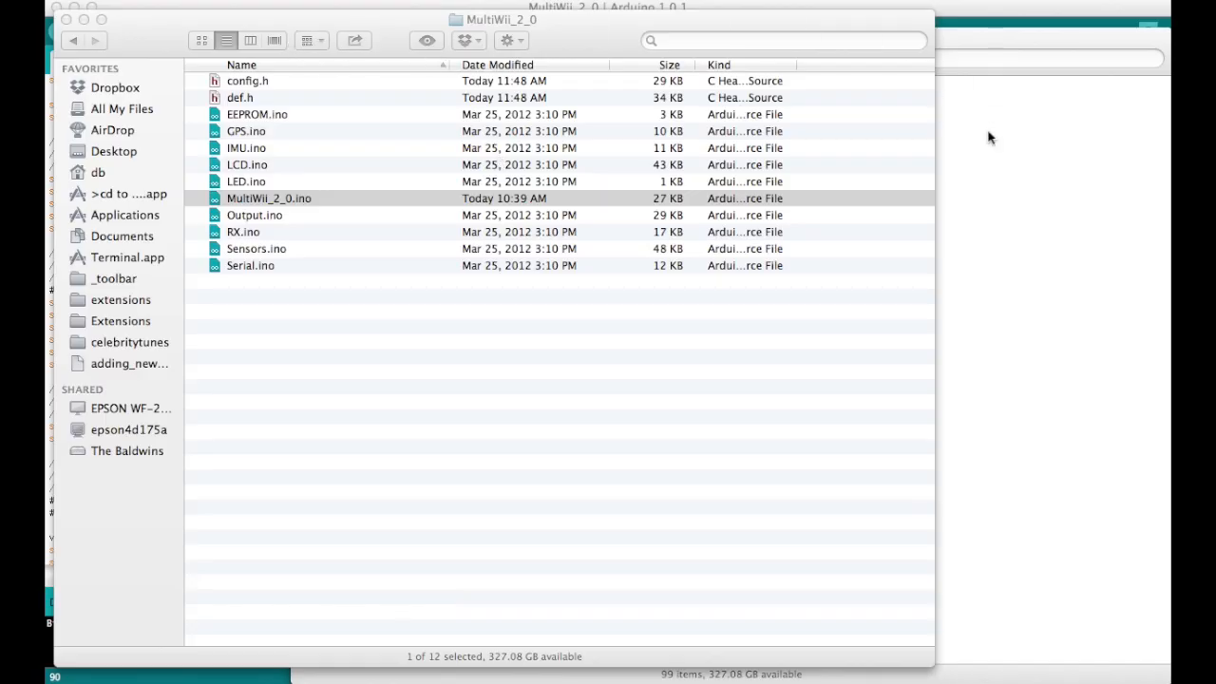
Go into MultiWiiConf_2_0/application.macosx and select MultiWiiConf_2_0.app
{"action": "left_click", "coordinate": [73, 40]}
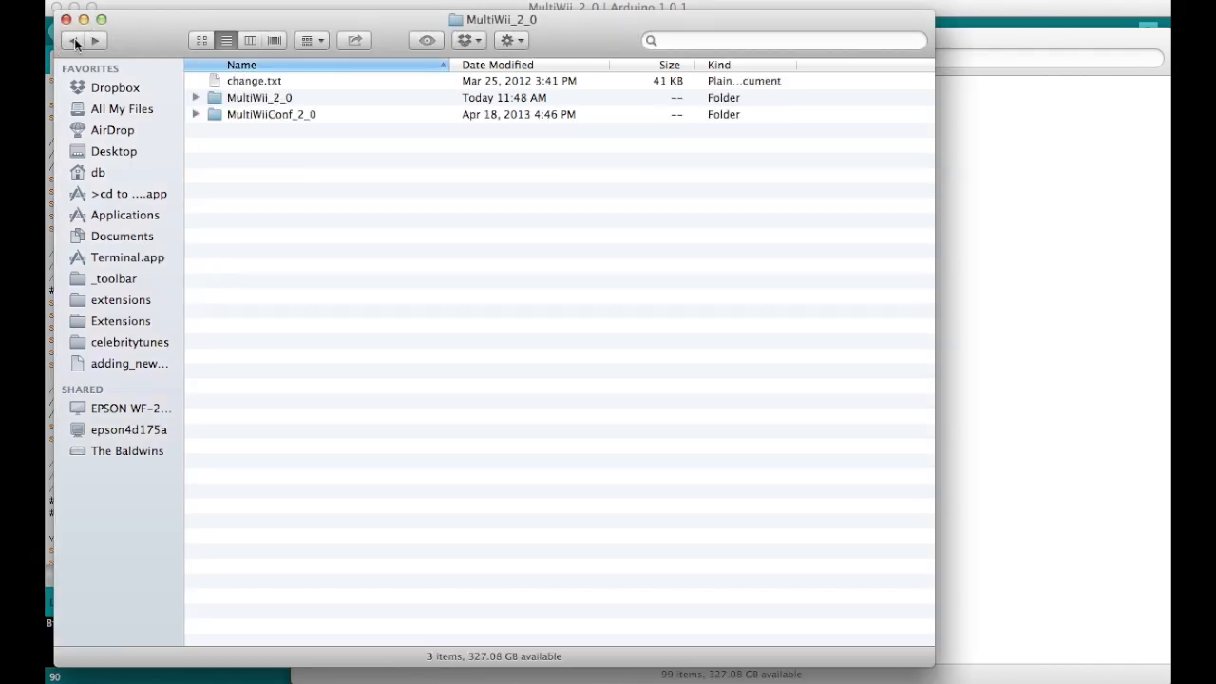
{"action": "double_click", "coordinate": [271, 114]}
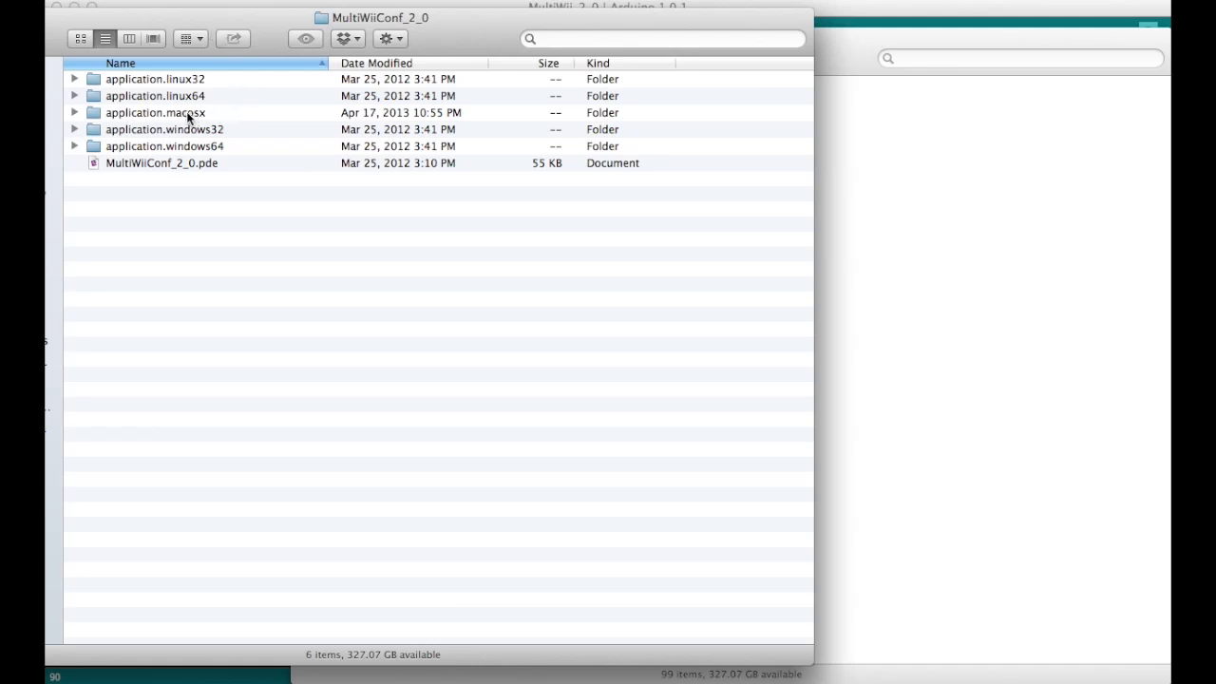
{"action": "double_click", "coordinate": [155, 113]}
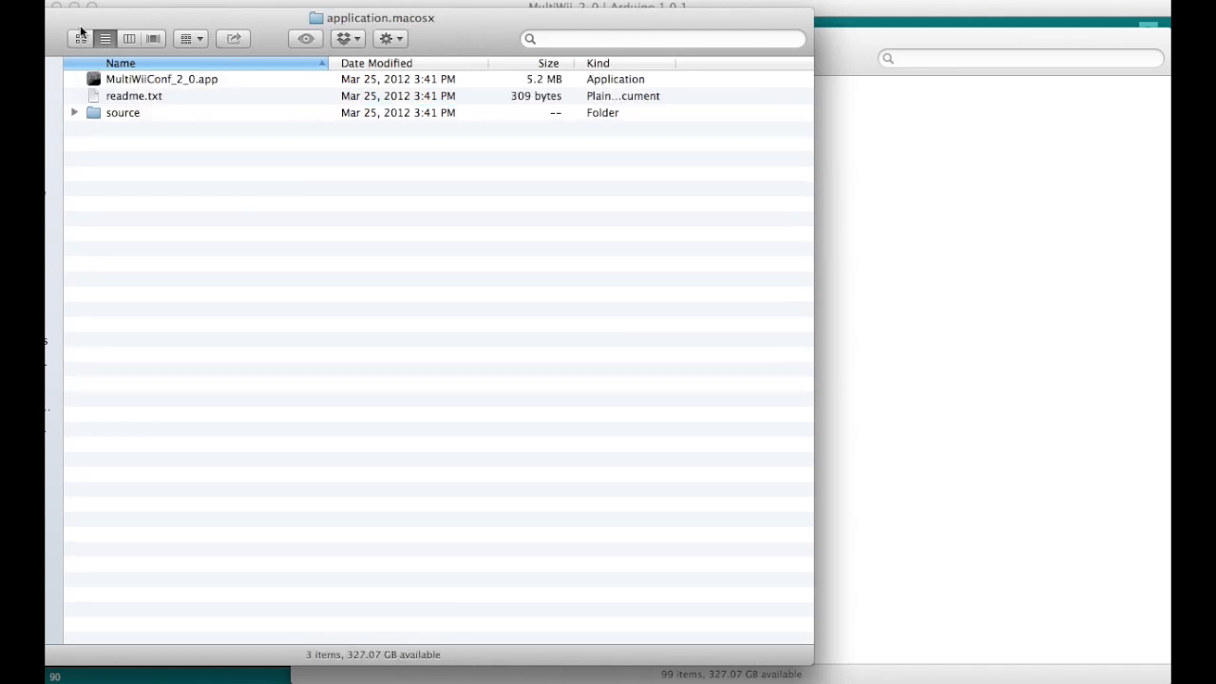
{"action": "left_click", "coordinate": [152, 78]}
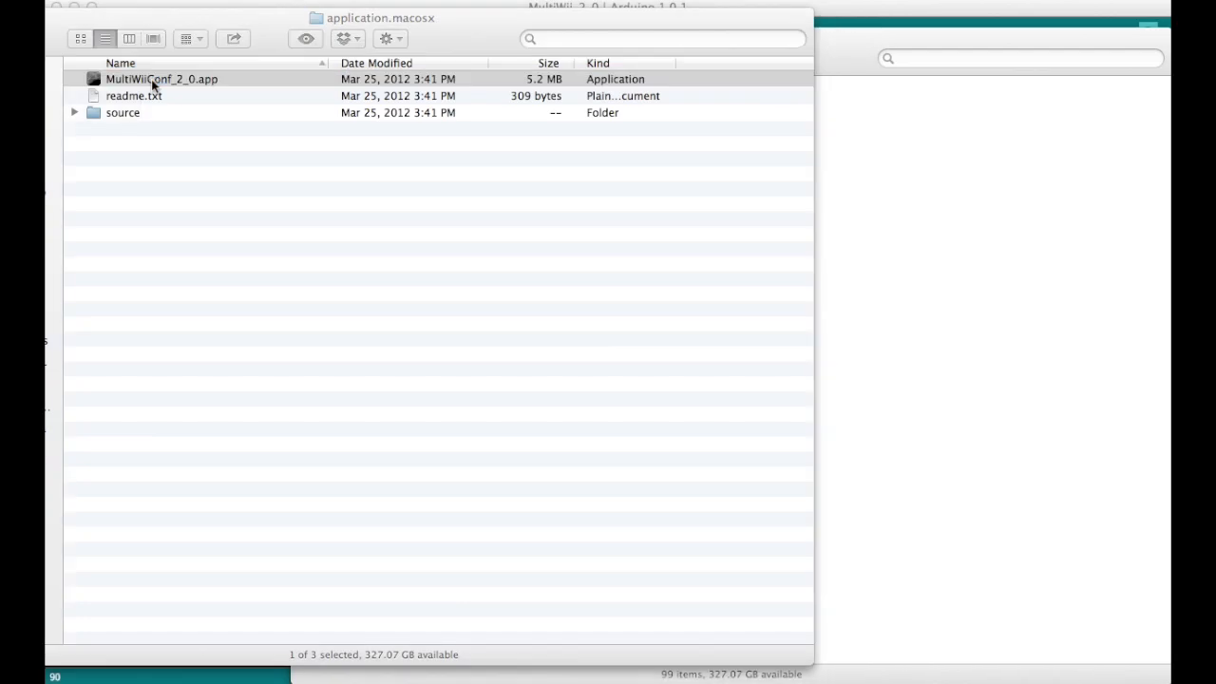
Launch MultiWiiConf 2.0, connect via the SLAB_USBtoUART port, and start live sensor graphing
{"action": "double_click", "coordinate": [158, 79]}
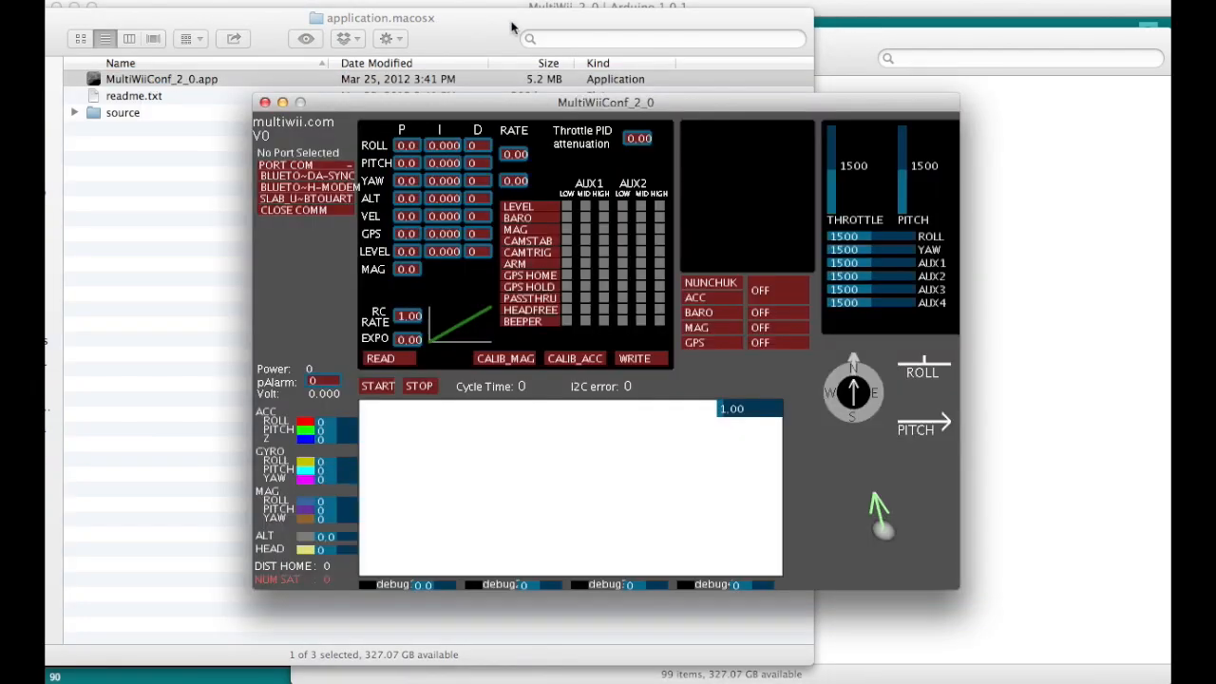
{"action": "left_click_drag", "start_coordinate": [605, 102], "coordinate": [553, 52]}
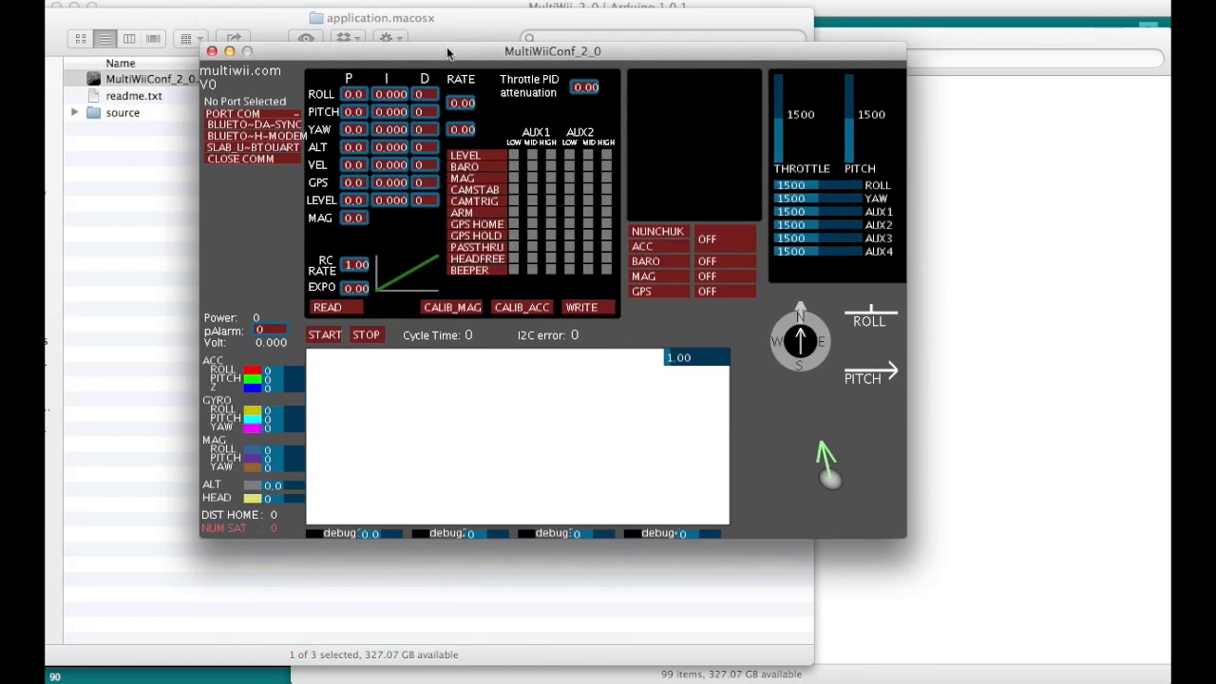
{"action": "left_click", "coordinate": [253, 147]}
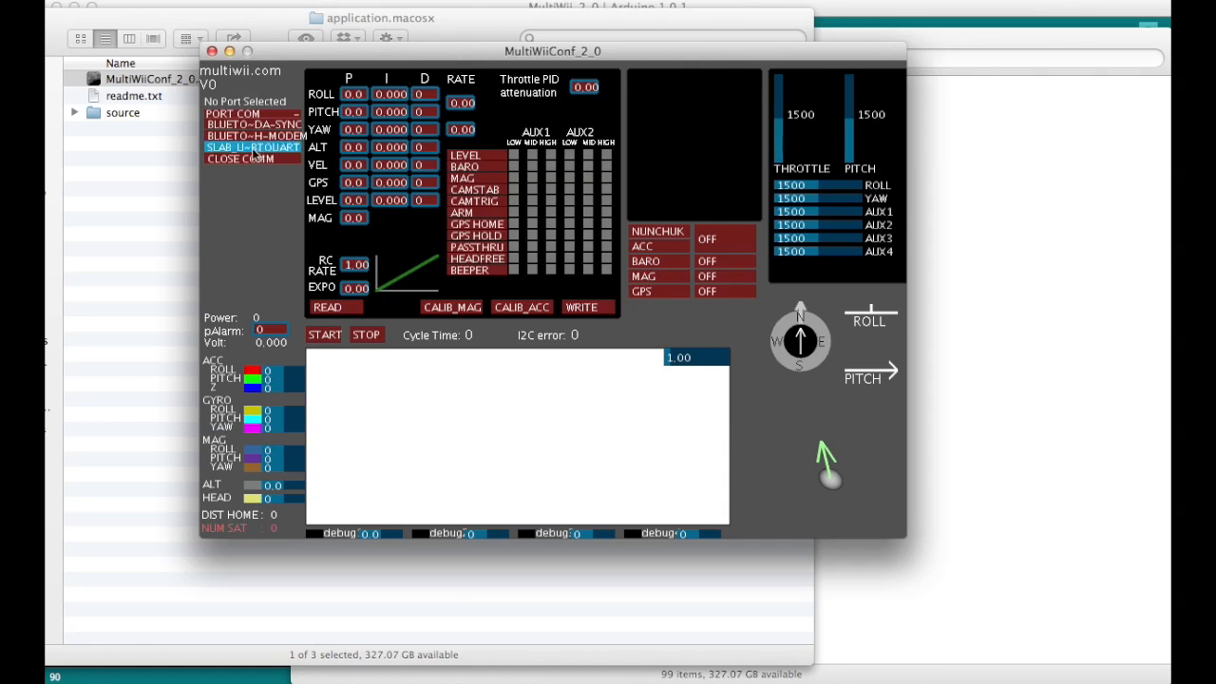
{"action": "left_click", "coordinate": [252, 147]}
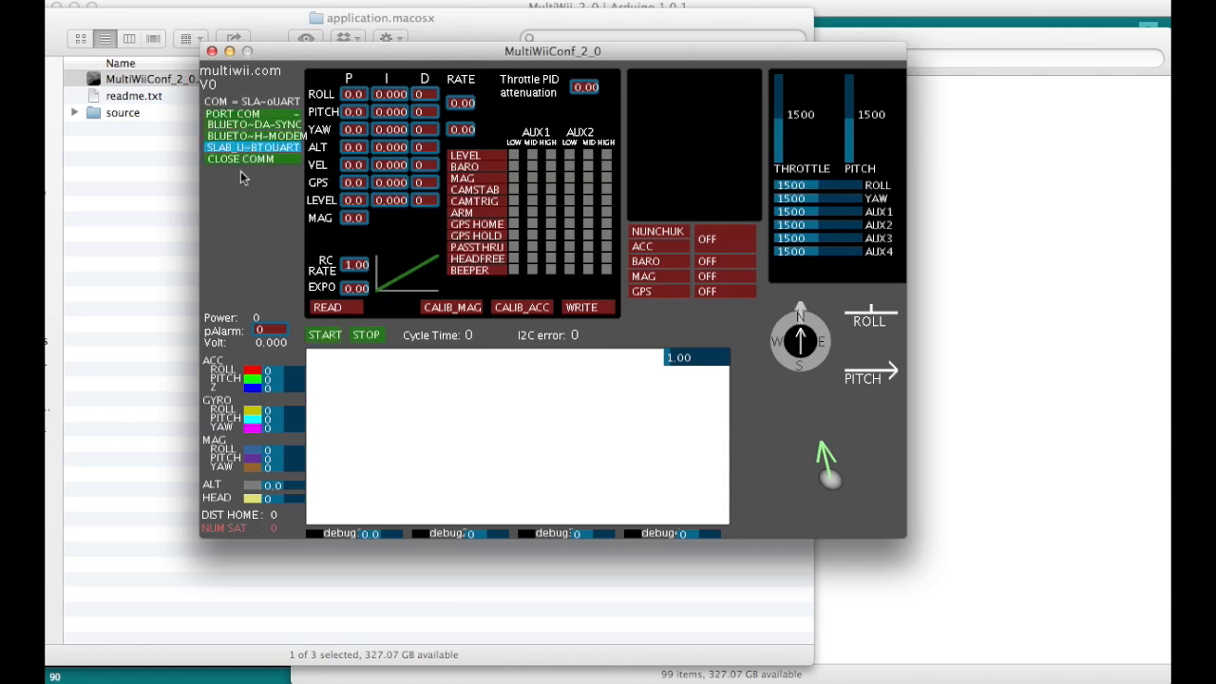
{"action": "left_click", "coordinate": [252, 147]}
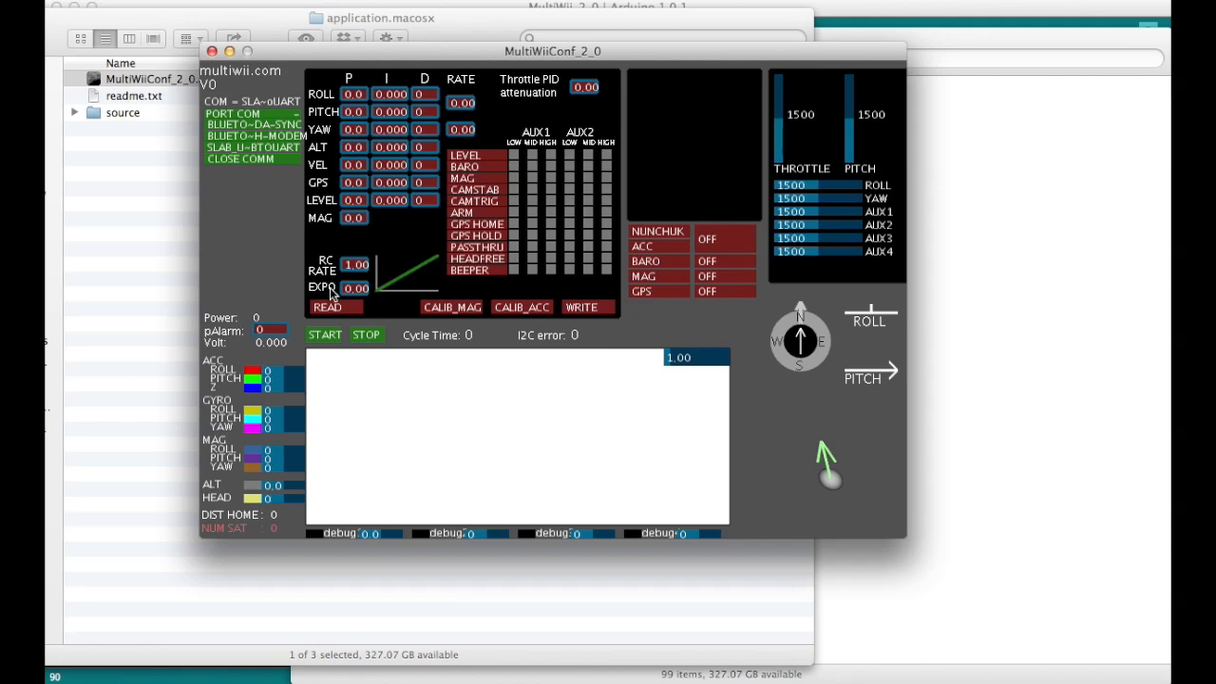
{"action": "left_click", "coordinate": [325, 335]}
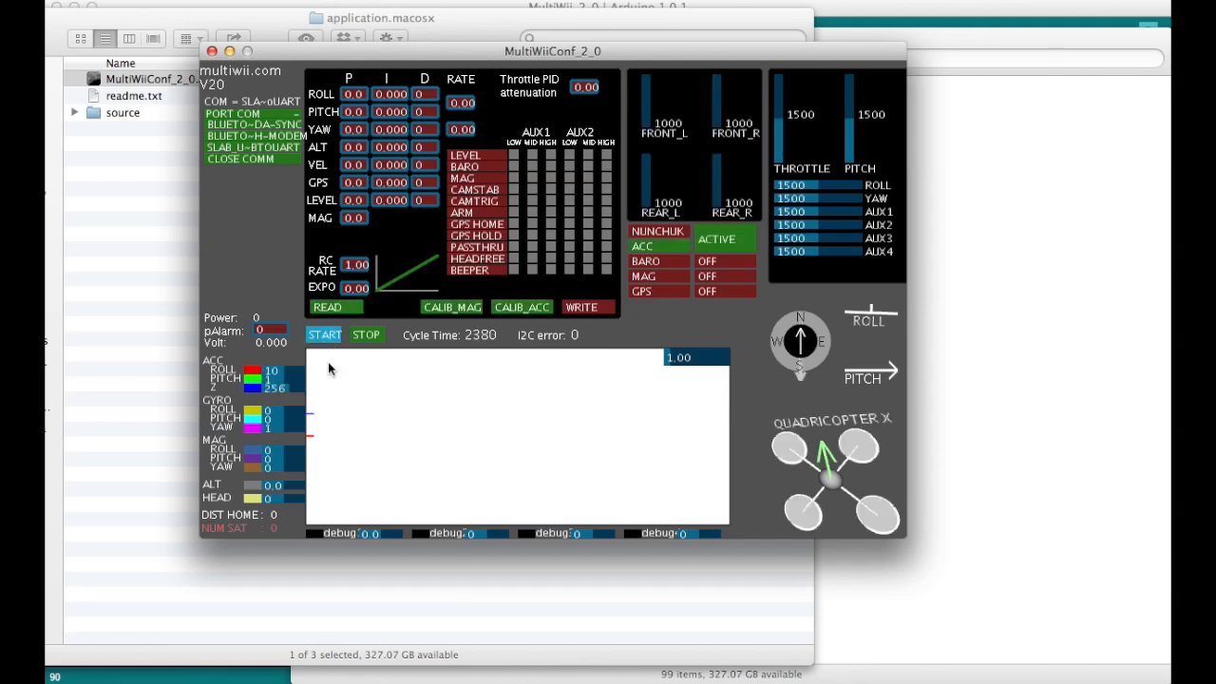
{"action": "left_click", "coordinate": [325, 335]}
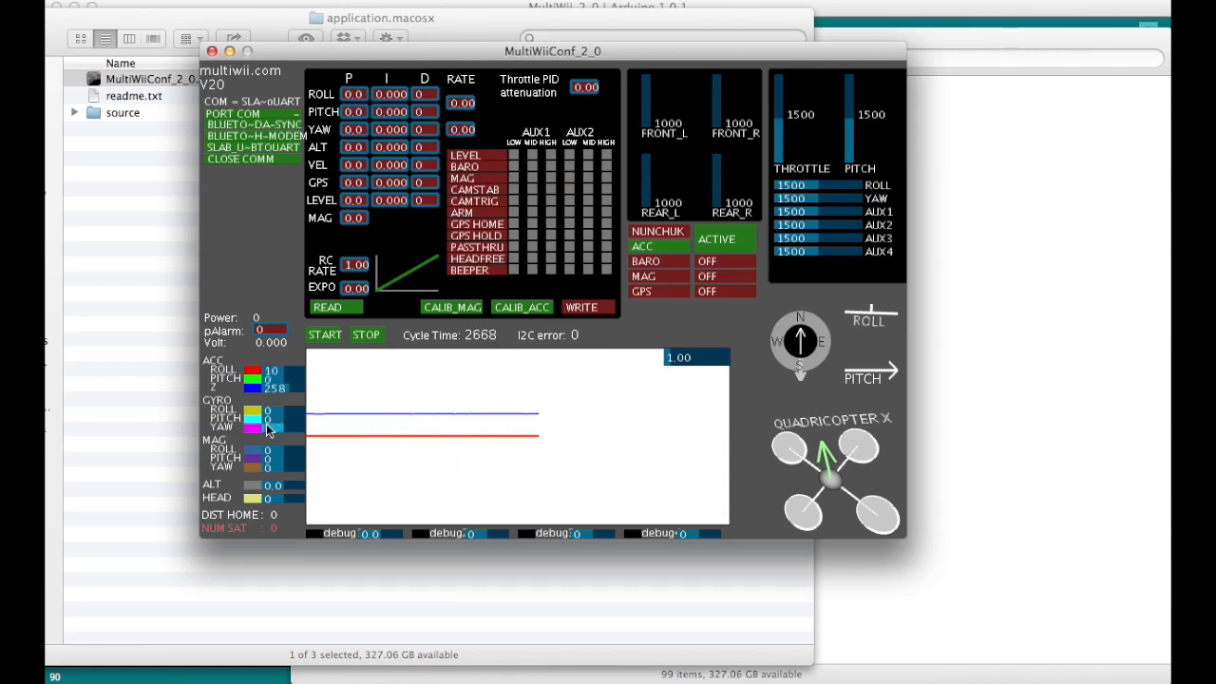
{"action": "mouse_move", "coordinate": [762, 468]}
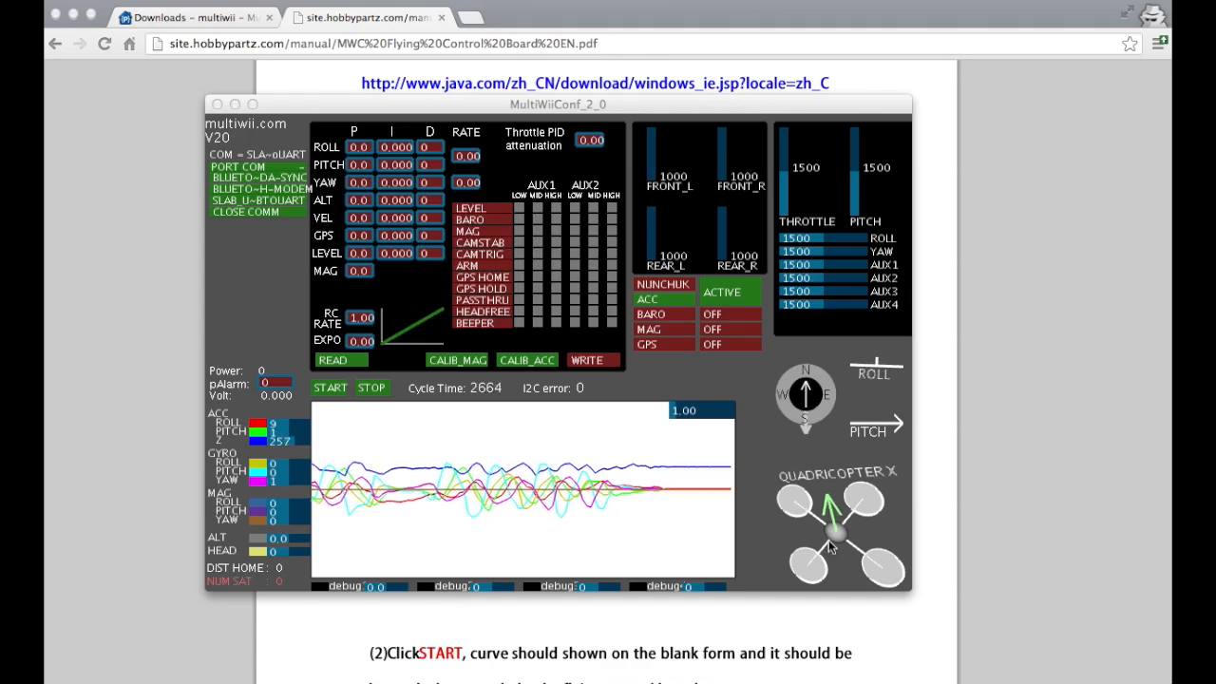
Read the board's stored settings: roll/pitch PID 4.0, 0.035, 15 and RC rate 0.90
{"action": "left_click", "coordinate": [338, 360]}
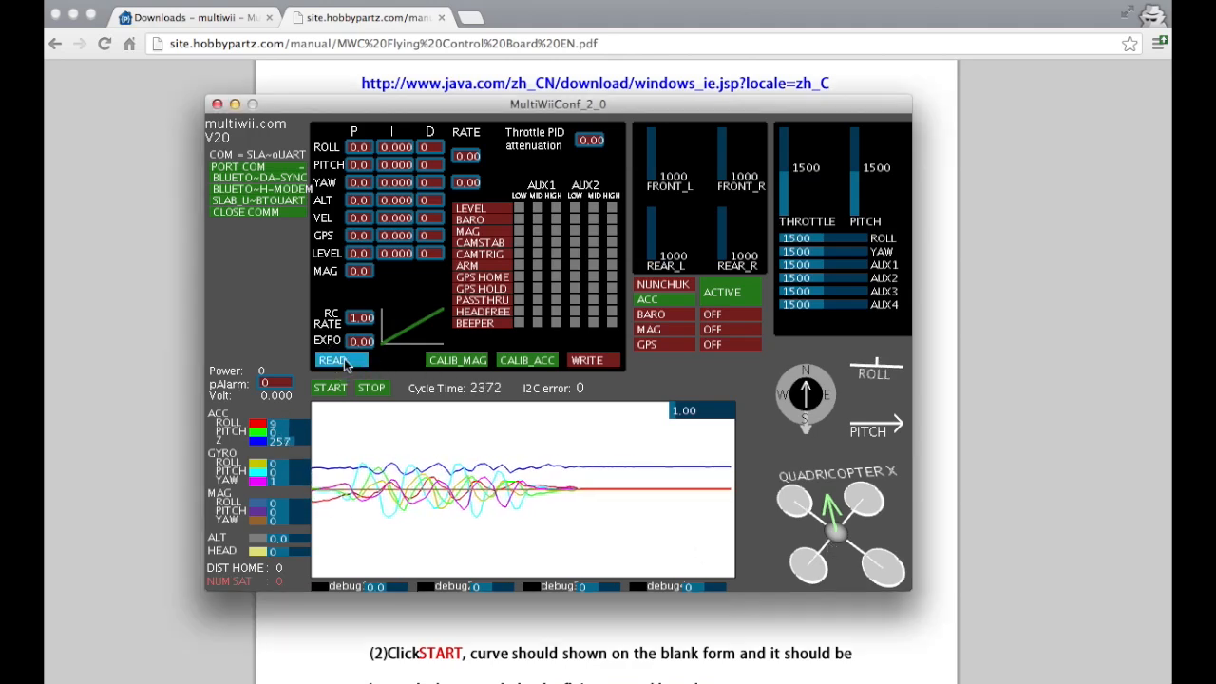
{"action": "left_click", "coordinate": [338, 360]}
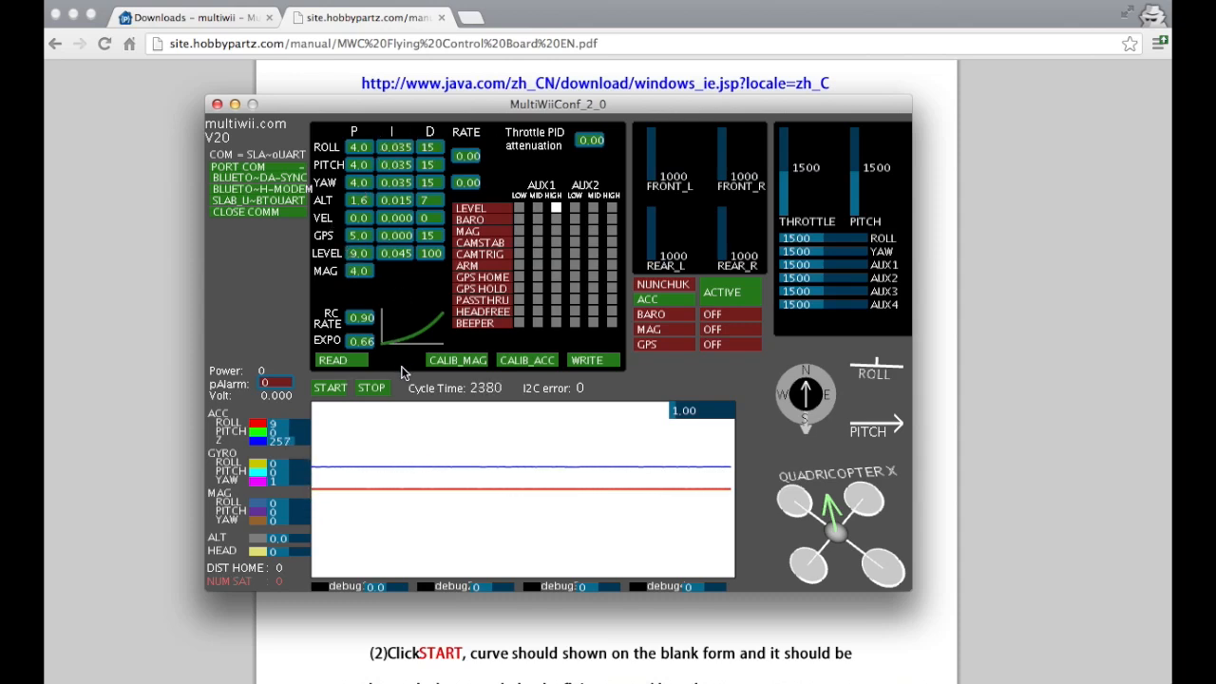
{"action": "mouse_move", "coordinate": [403, 393]}
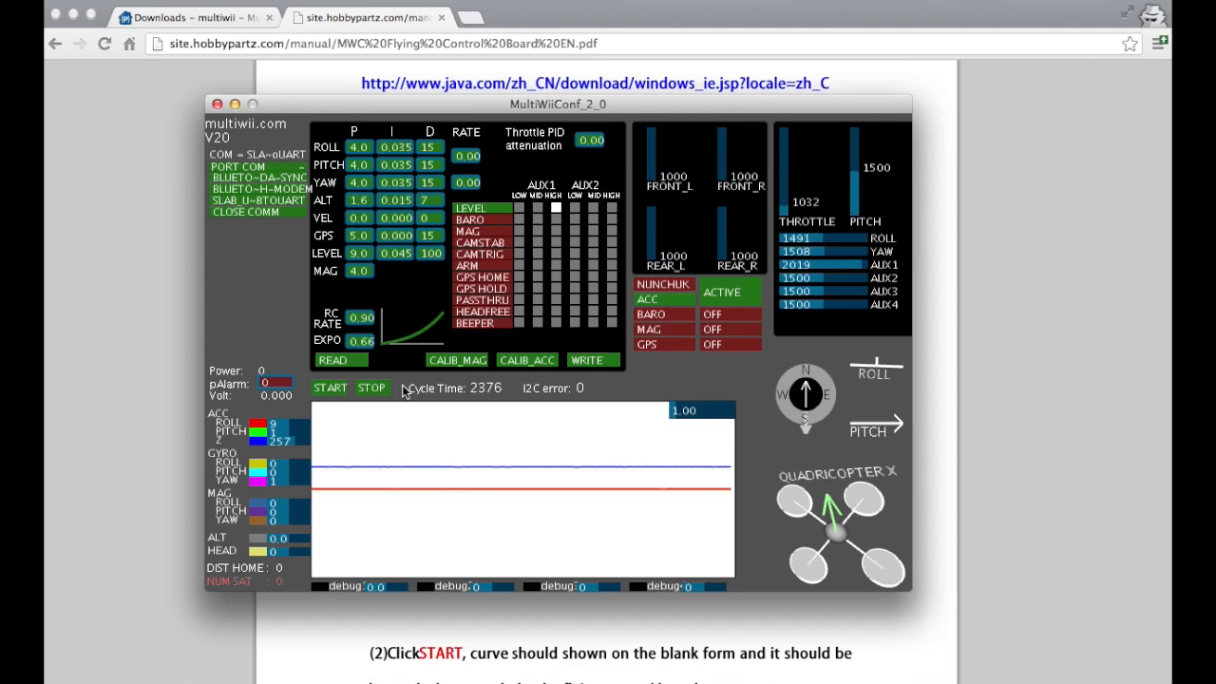
Scroll the PDF manual past transmitter travel checks to '5. calibrate sensors'
{"action": "scroll", "scroll_direction": "down", "scroll_amount": 3}
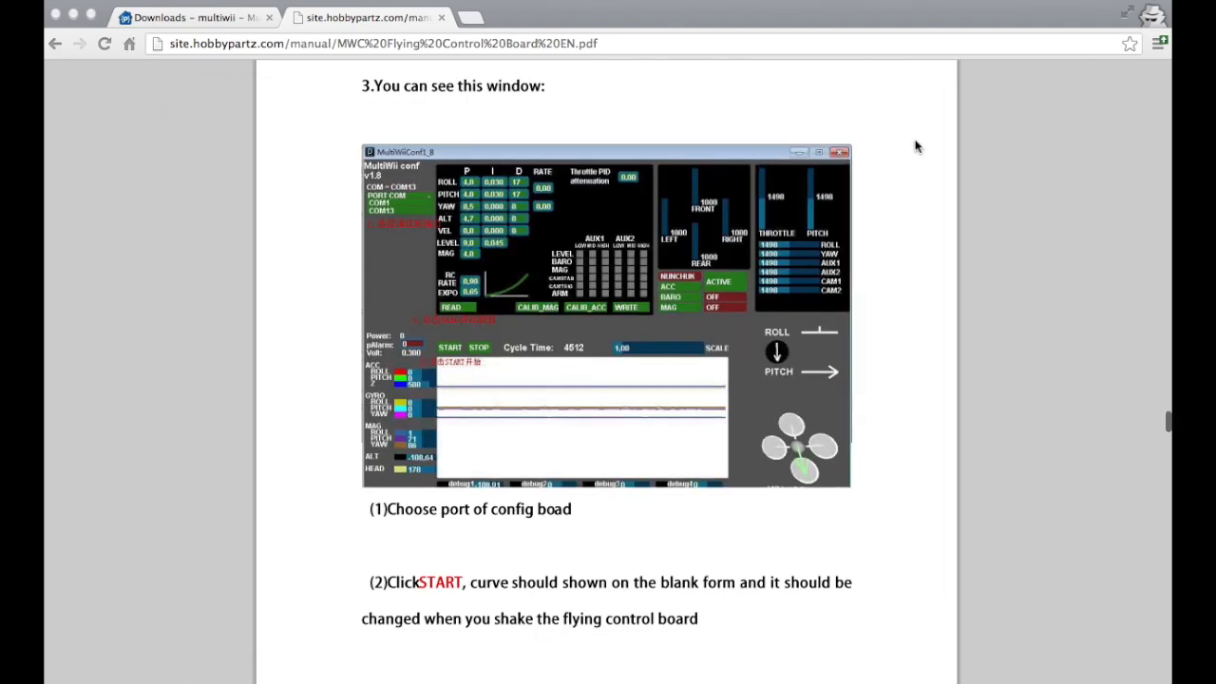
{"action": "scroll", "scroll_direction": "down", "scroll_amount": 3}
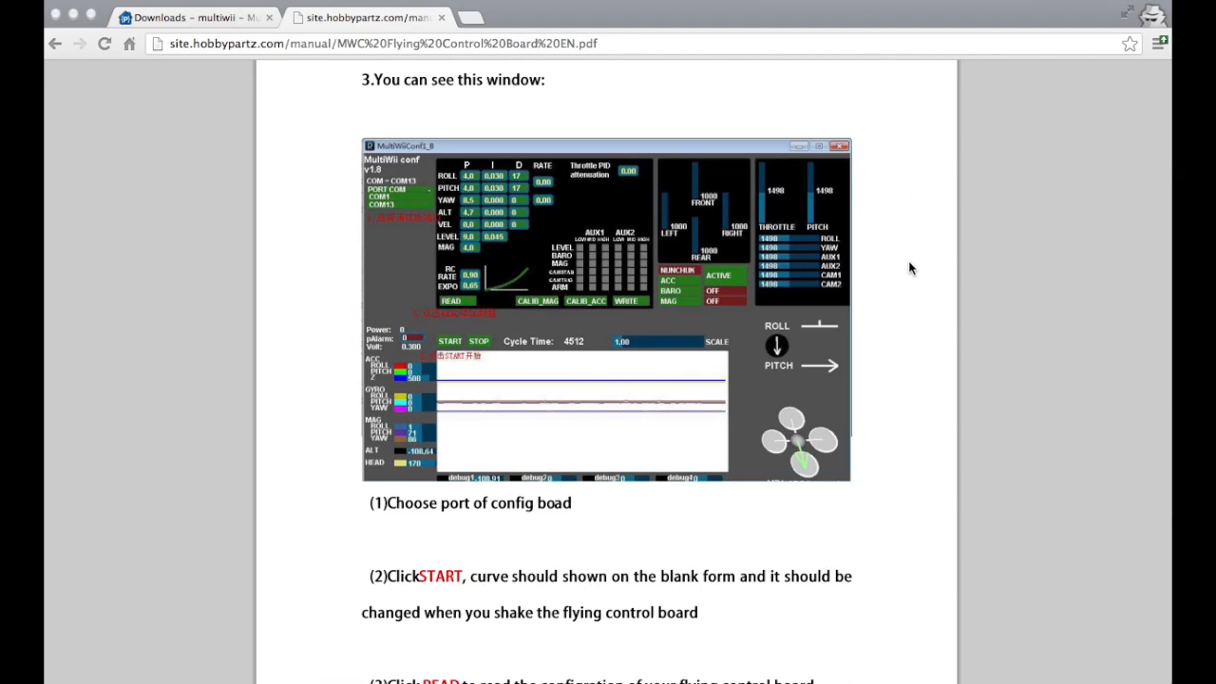
{"action": "scroll", "scroll_direction": "down", "scroll_amount": 3}
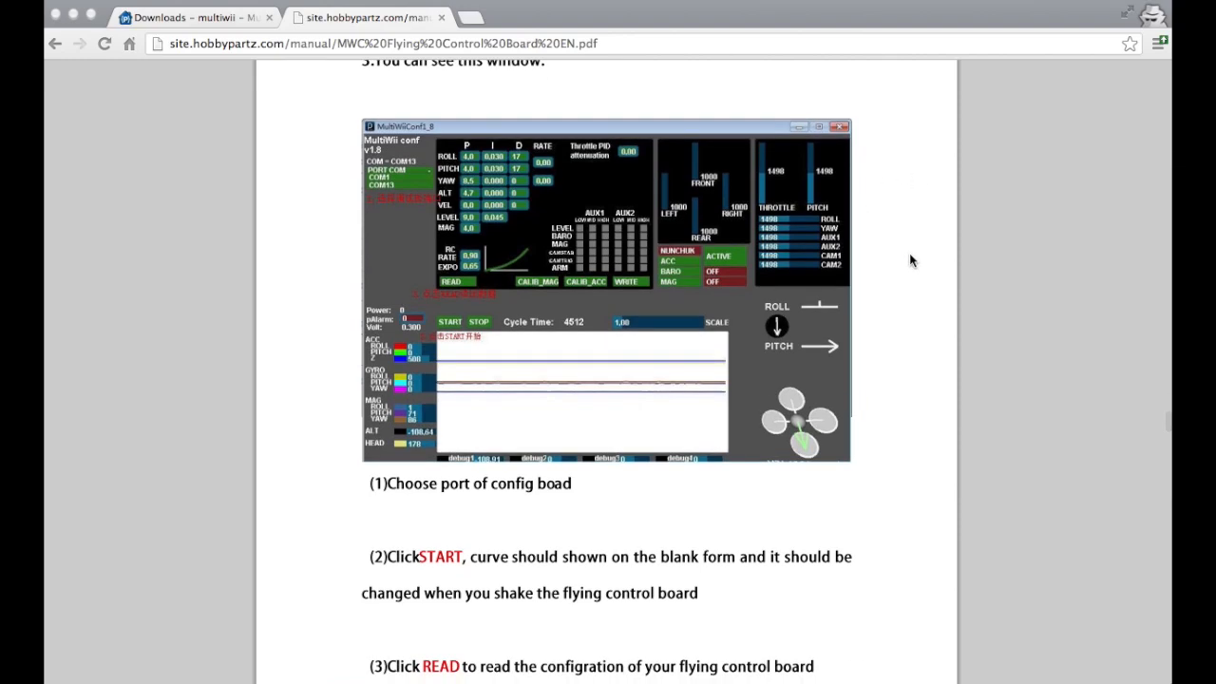
{"action": "scroll", "scroll_direction": "down", "scroll_amount": 3}
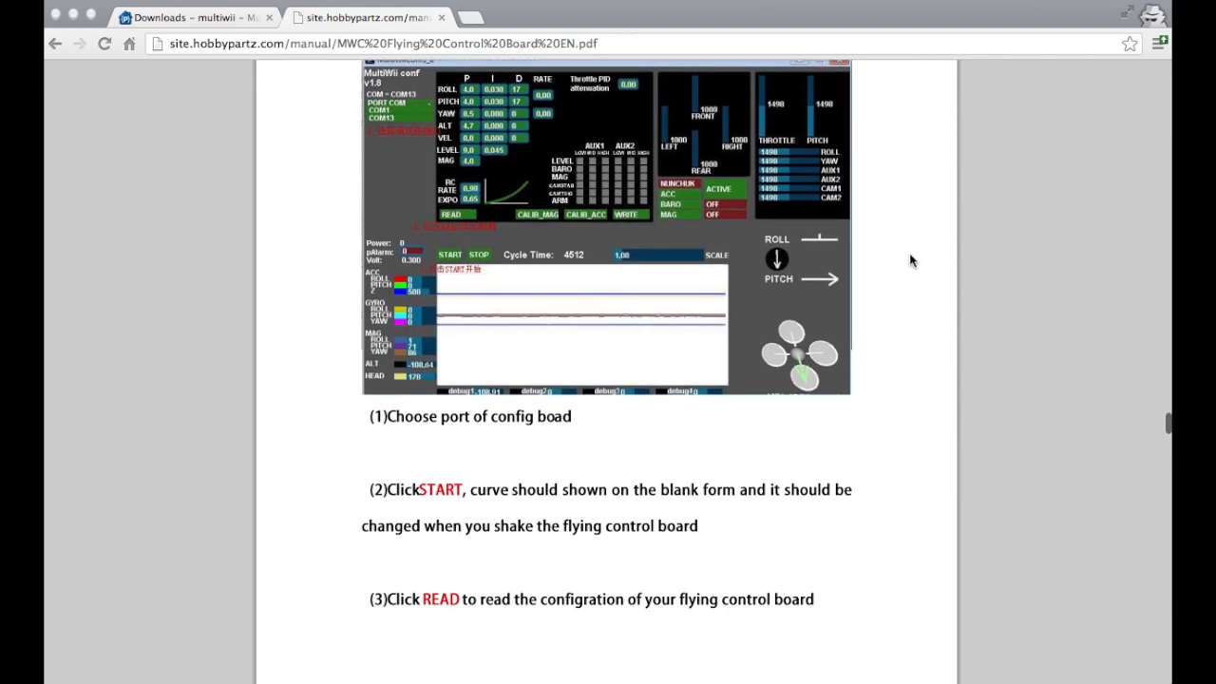
{"action": "scroll", "scroll_direction": "down", "scroll_amount": 3}
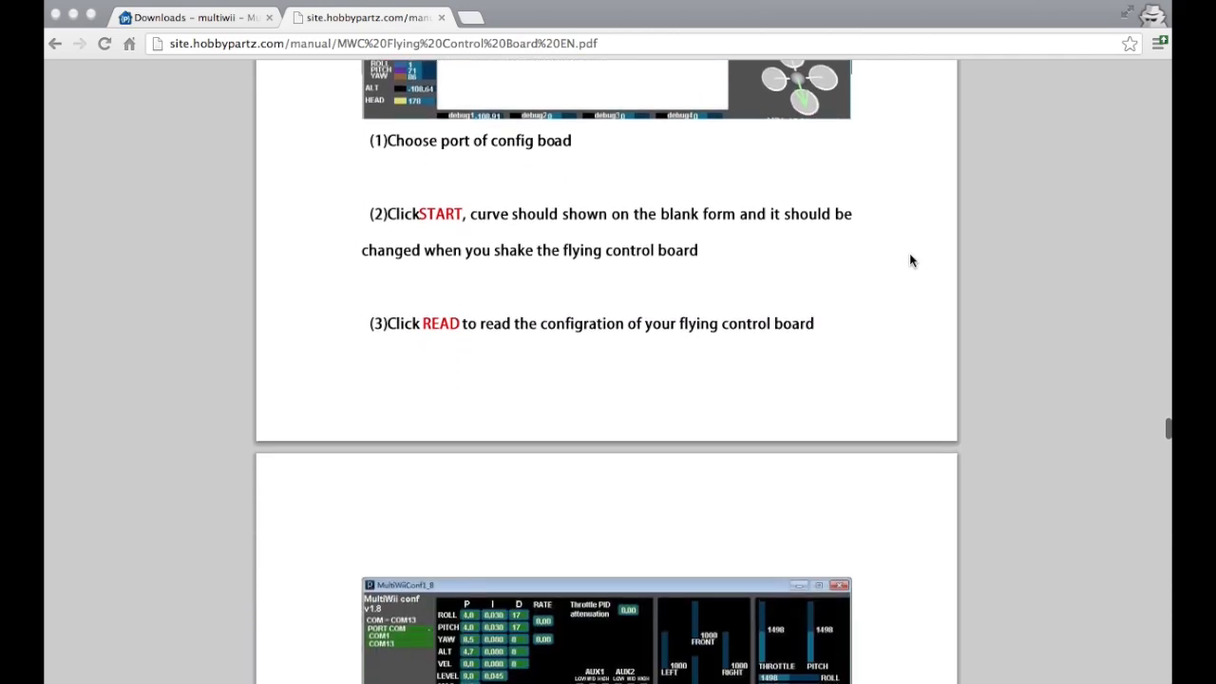
{"action": "scroll", "scroll_direction": "down", "scroll_amount": 3}
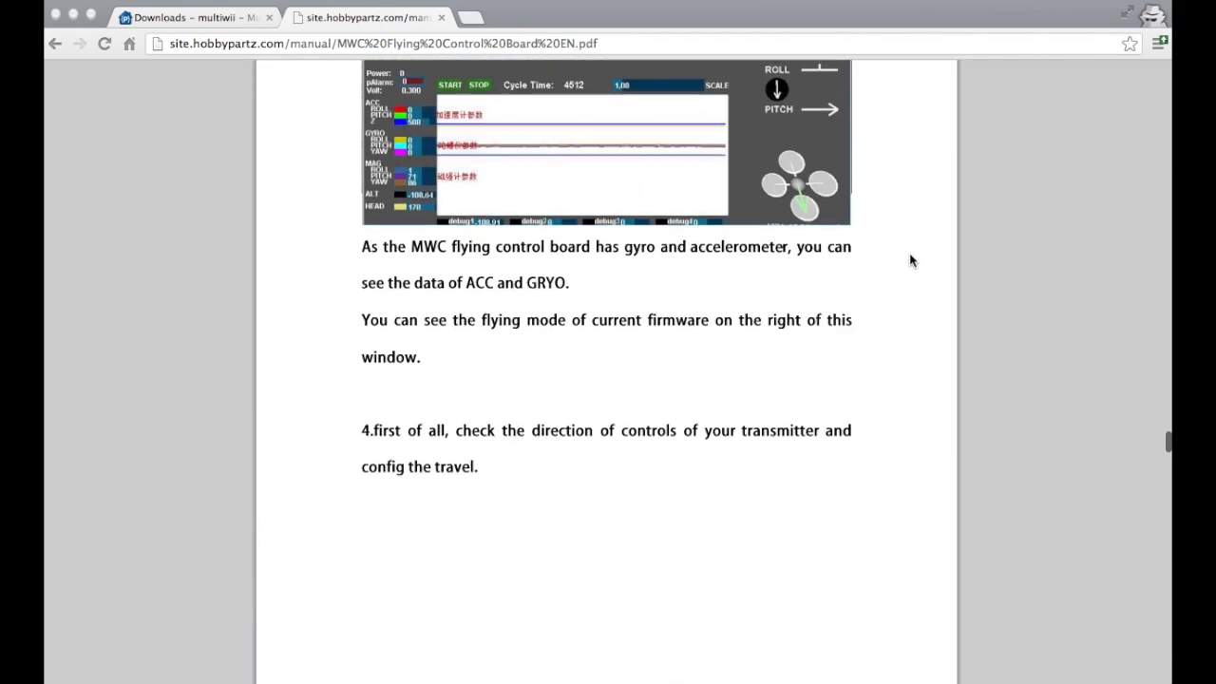
{"action": "scroll", "scroll_direction": "down", "scroll_amount": 3}
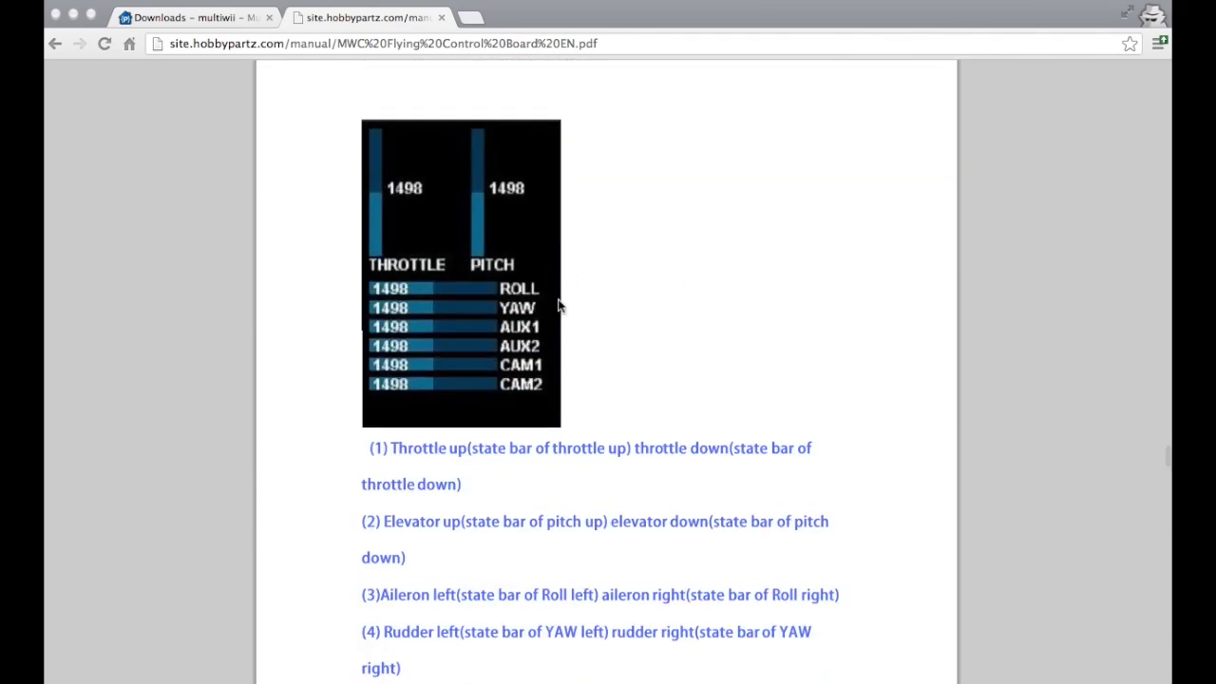
{"action": "scroll", "scroll_direction": "down", "scroll_amount": 3}
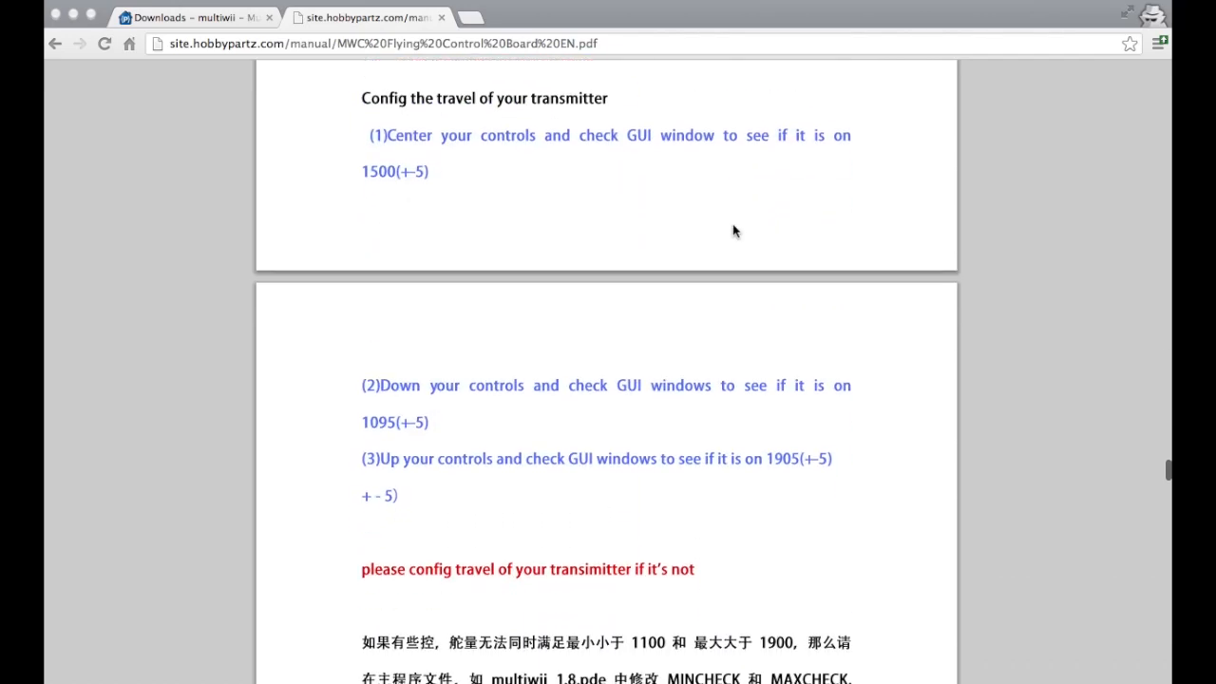
{"action": "scroll", "scroll_direction": "down", "scroll_amount": 3}
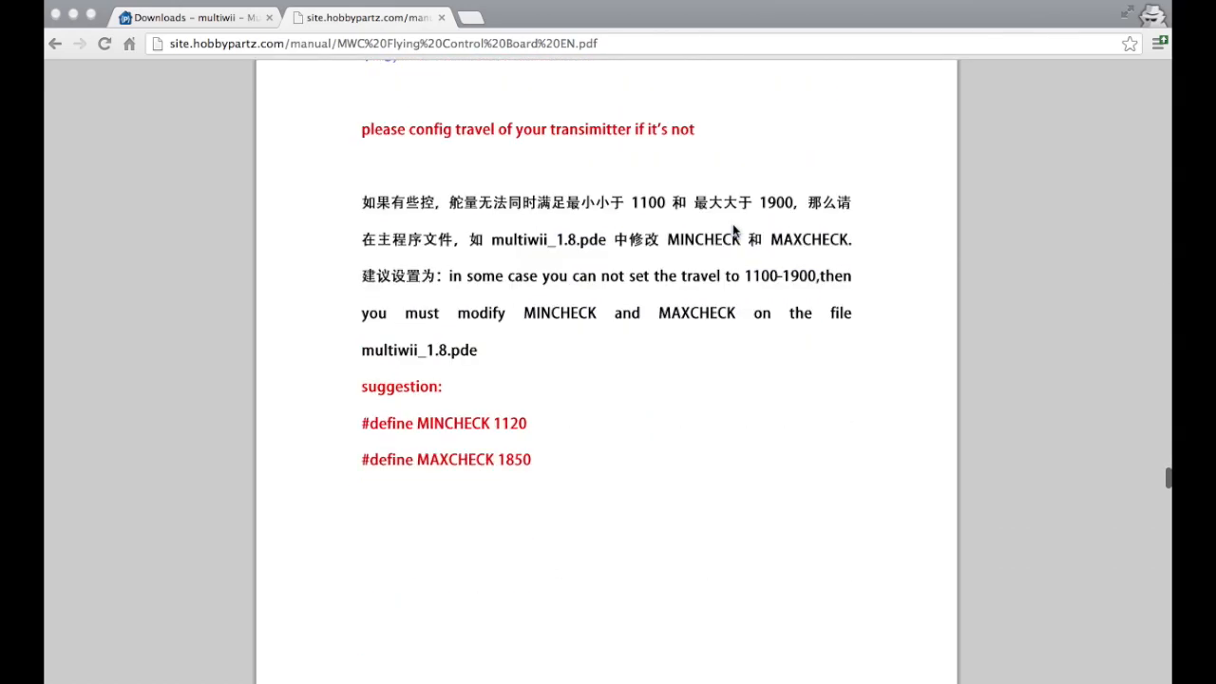
{"action": "scroll", "scroll_direction": "down", "scroll_amount": 3}
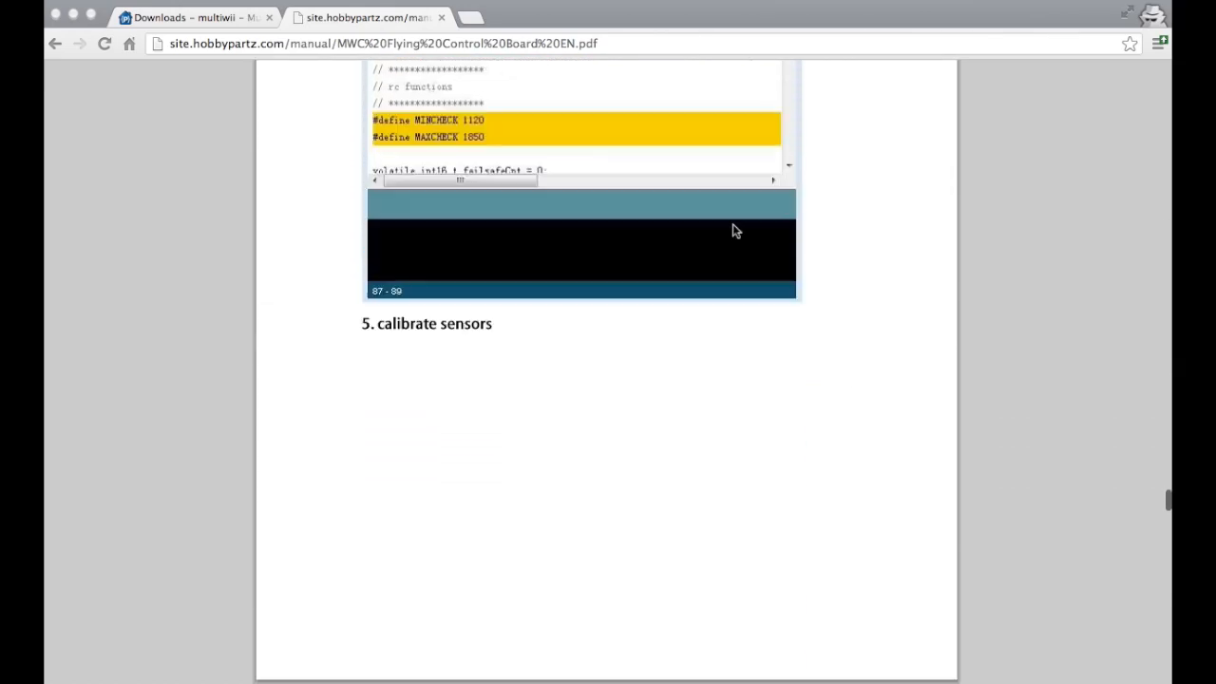
{"action": "scroll", "scroll_direction": "down", "scroll_amount": 3}
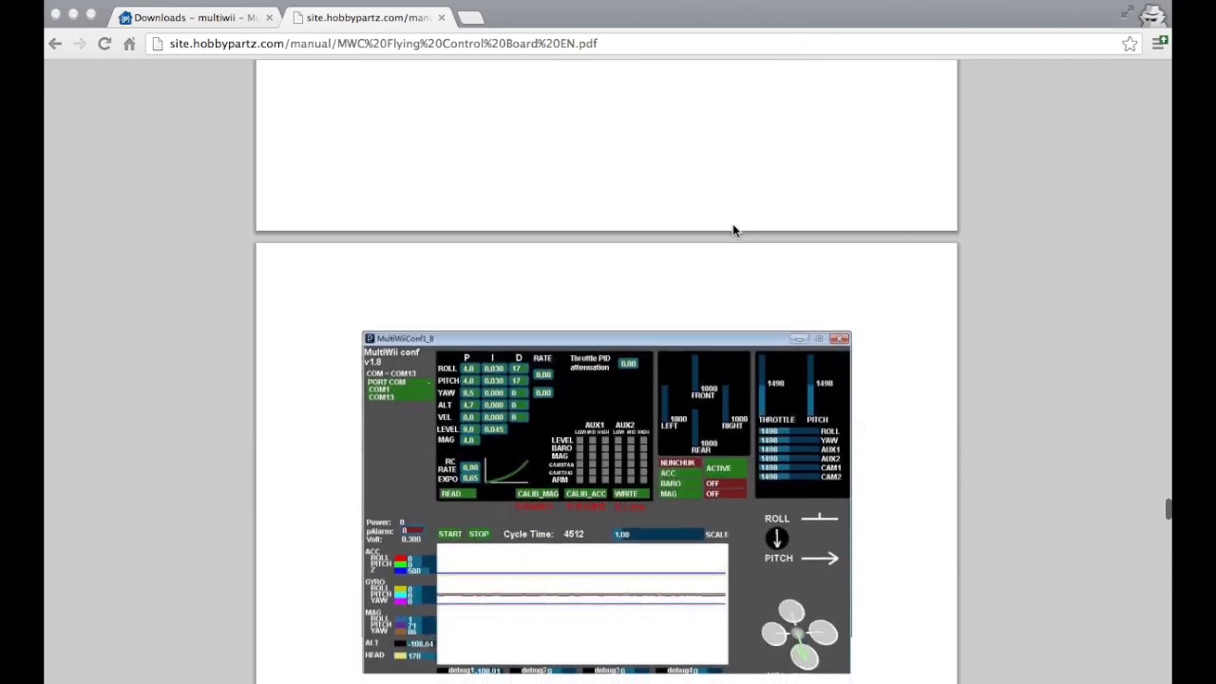
{"action": "scroll", "scroll_direction": "down", "scroll_amount": 3}
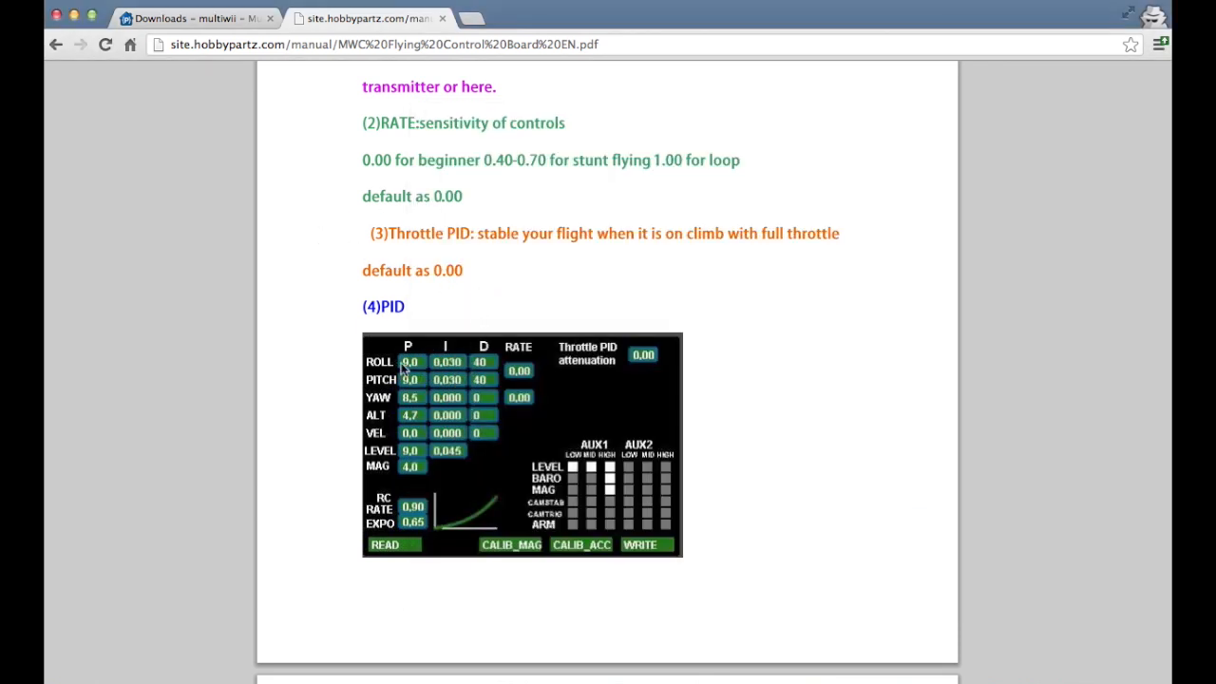
{"action": "mouse_move", "coordinate": [531, 423]}
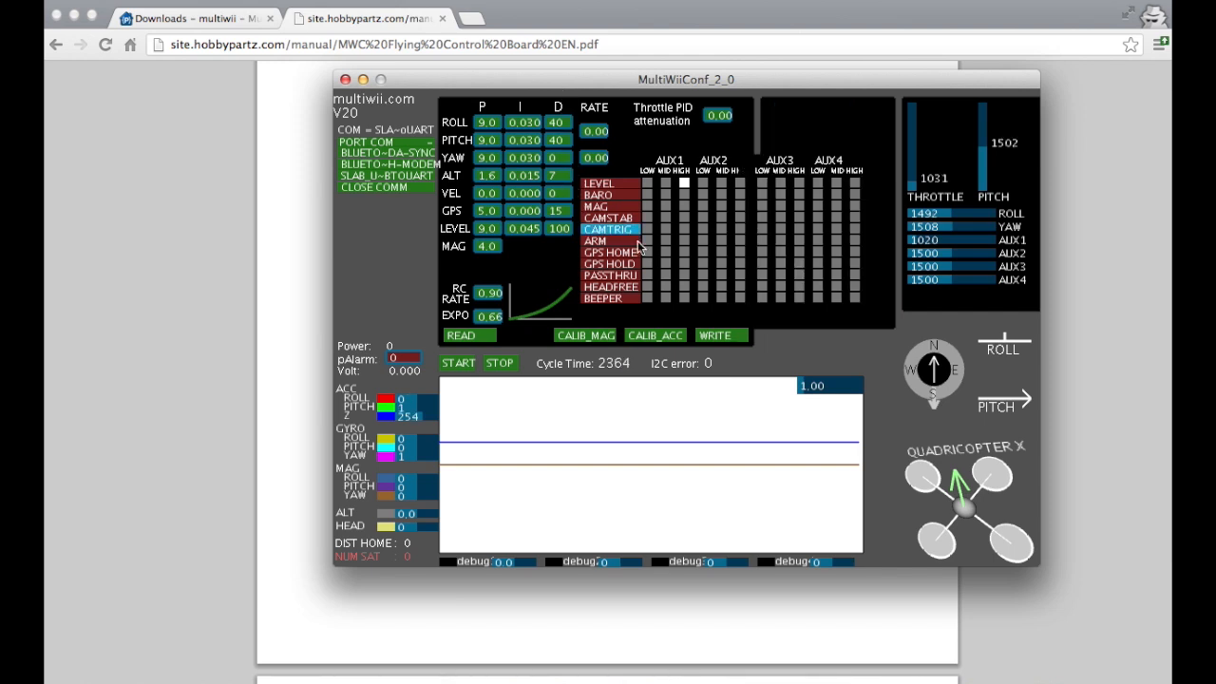
Write the roll/pitch PIDs 9.0, 0.030, 40 and AUX1-high LEVEL to the board
{"action": "left_click", "coordinate": [722, 335]}
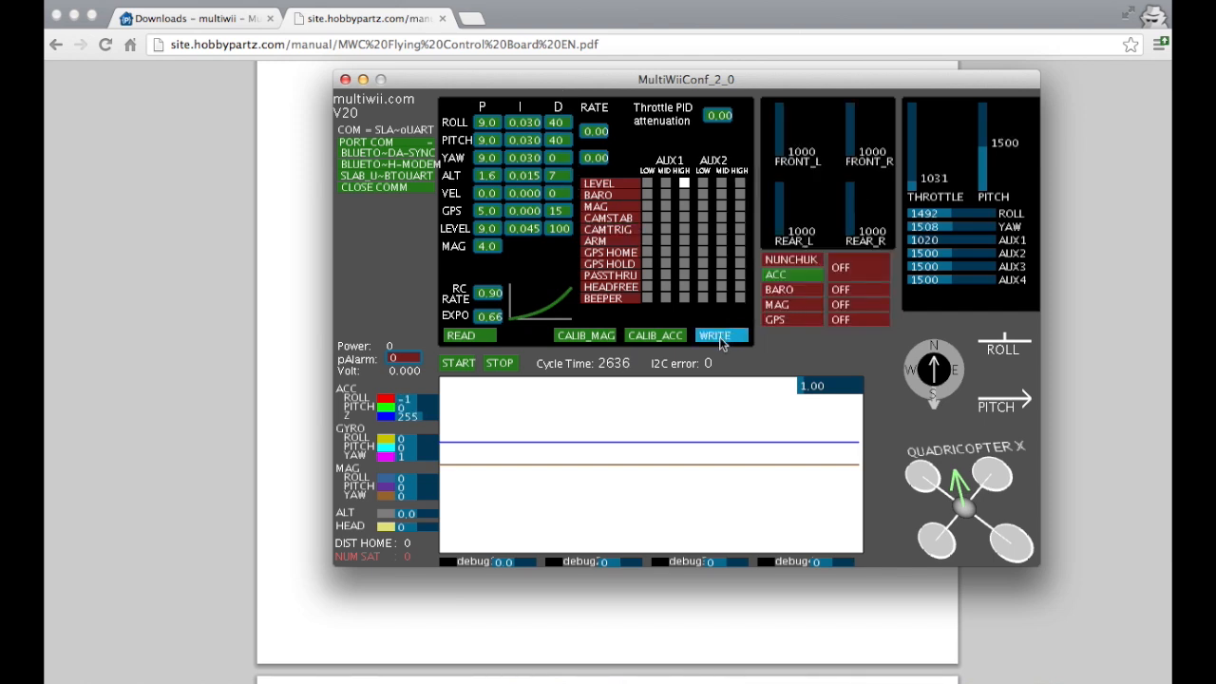